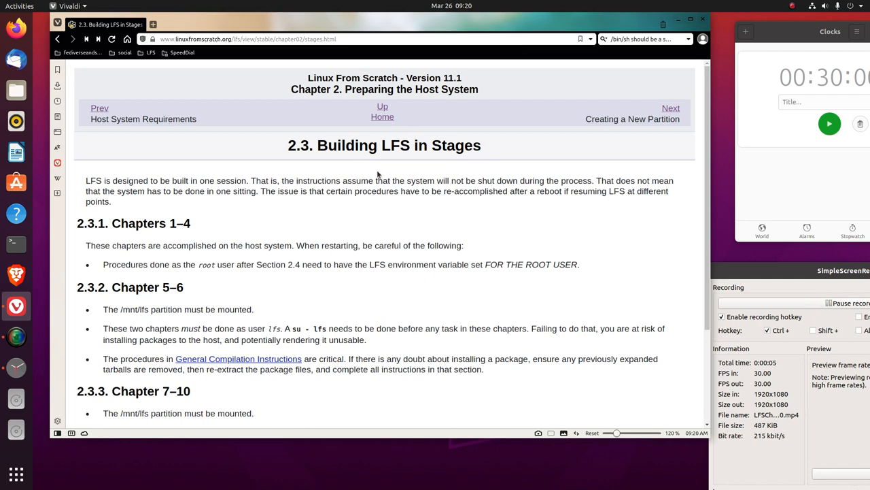
mouse_move(411, 160)
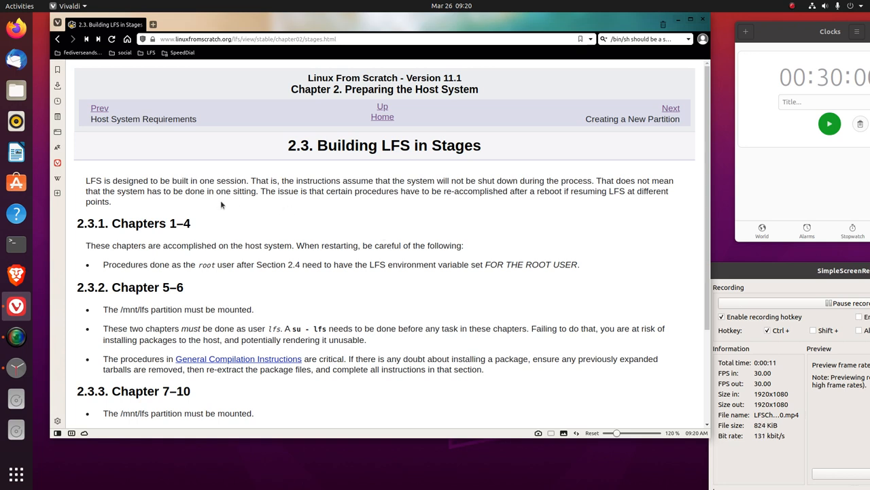
mouse_move(219, 196)
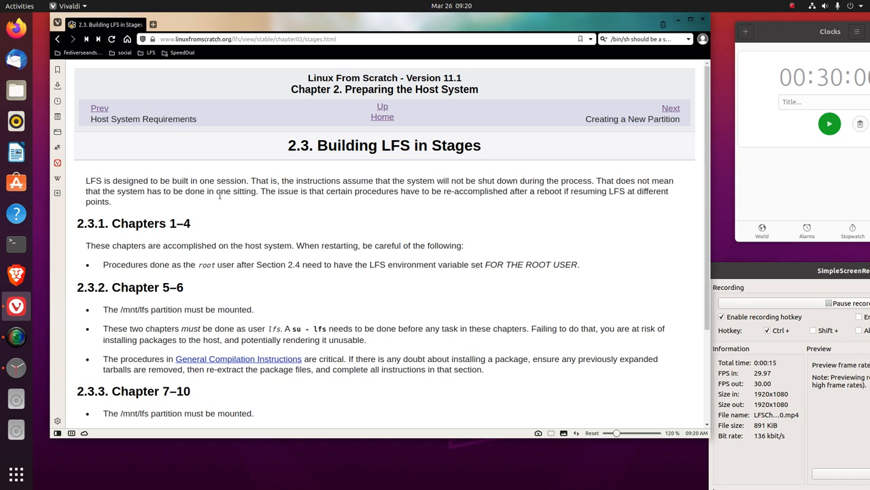
mouse_move(293, 203)
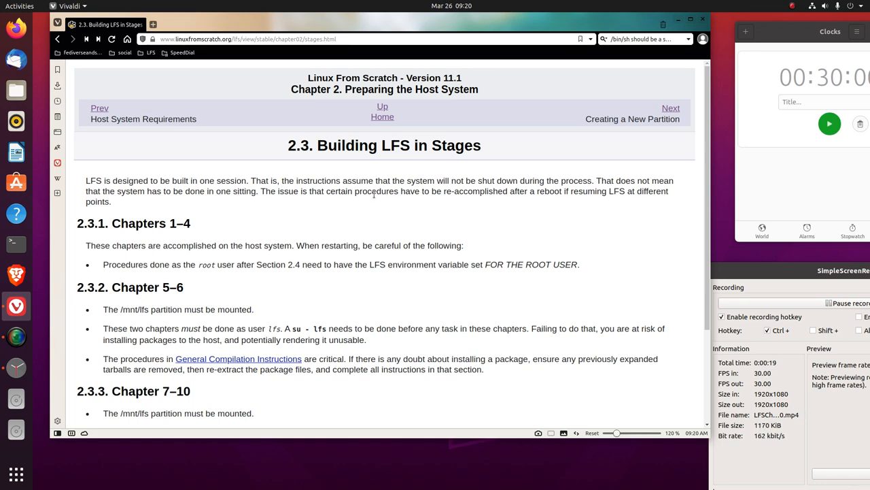
mouse_move(411, 211)
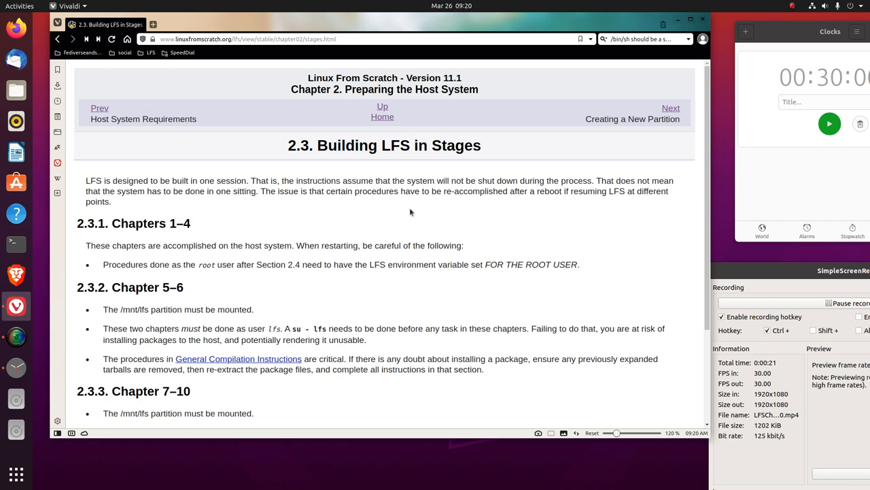
mouse_move(544, 195)
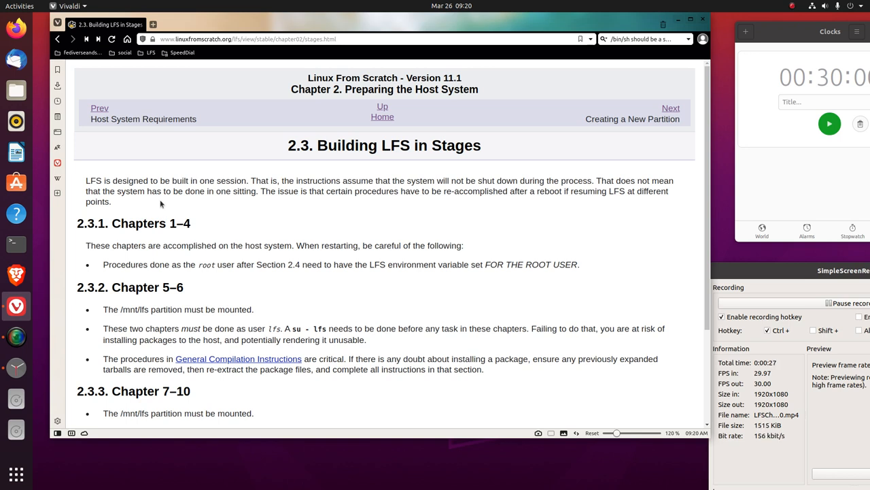
mouse_move(249, 202)
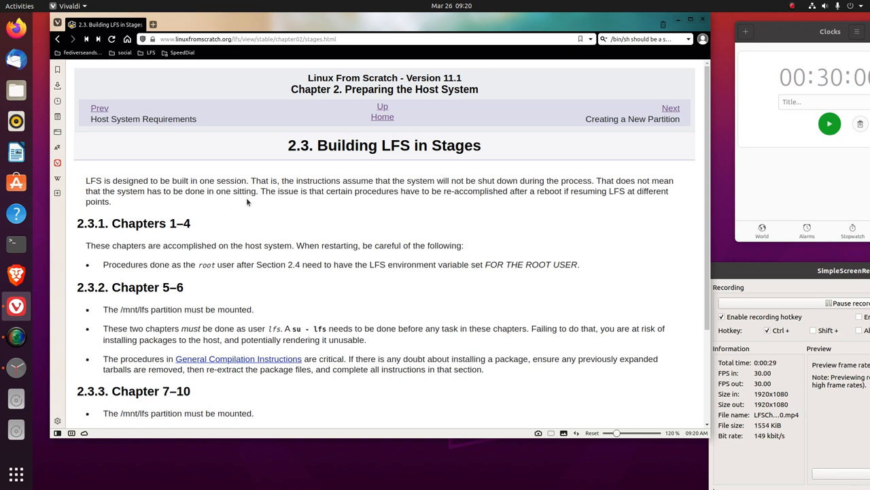
mouse_move(374, 241)
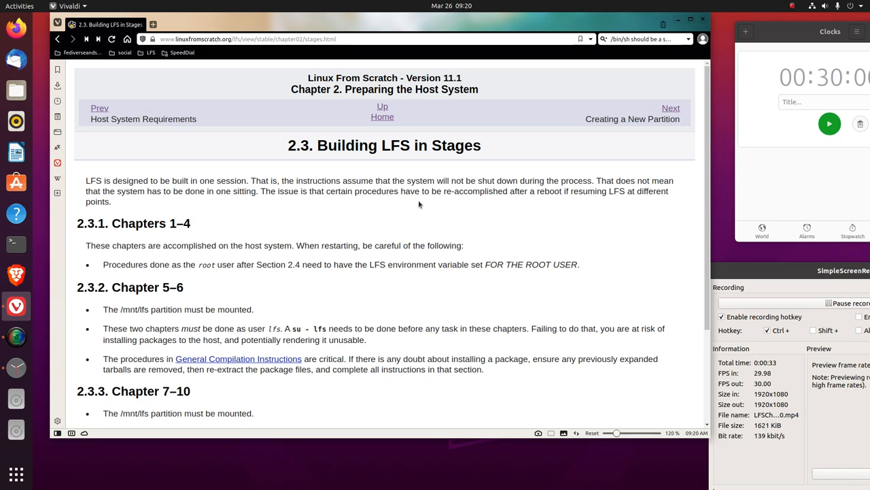
mouse_move(521, 212)
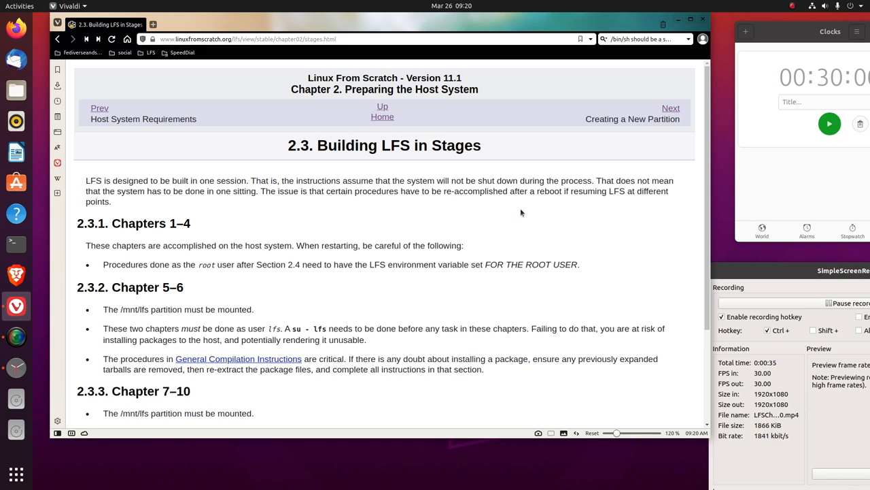
mouse_move(524, 211)
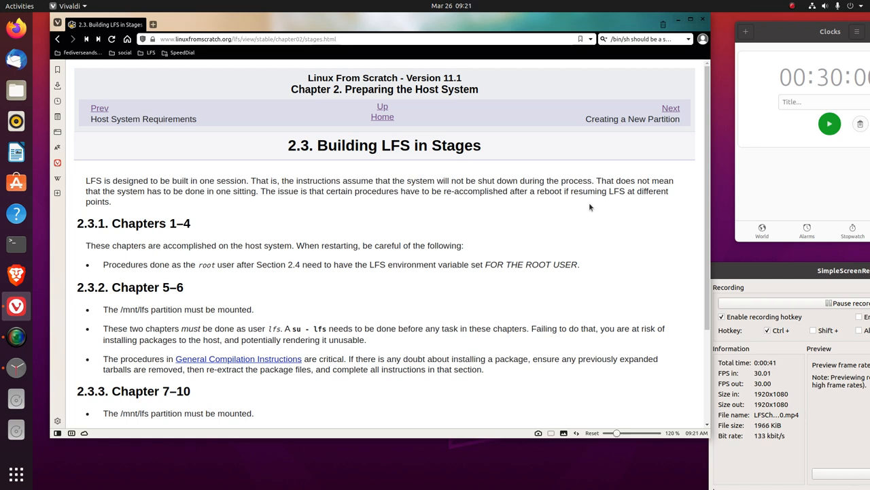
mouse_move(508, 228)
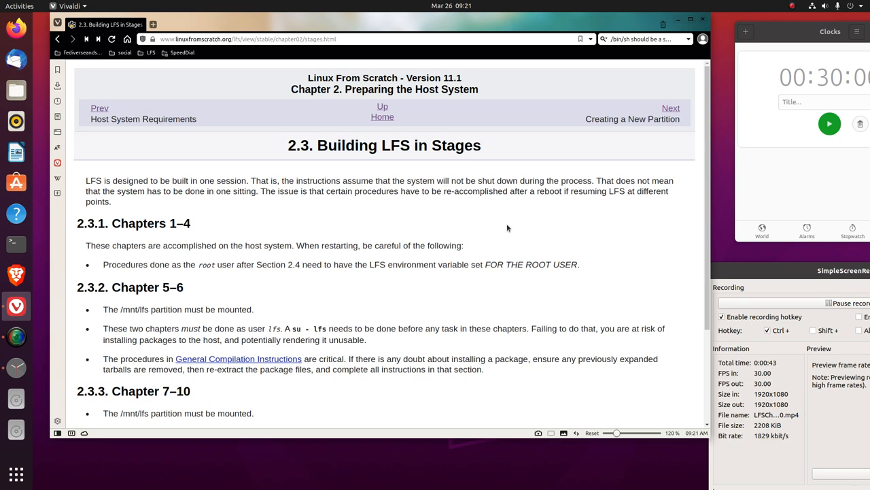
Close the Ubuntu Software window to reveal the LFS 'Building LFS in Stages' page again.
double_click(374, 200)
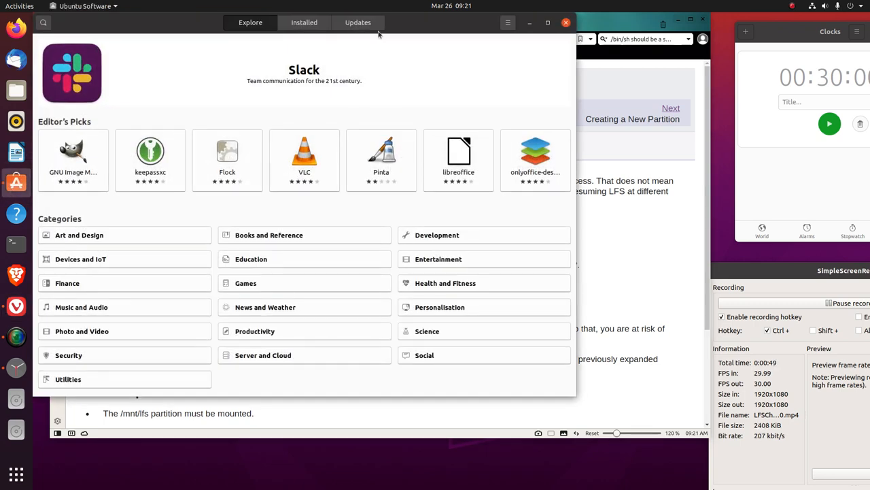
click(357, 22)
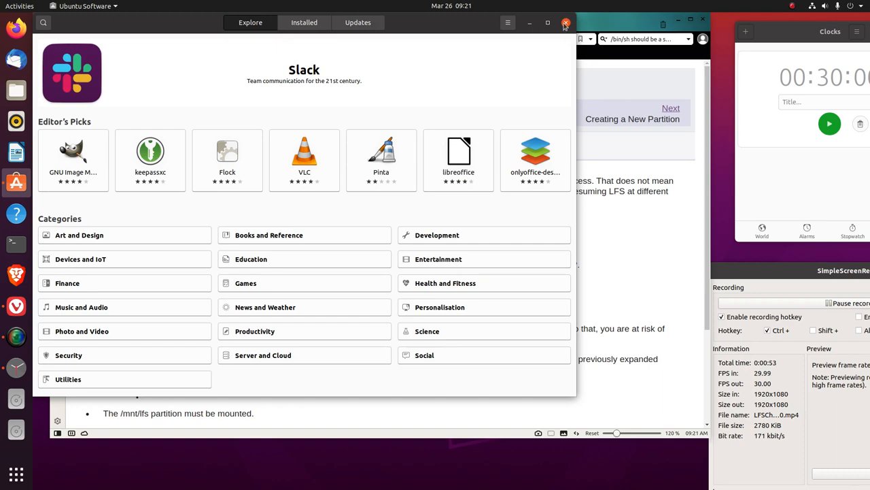
click(563, 22)
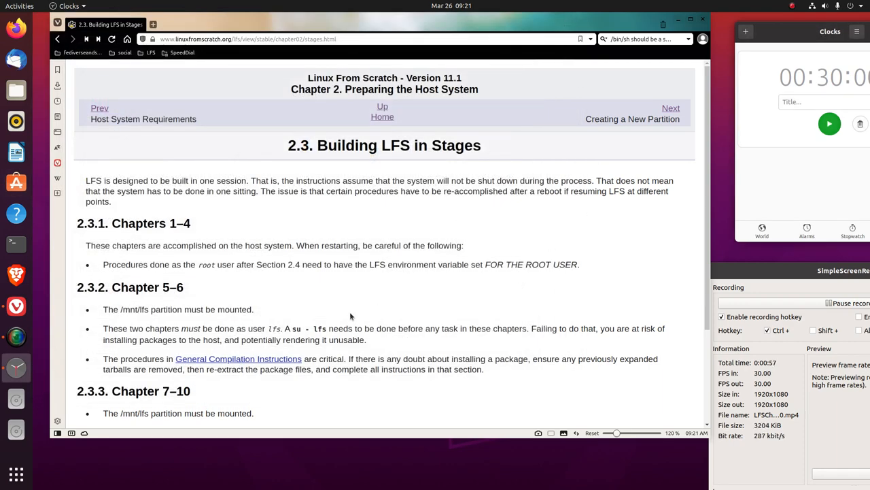
Scroll the Building LFS in Stages page down to the Chapter 7–10 chroot and root-user notes.
scroll(down, 3)
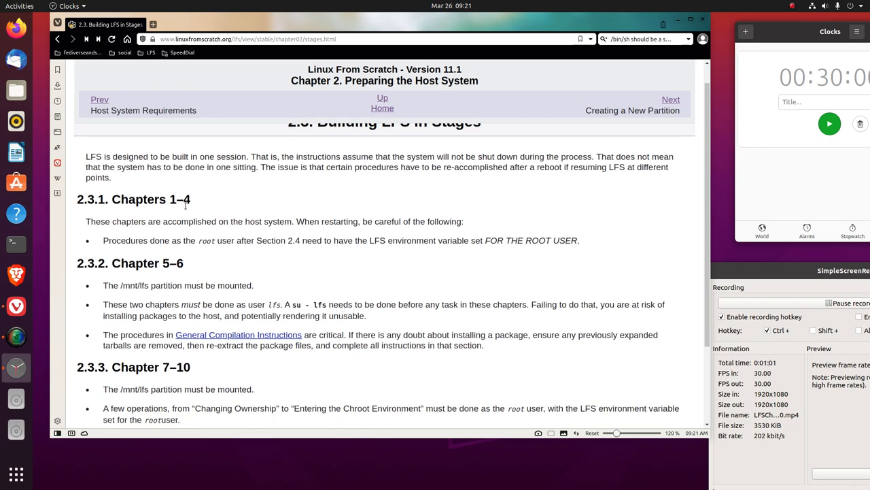
scroll(down, 3)
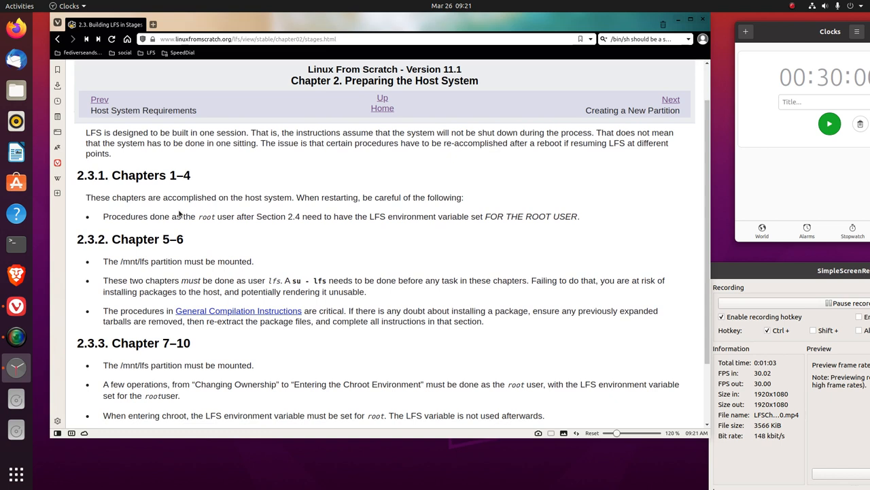
mouse_move(284, 209)
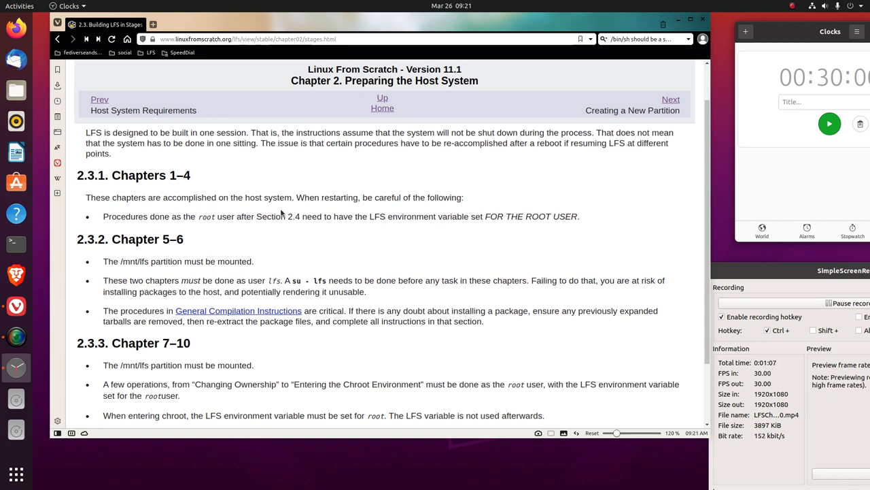
mouse_move(238, 310)
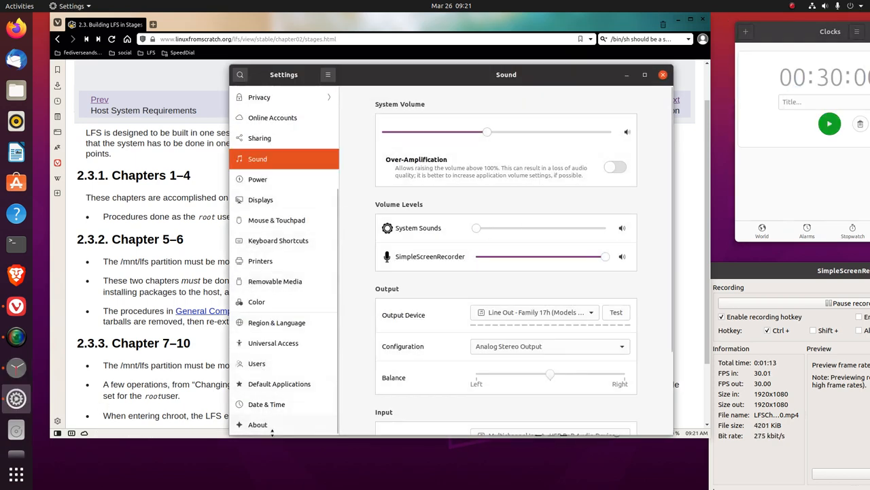
View Settings' About page, select the Ubuntu 20.04.4 LTS OS name, and close Settings.
click(257, 424)
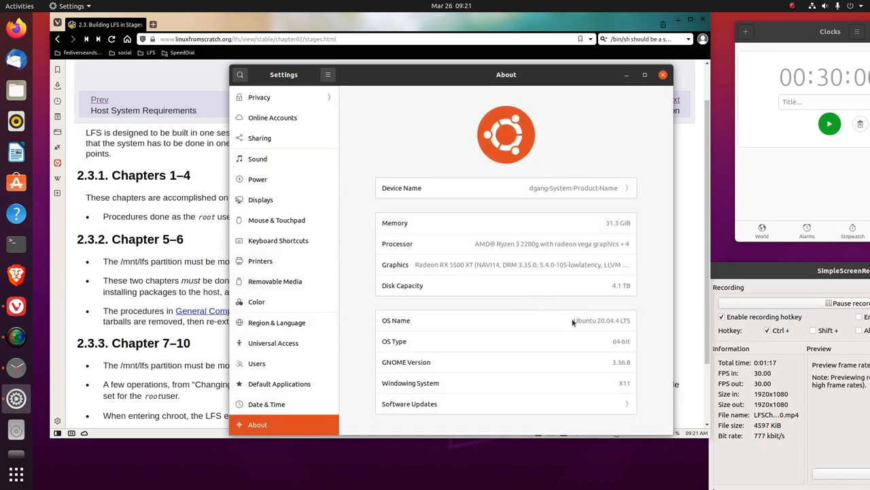
double_click(594, 321)
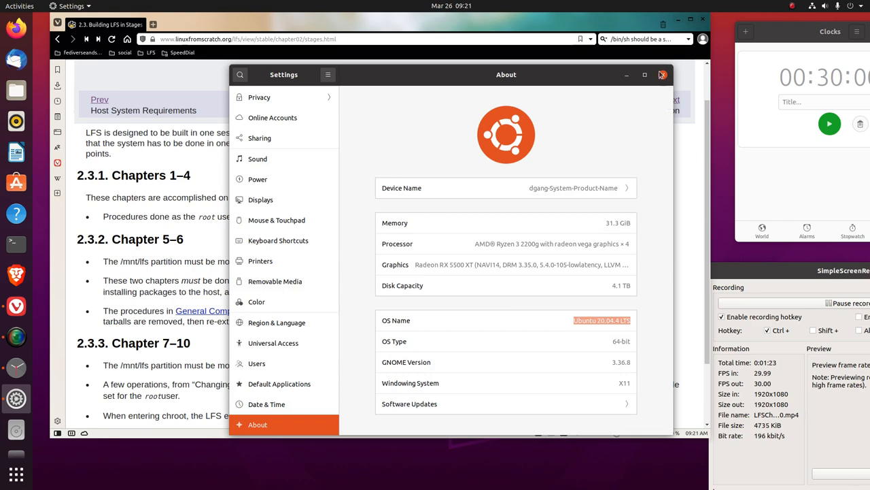
click(663, 74)
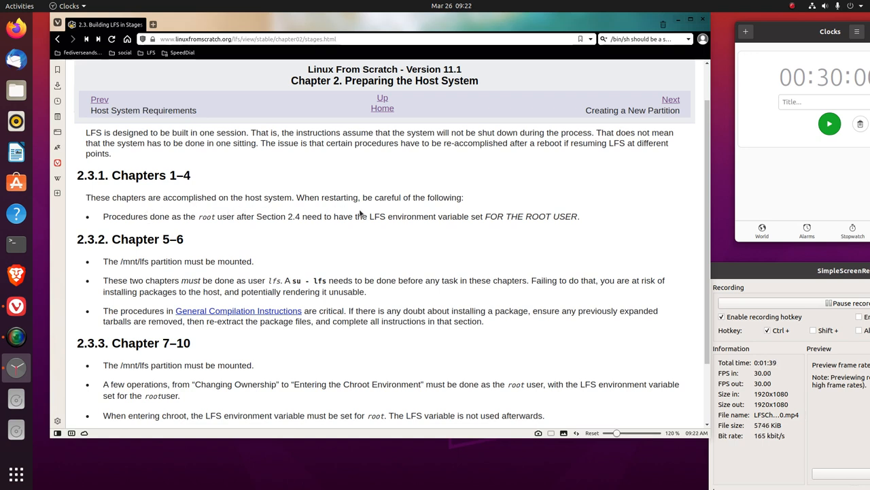
mouse_move(392, 209)
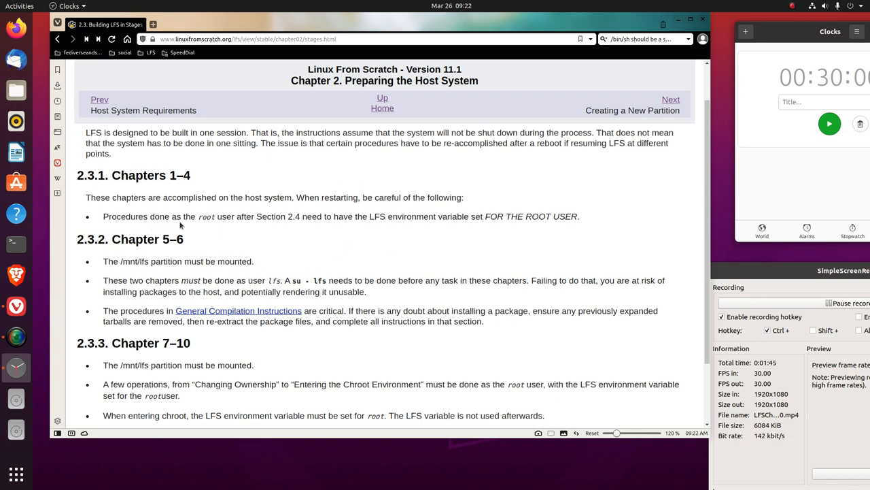
mouse_move(220, 227)
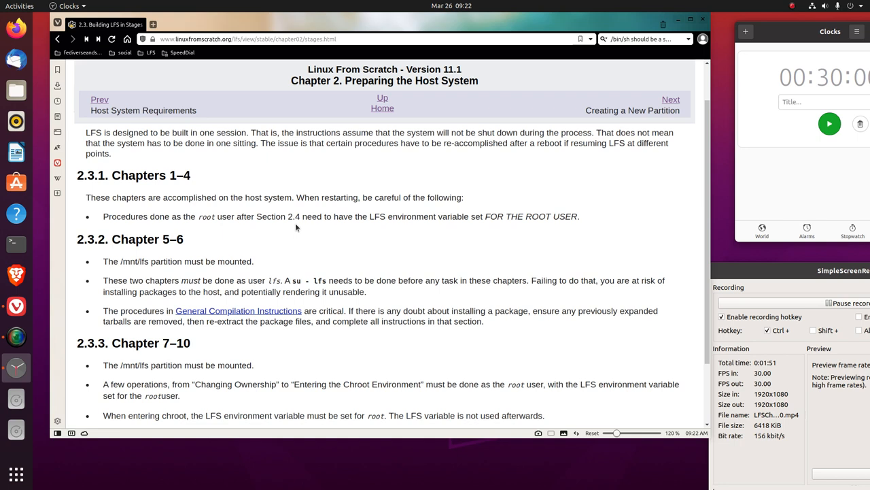
mouse_move(398, 233)
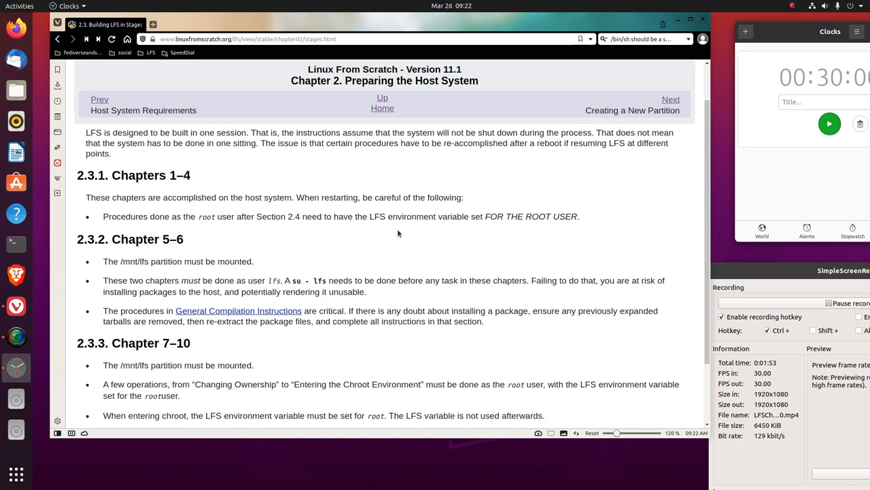
mouse_move(412, 230)
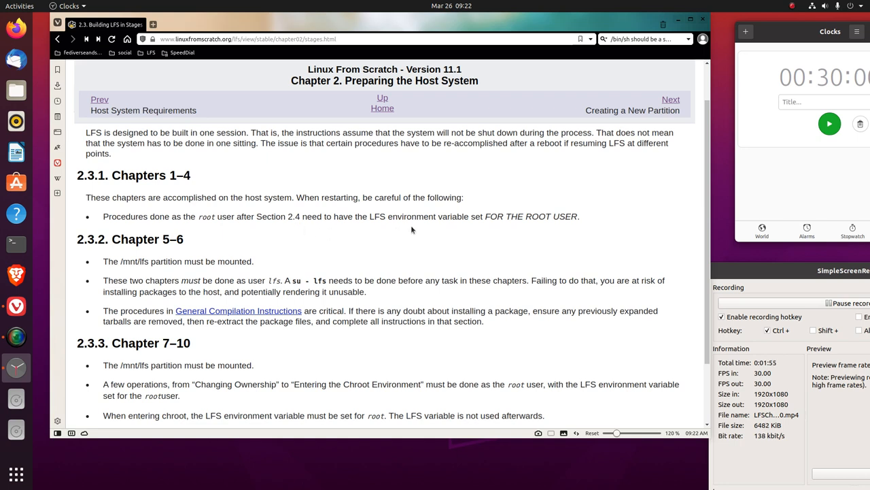
mouse_move(441, 229)
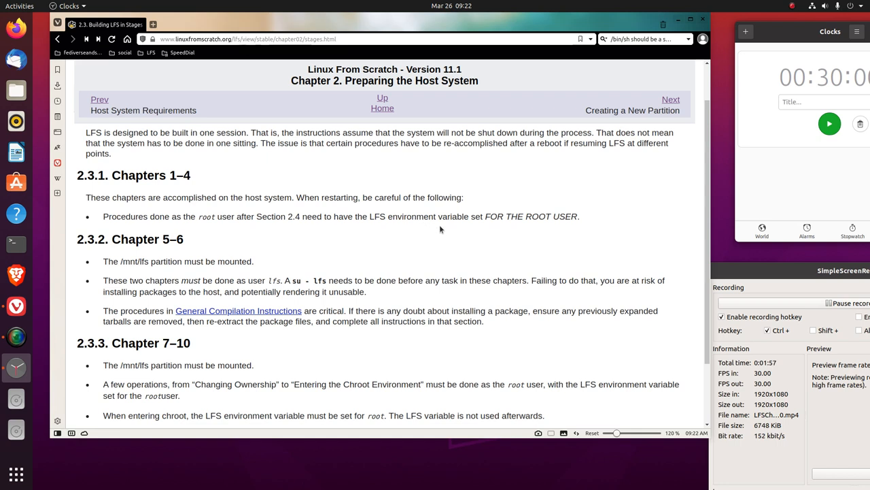
mouse_move(553, 229)
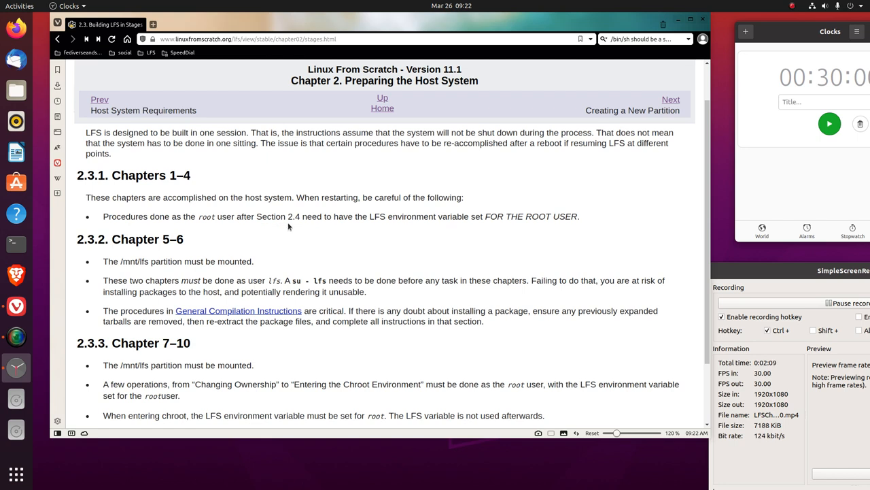
mouse_move(360, 228)
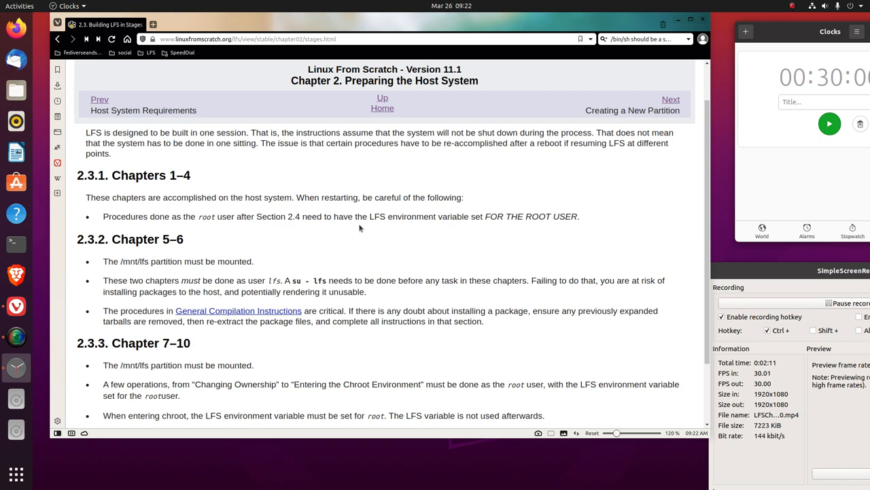
mouse_move(477, 236)
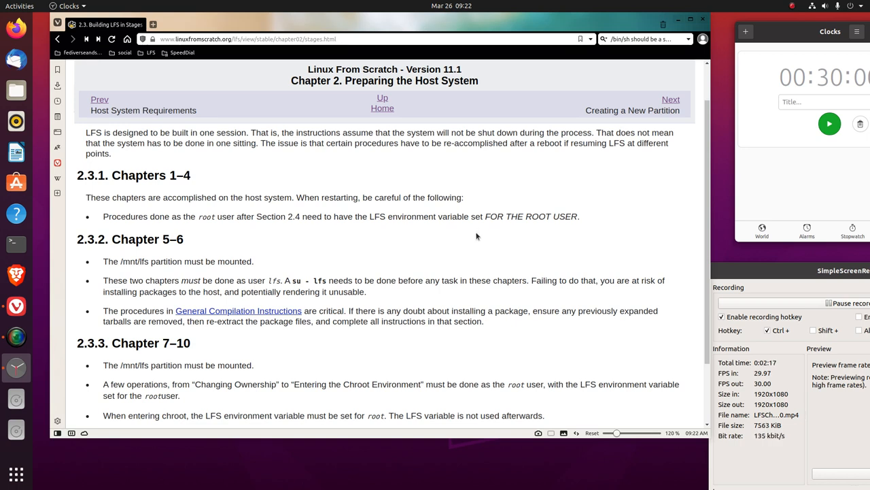
Scroll to the bottom of Building LFS in Stages, reaching the Prev/Next navigation to Creating a New Partition.
scroll(down, 3)
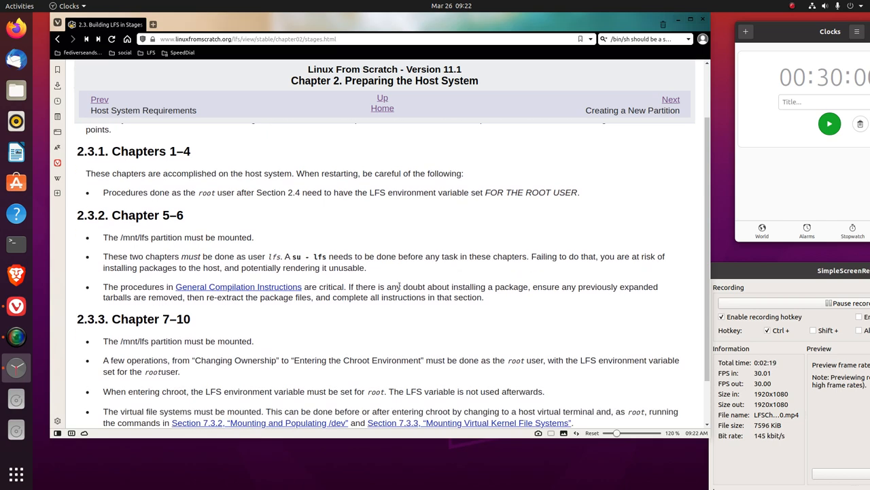
scroll(down, 3)
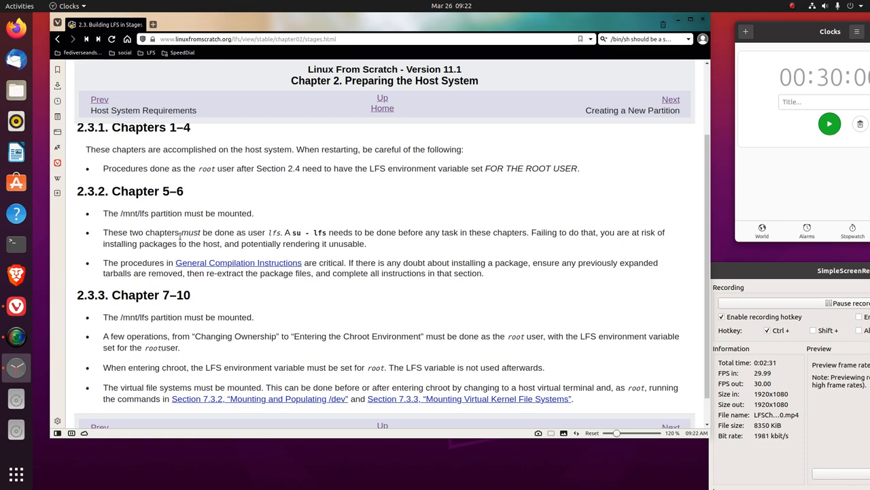
scroll(down, 3)
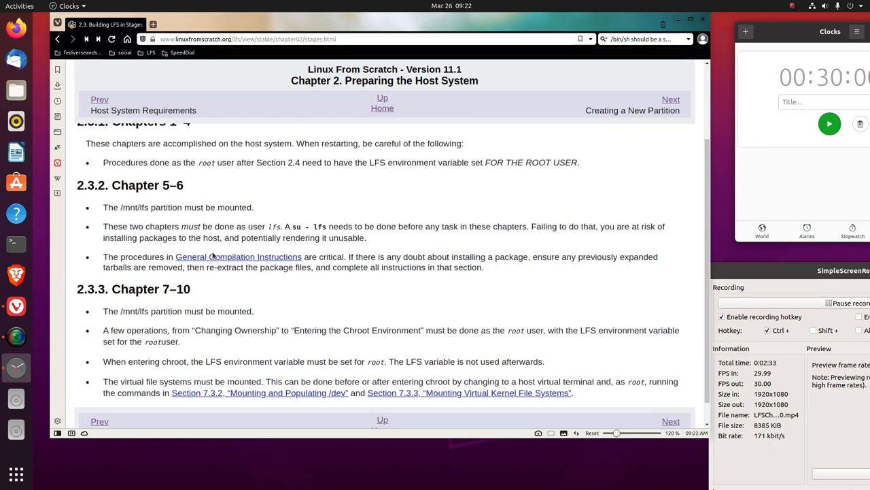
scroll(down, 3)
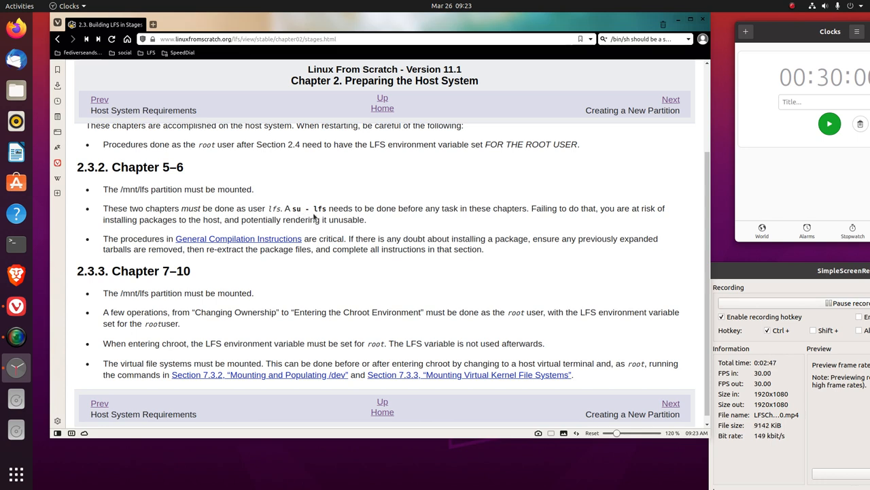
mouse_move(424, 219)
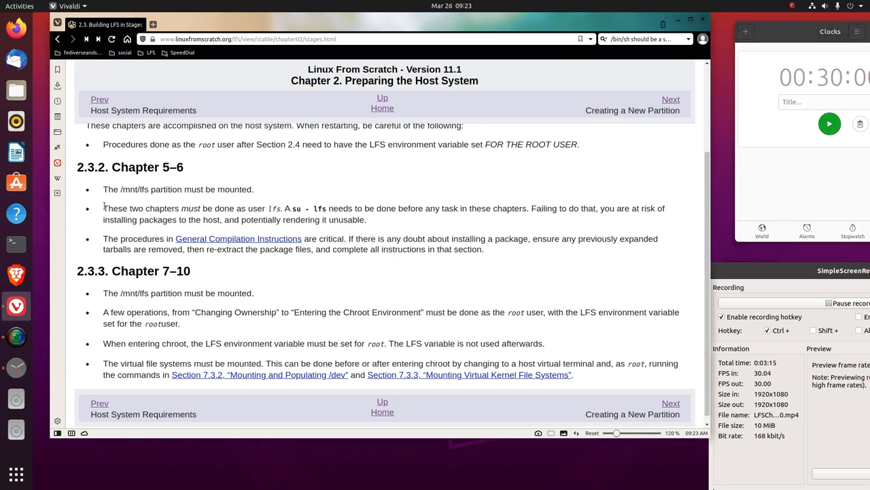
drag(103, 208, 371, 219)
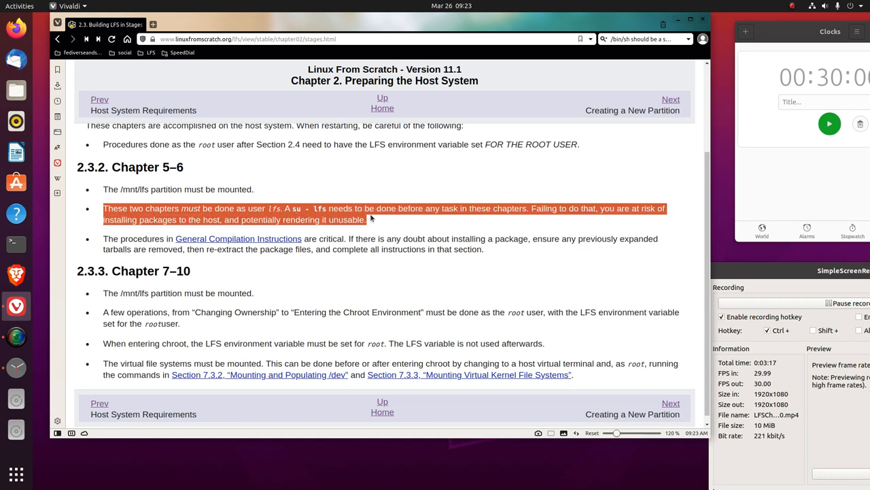
click(374, 219)
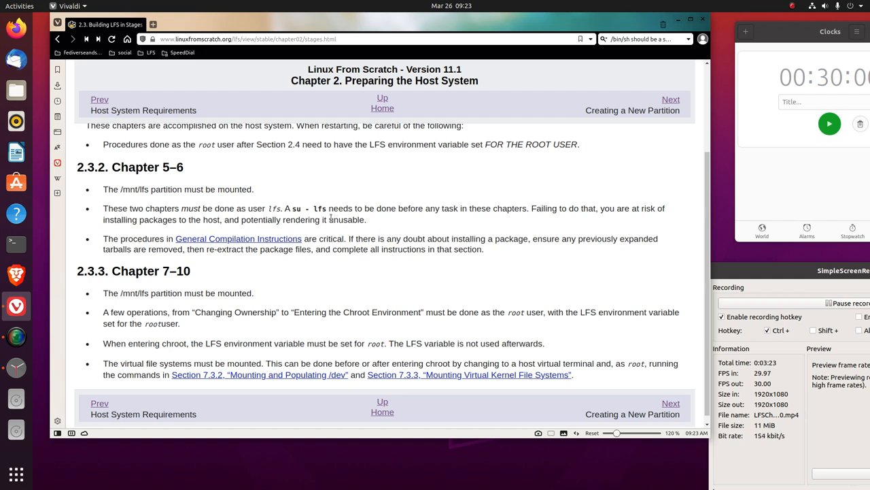
double_click(128, 189)
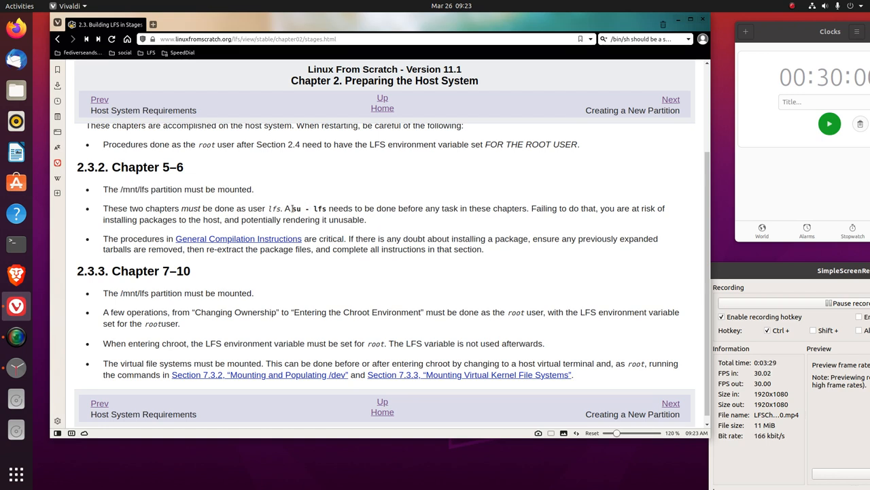
double_click(308, 208)
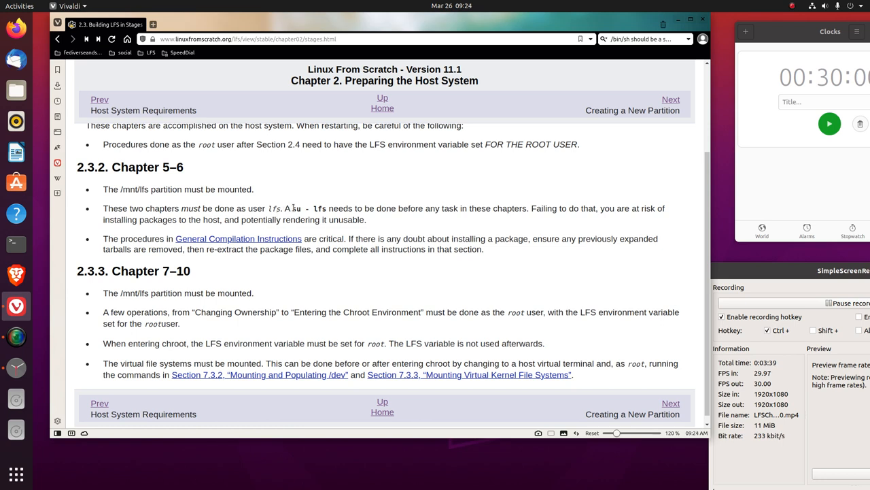
double_click(297, 208)
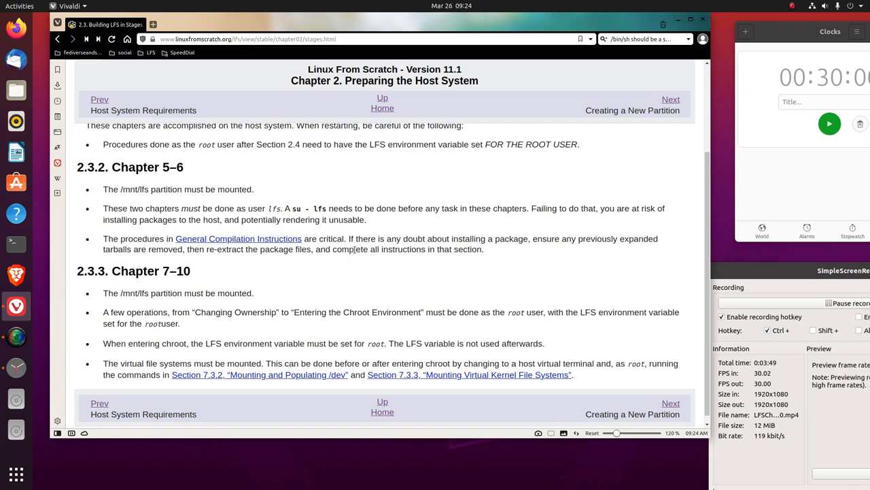
scroll(down, 3)
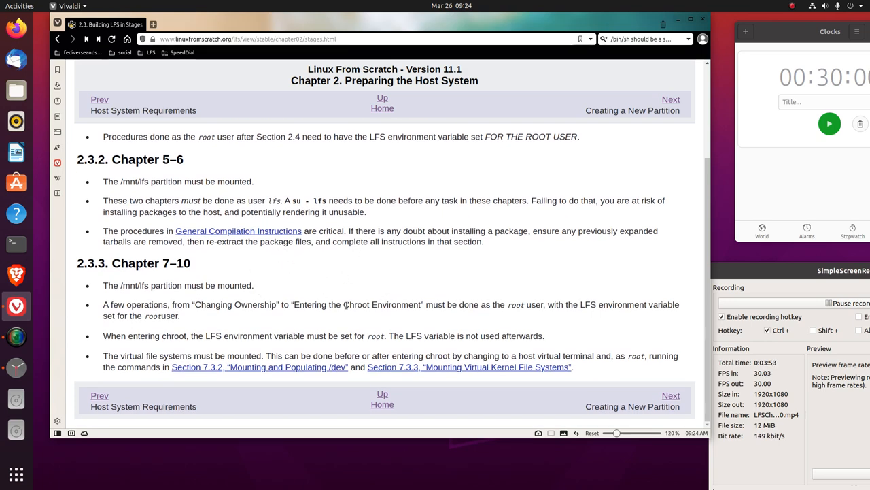
mouse_move(344, 279)
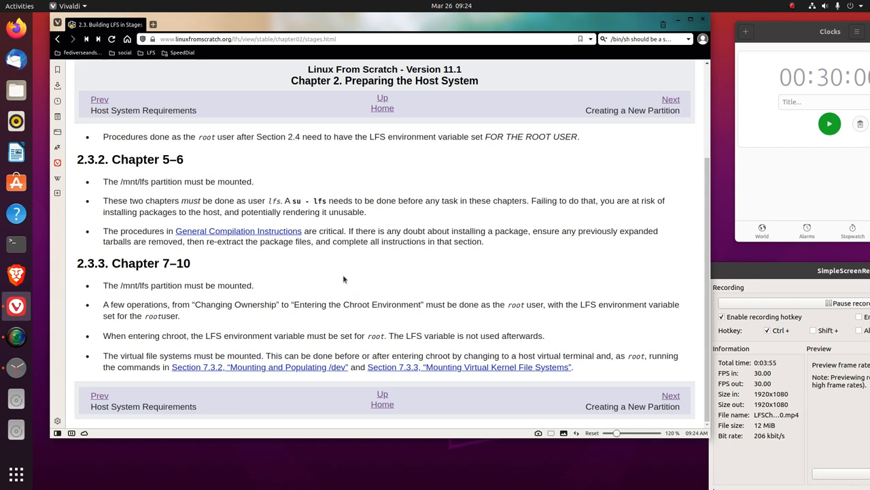
mouse_move(257, 232)
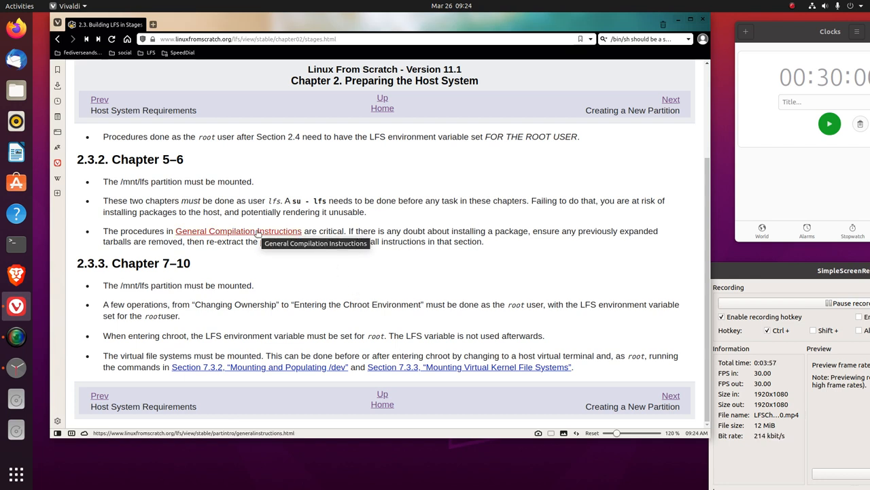
mouse_move(499, 250)
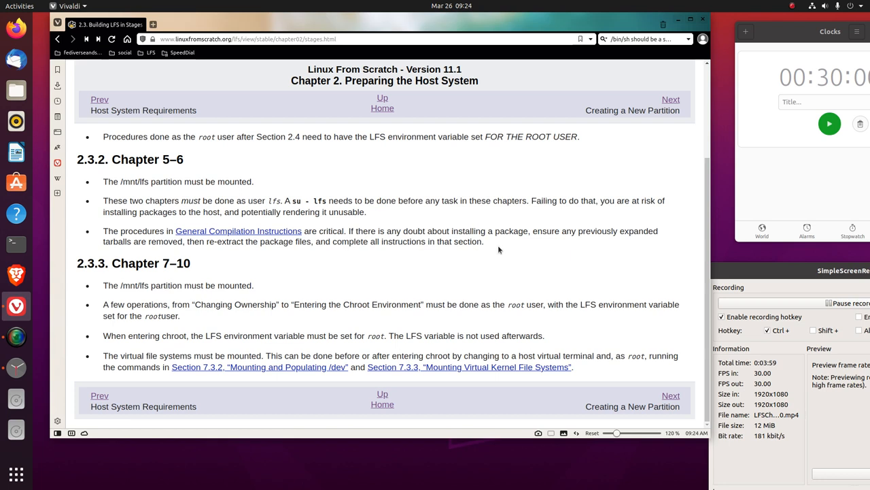
mouse_move(554, 277)
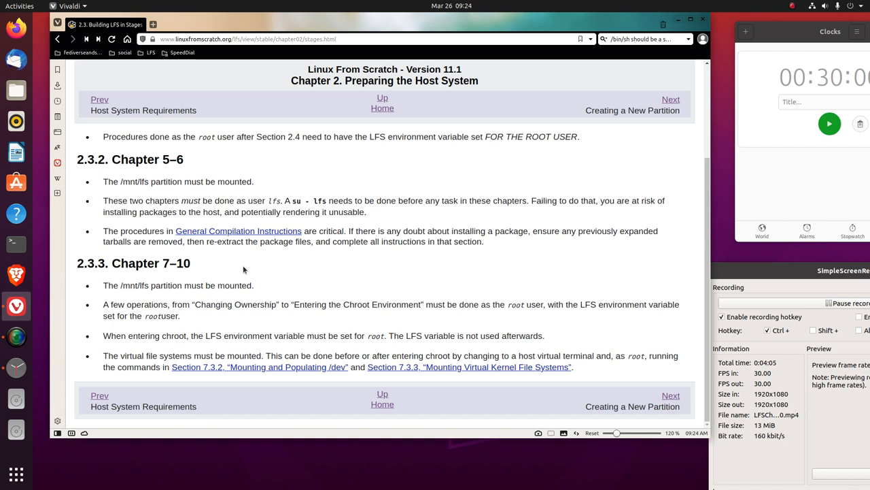
mouse_move(250, 259)
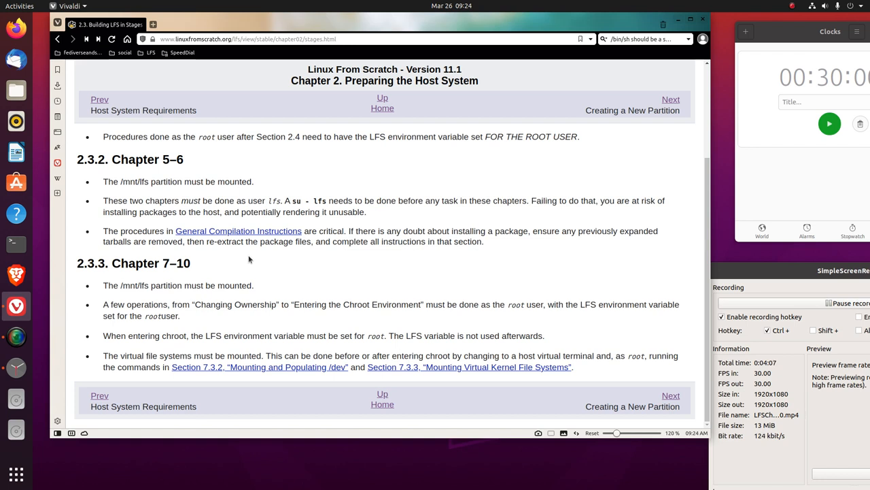
mouse_move(261, 251)
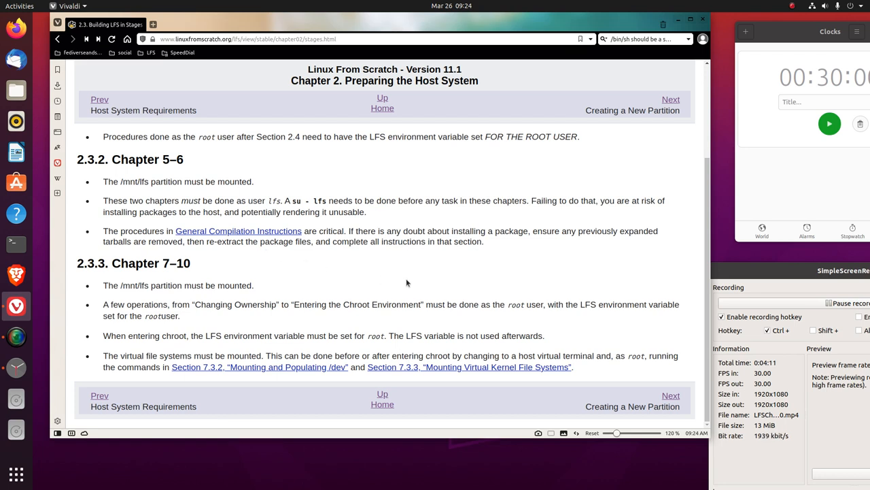
mouse_move(425, 282)
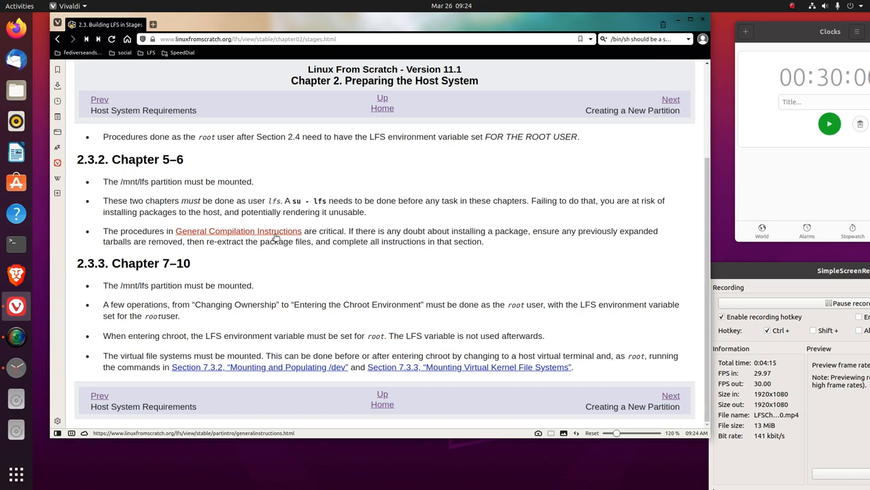
Open General Compilation Instructions in a new tab and skim its echo $LFS check and Important notes.
click(238, 231)
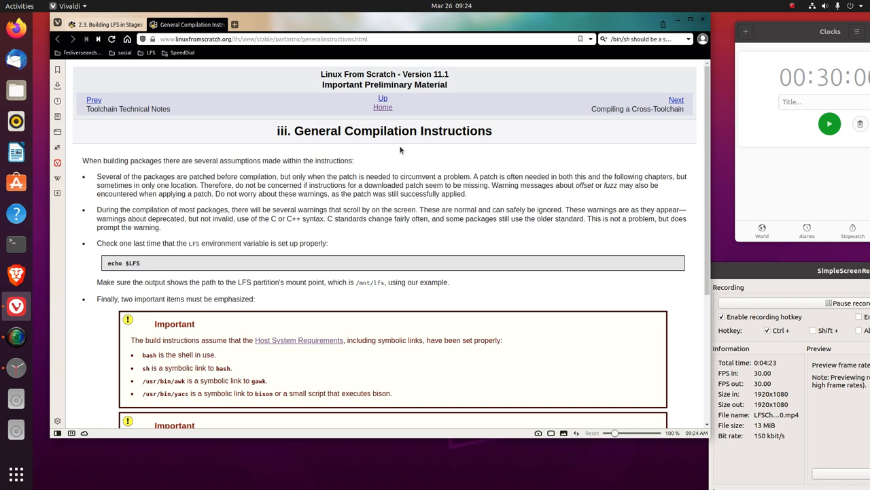
scroll(down, 3)
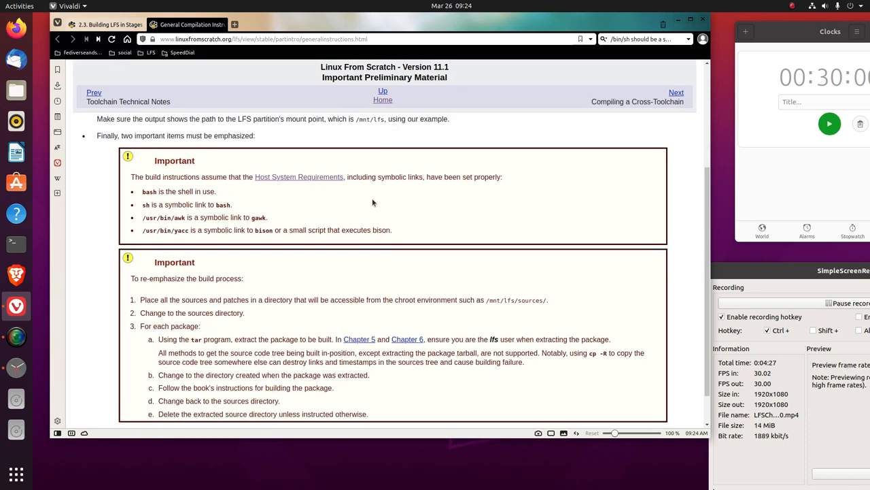
scroll(up, 3)
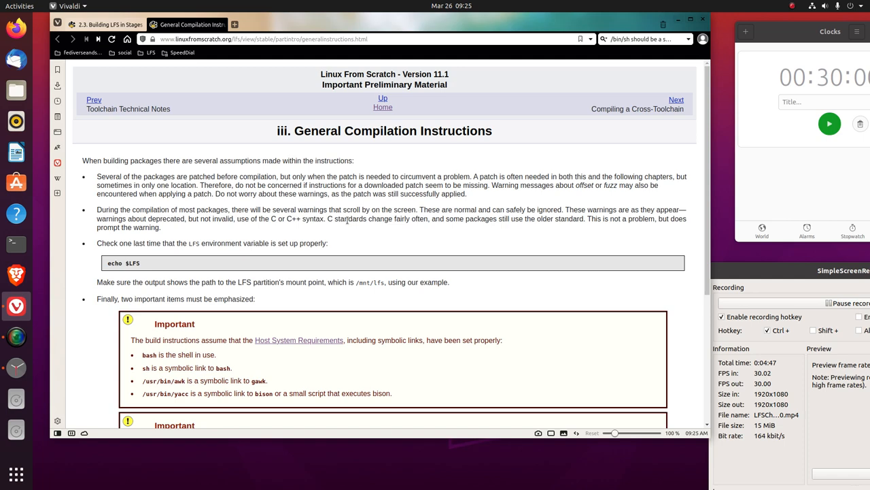
scroll(down, 3)
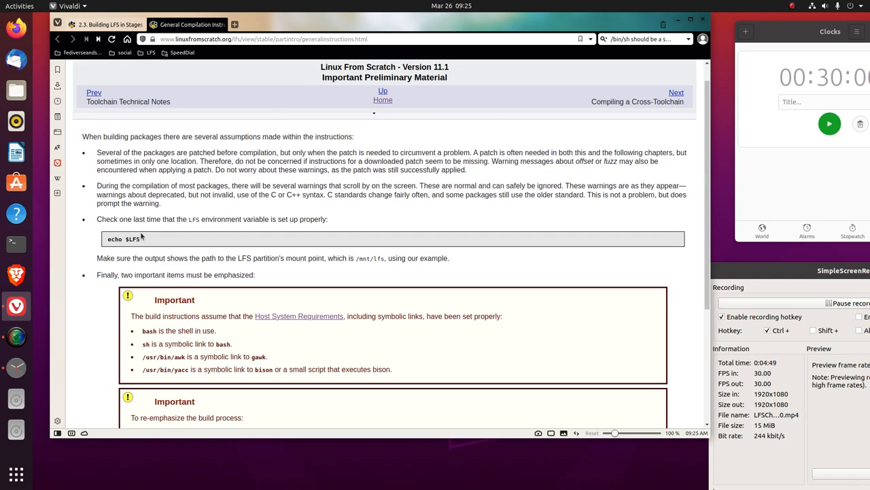
mouse_move(220, 231)
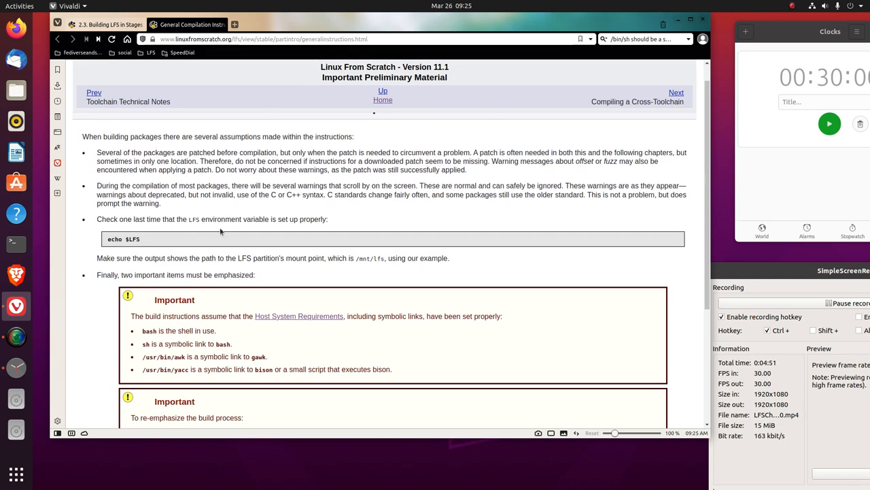
mouse_move(311, 234)
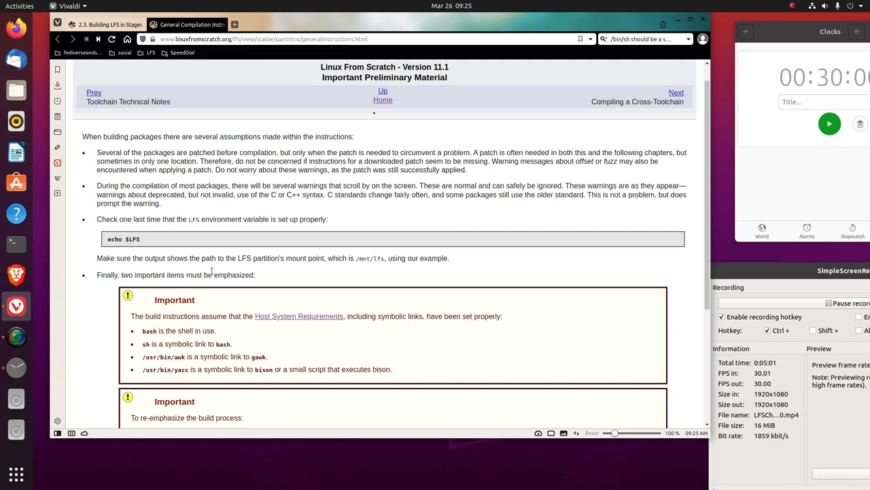
mouse_move(252, 268)
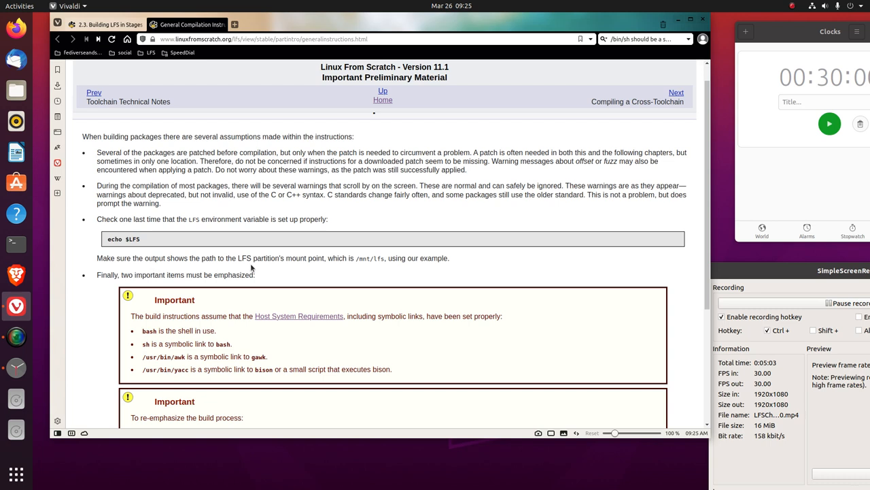
mouse_move(256, 268)
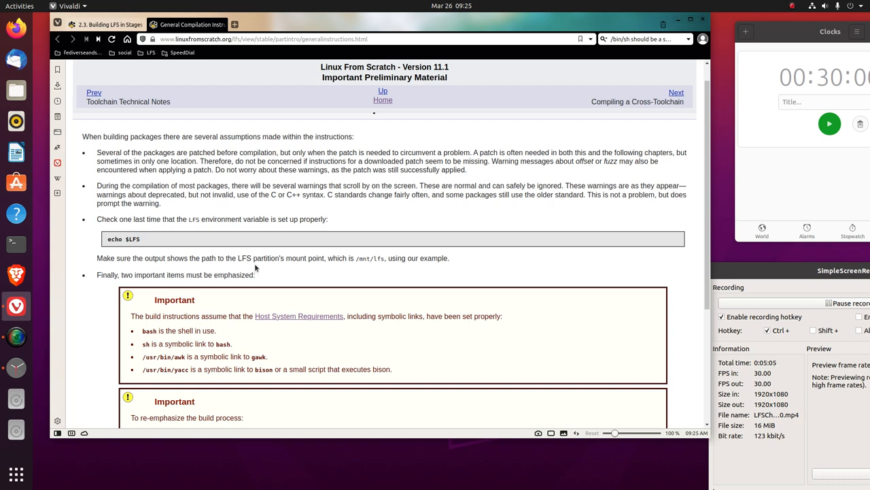
mouse_move(303, 267)
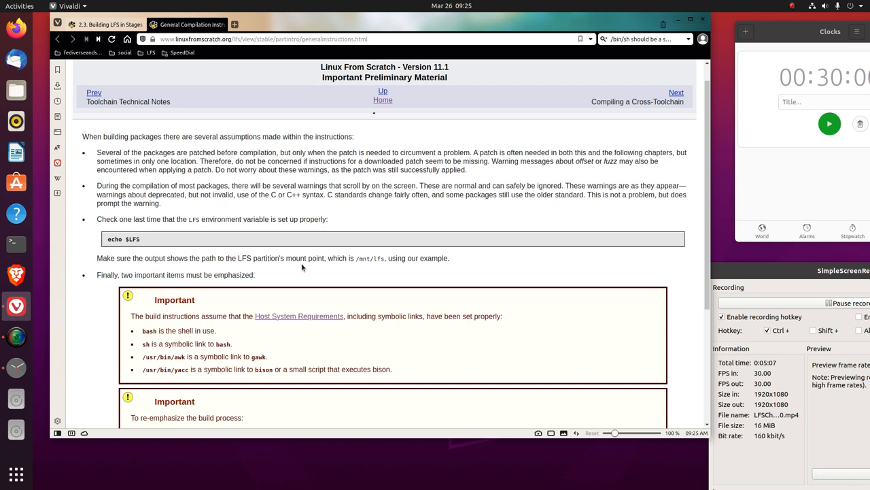
mouse_move(368, 267)
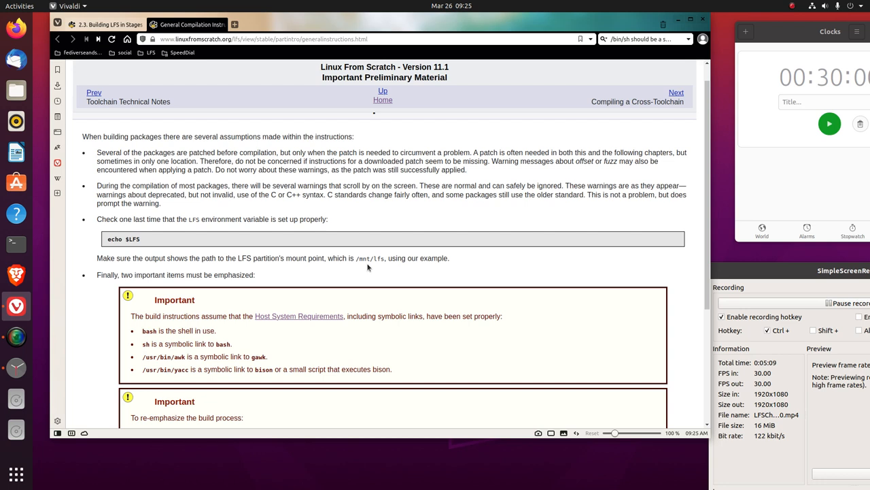
mouse_move(380, 266)
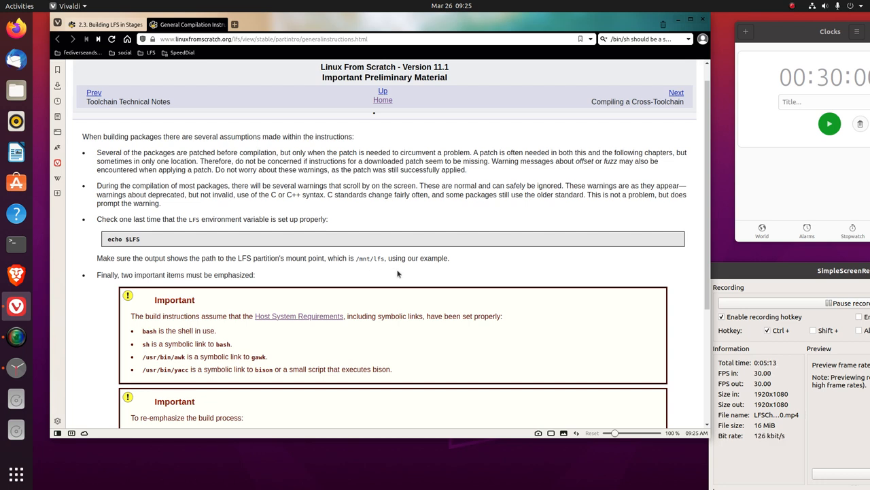
Scroll General Compilation Instructions down to the two Important boxes listing build steps a through d.
scroll(down, 3)
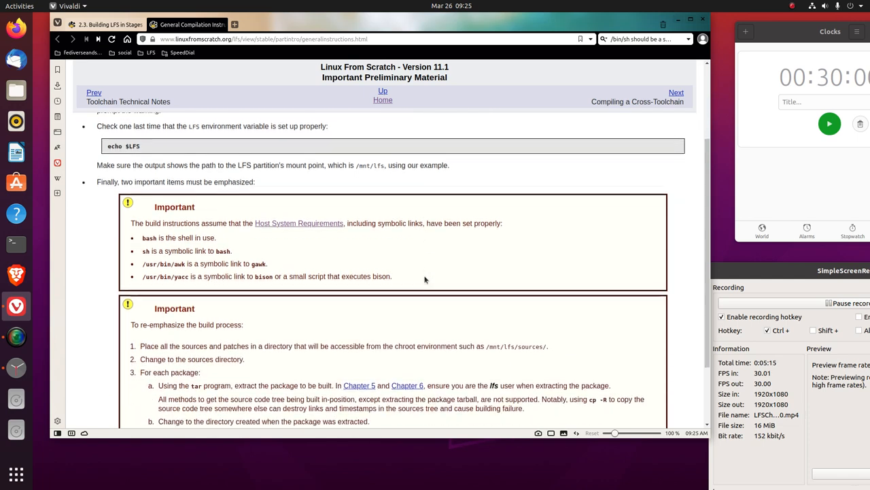
scroll(down, 3)
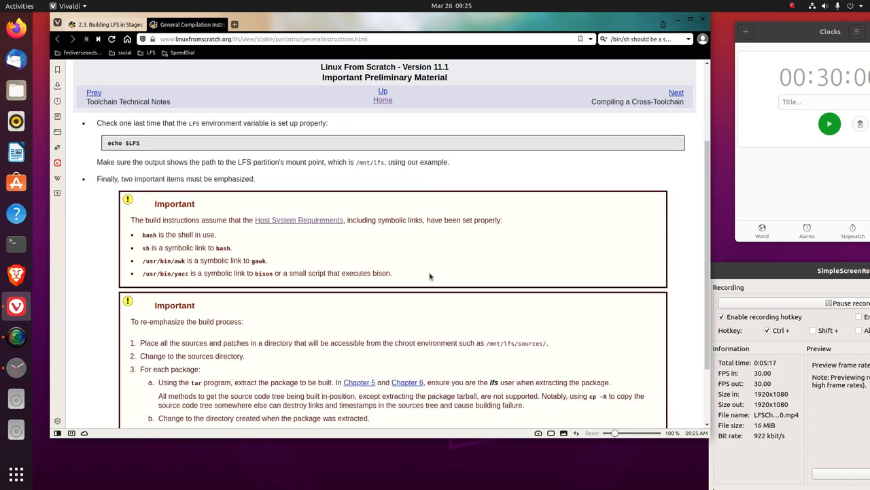
mouse_move(310, 272)
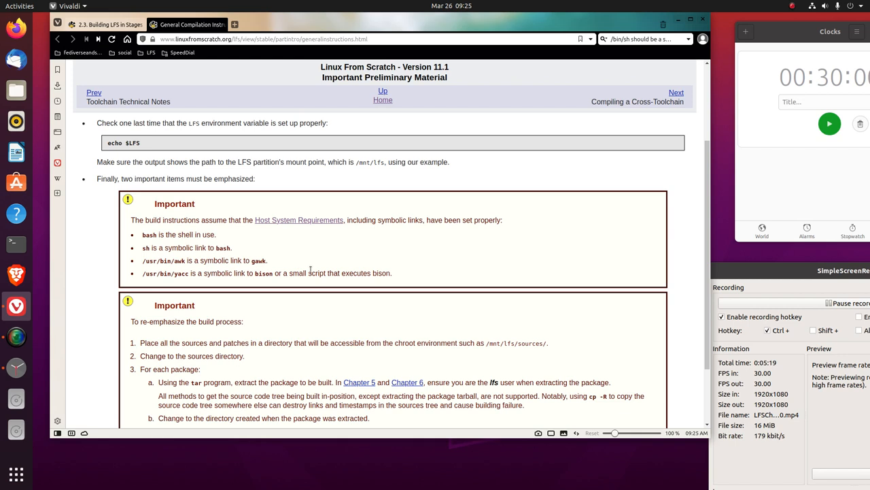
mouse_move(236, 228)
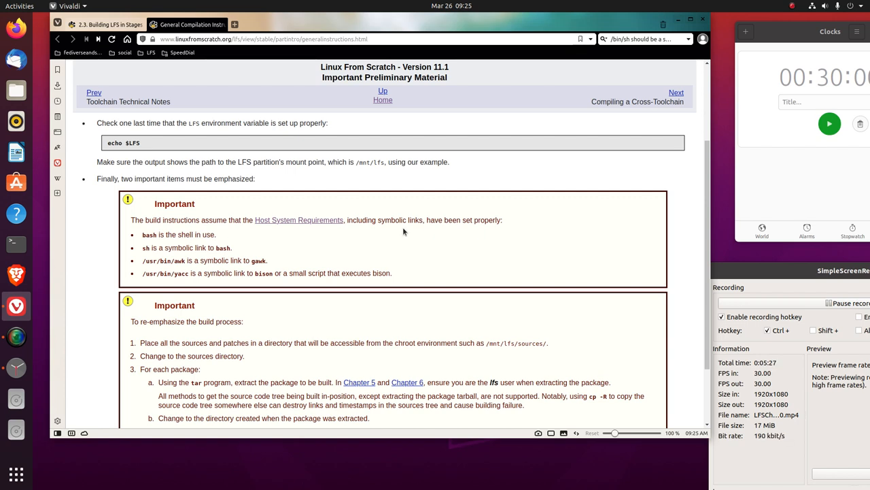
scroll(down, 3)
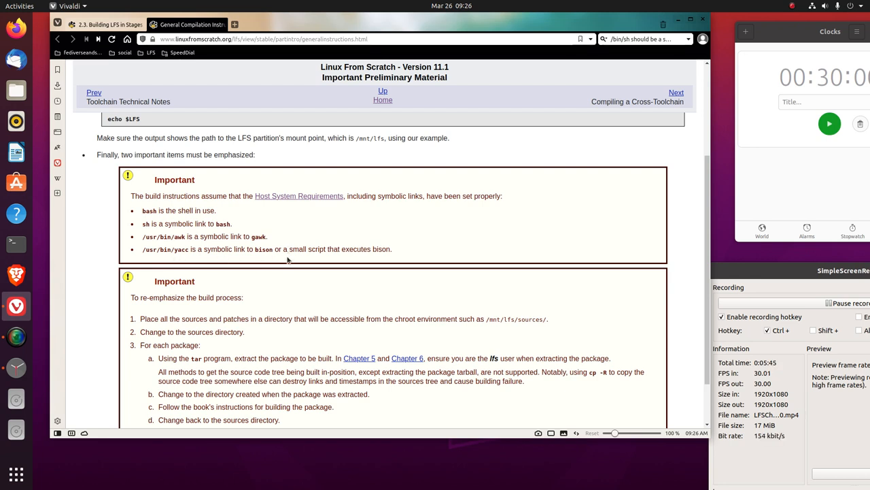
mouse_move(353, 264)
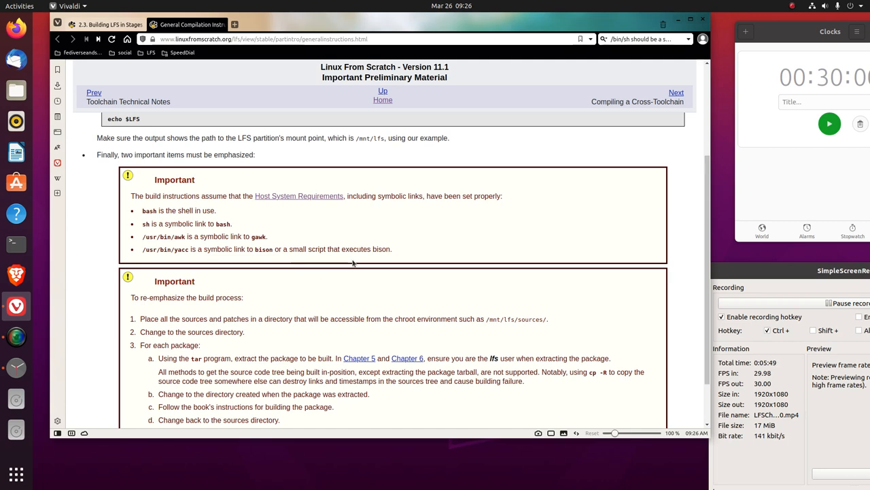
Scroll to the end of General Compilation Instructions, showing step e and the bottom navigation.
scroll(down, 3)
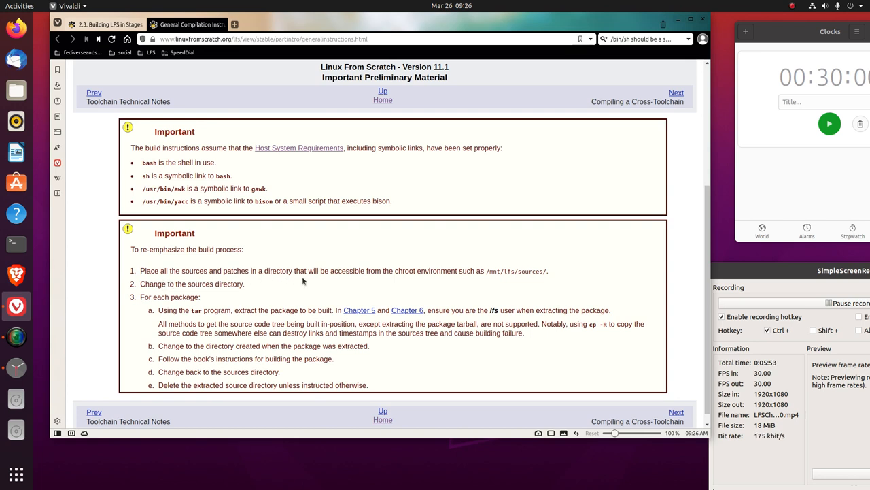
mouse_move(437, 284)
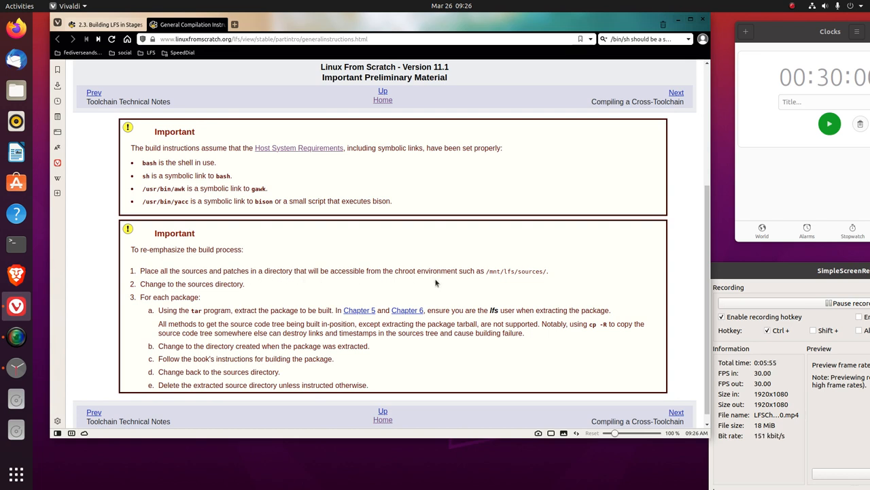
mouse_move(452, 283)
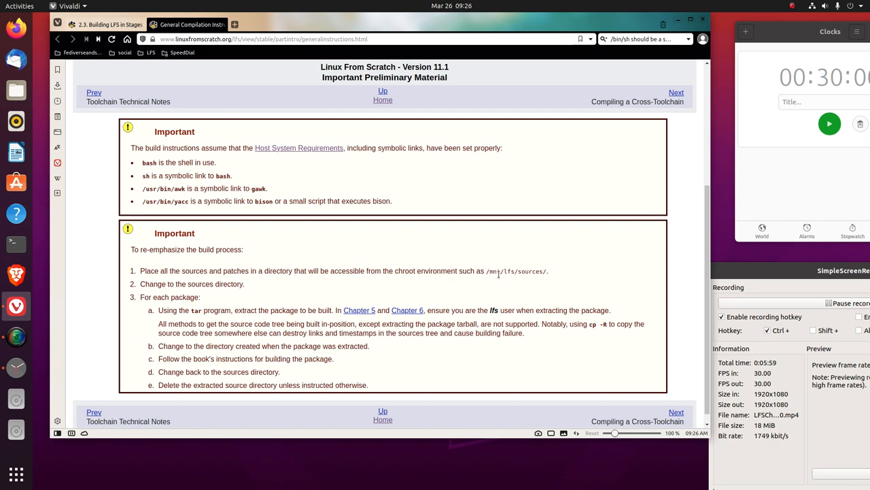
mouse_move(525, 281)
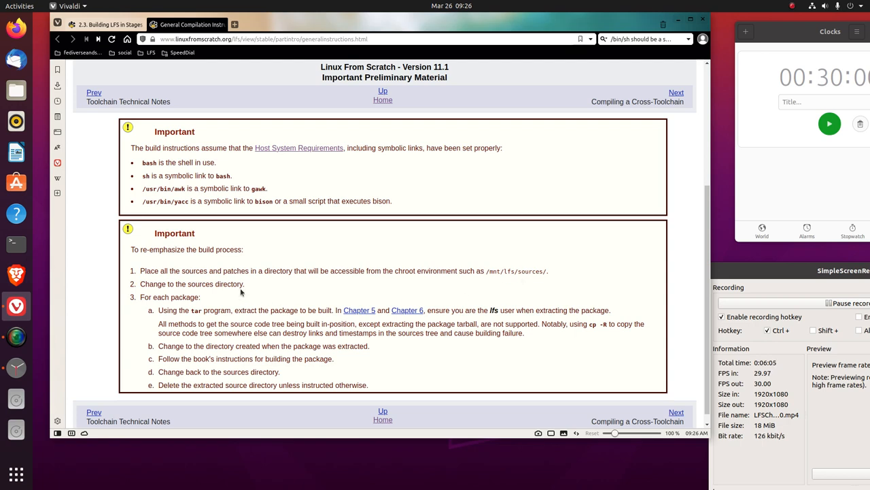
scroll(down, 3)
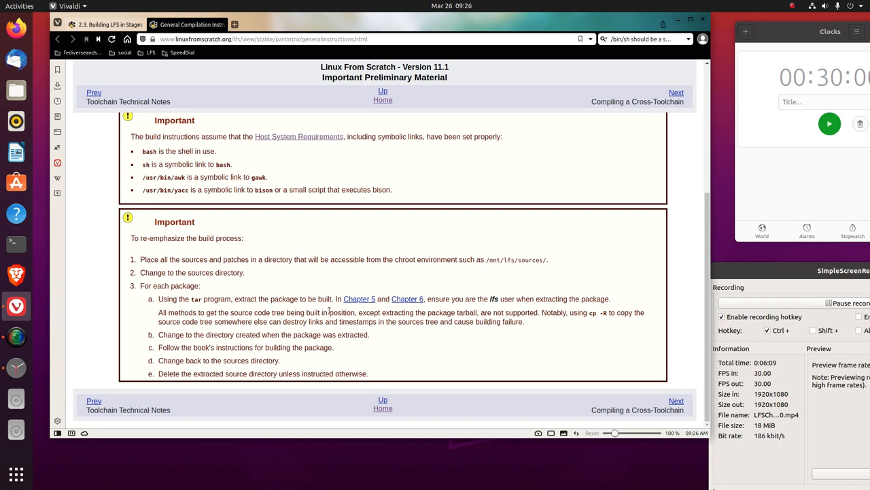
mouse_move(329, 311)
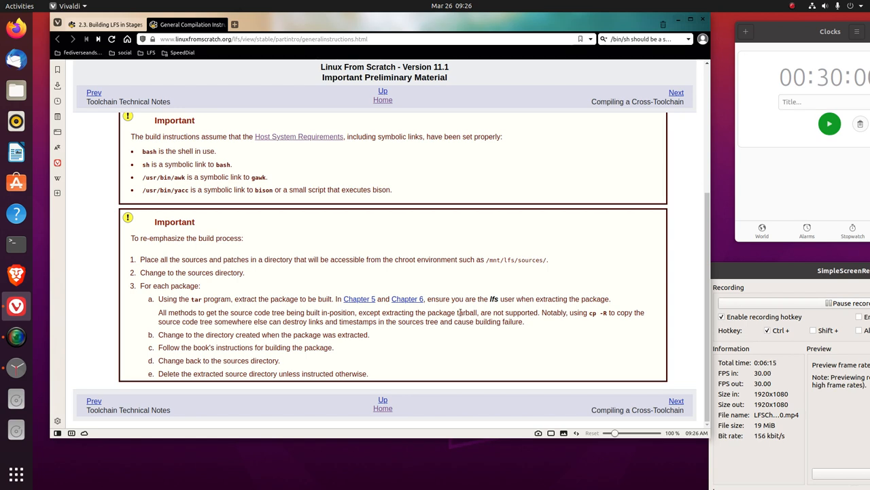
mouse_move(449, 338)
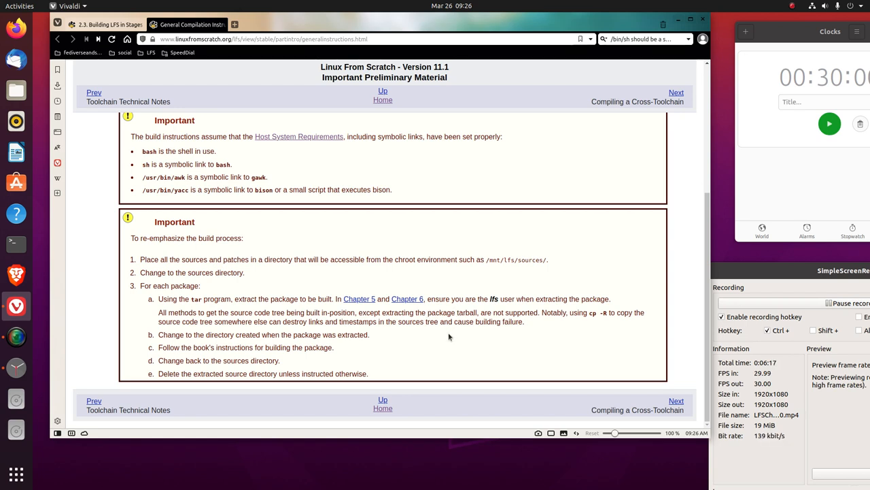
mouse_move(418, 342)
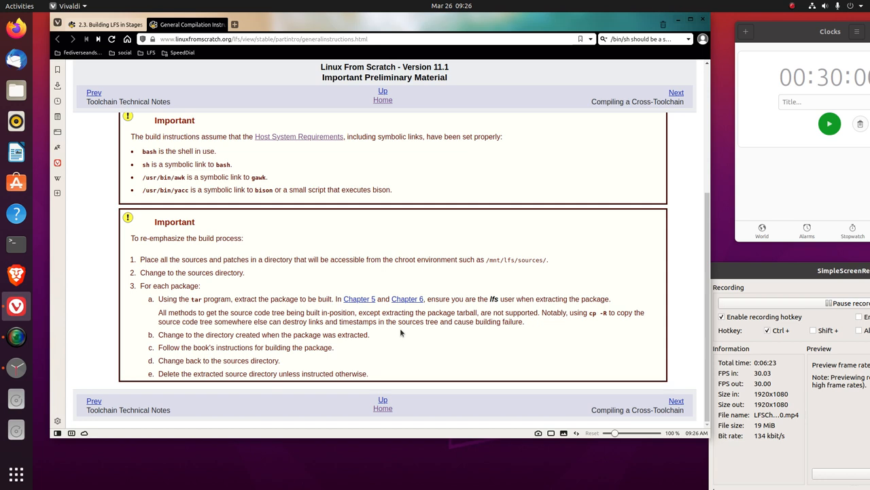
mouse_move(450, 324)
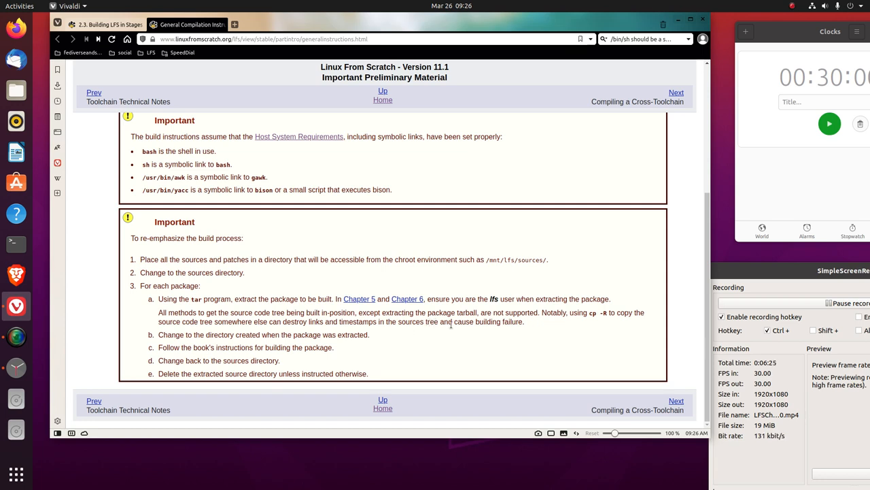
mouse_move(525, 331)
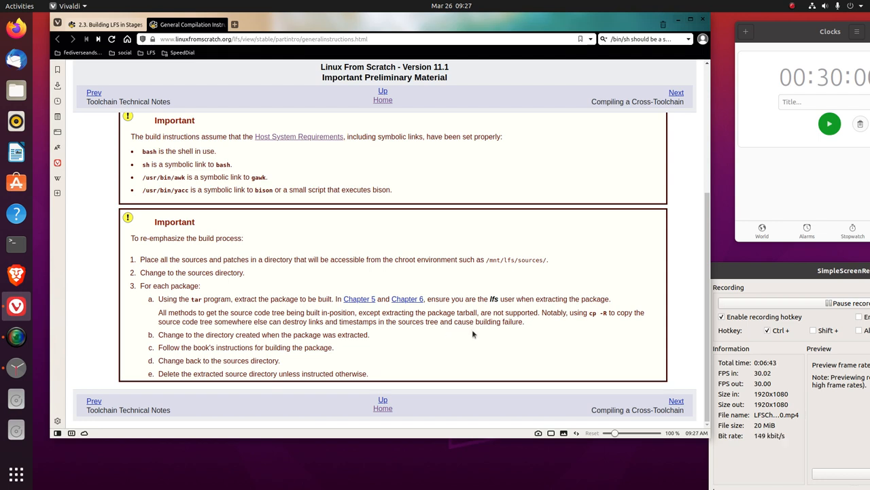
mouse_move(291, 349)
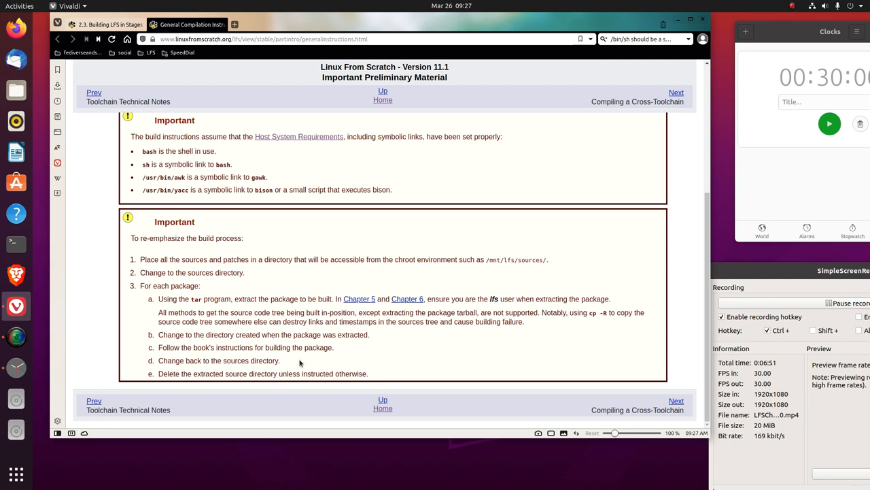
mouse_move(290, 367)
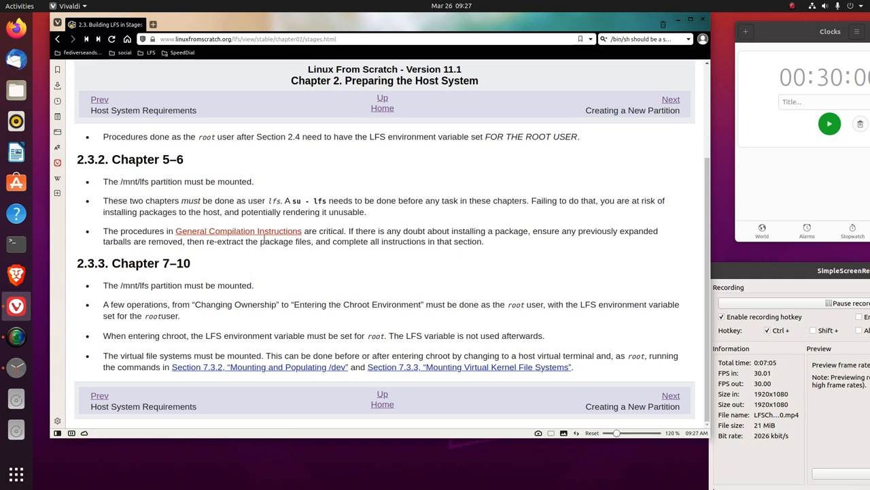
mouse_move(414, 261)
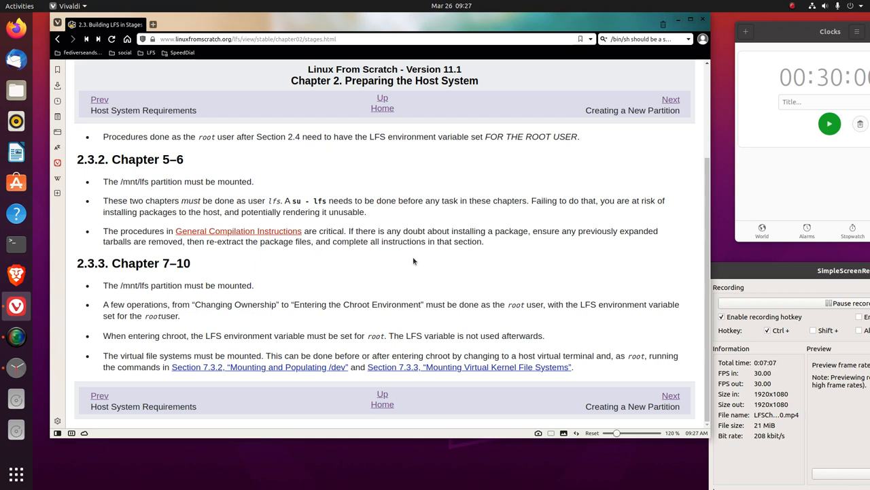
mouse_move(467, 266)
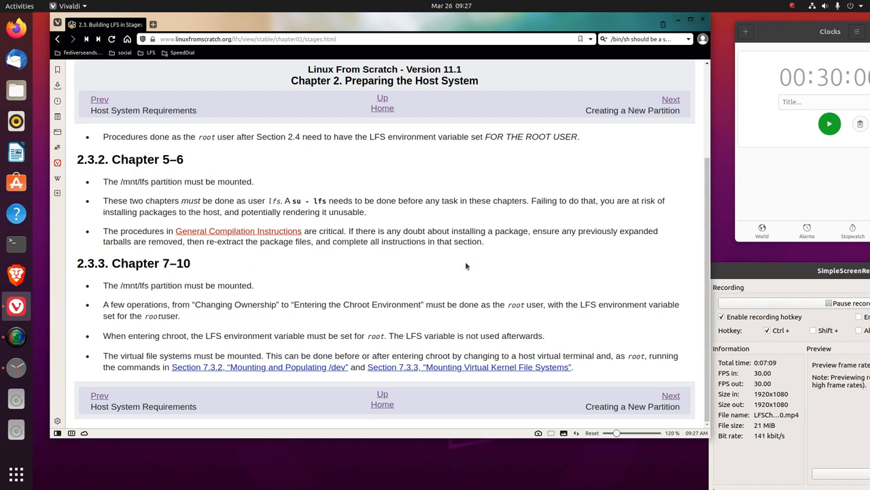
mouse_move(556, 253)
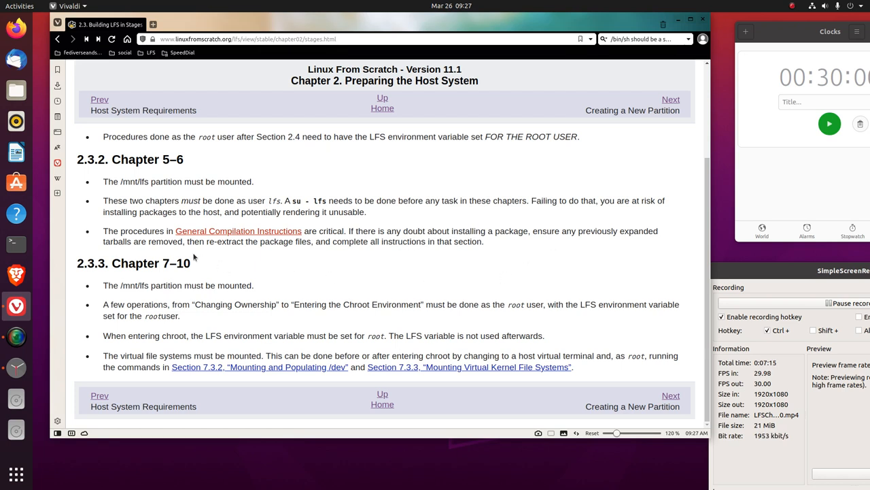
mouse_move(292, 252)
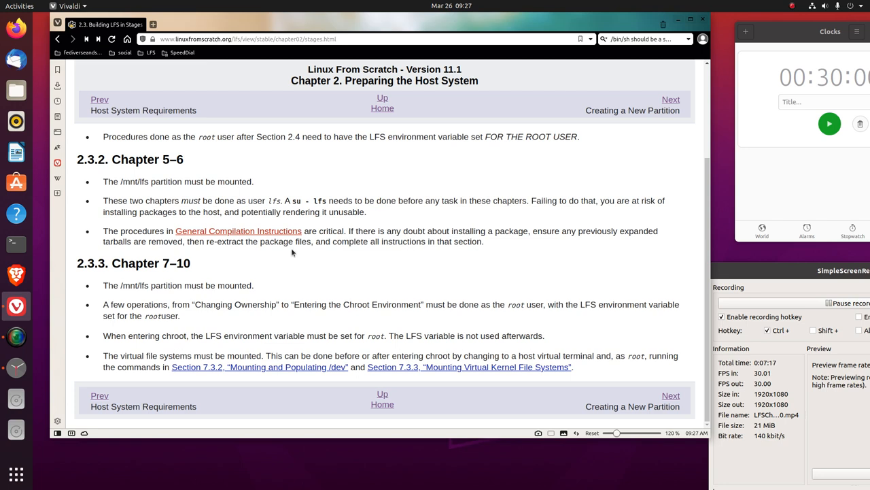
mouse_move(293, 260)
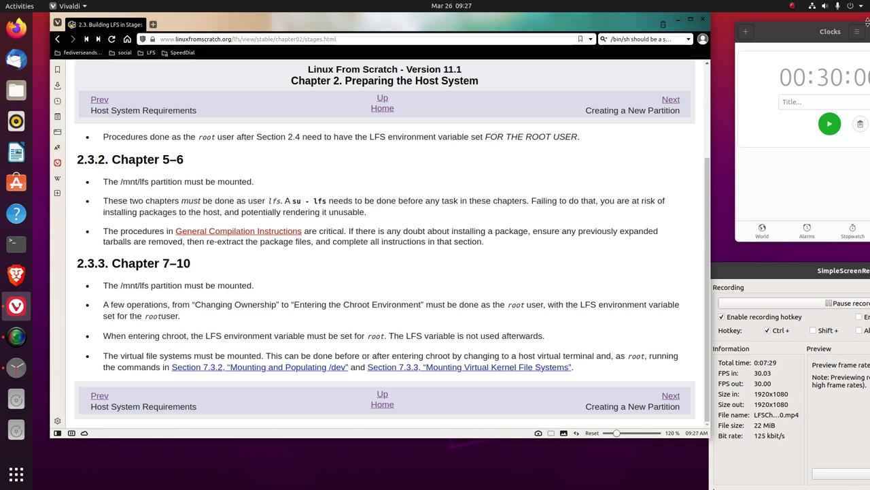
Move the Clocks countdown timer window largely out of view, uncovering the LFS page.
click(829, 123)
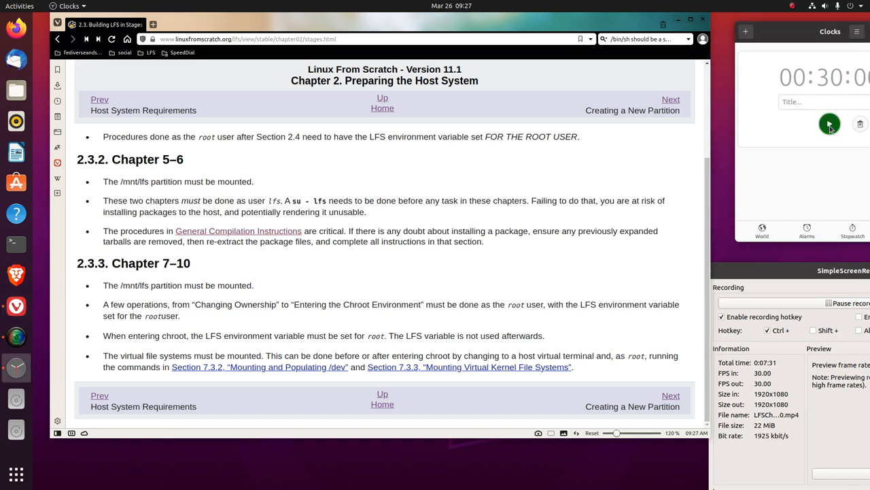
click(829, 124)
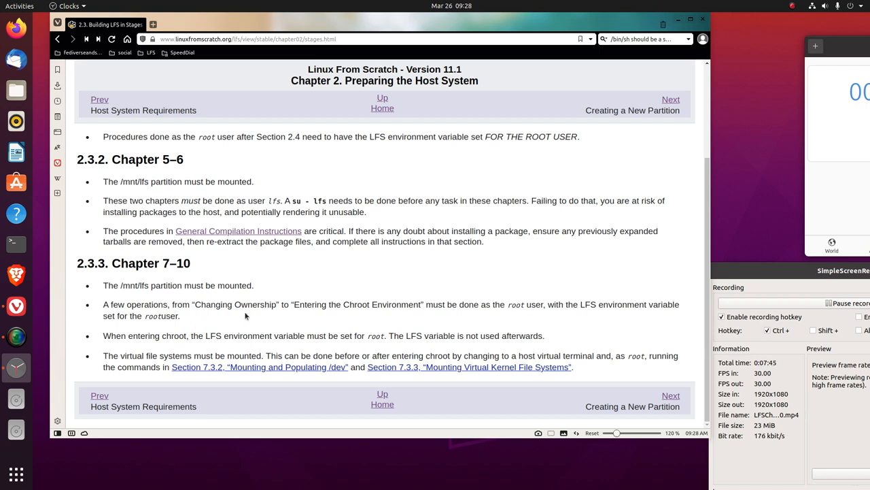
mouse_move(333, 317)
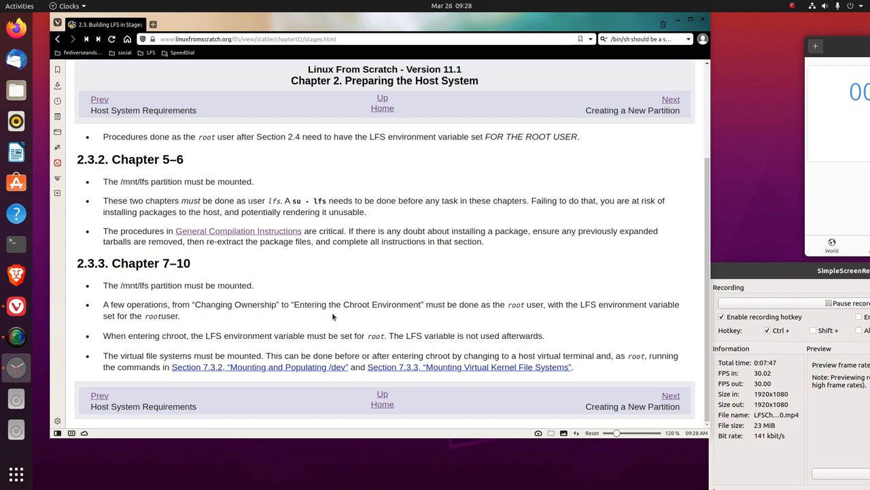
mouse_move(396, 318)
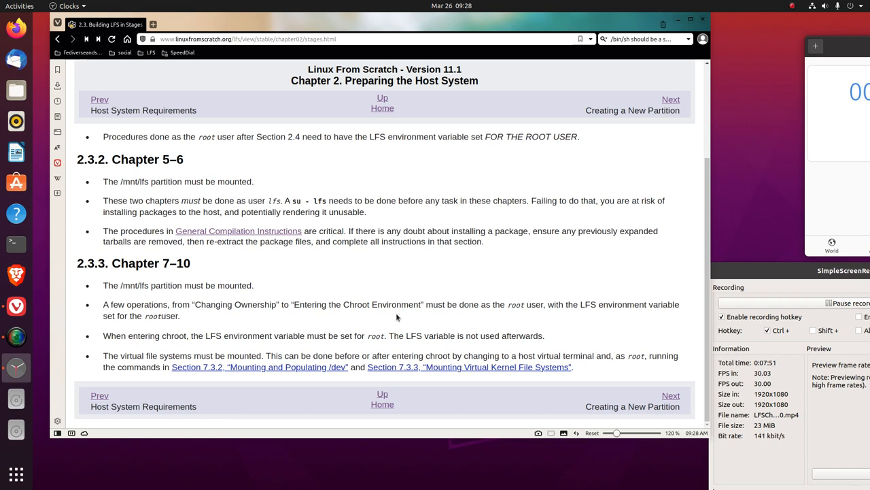
mouse_move(455, 318)
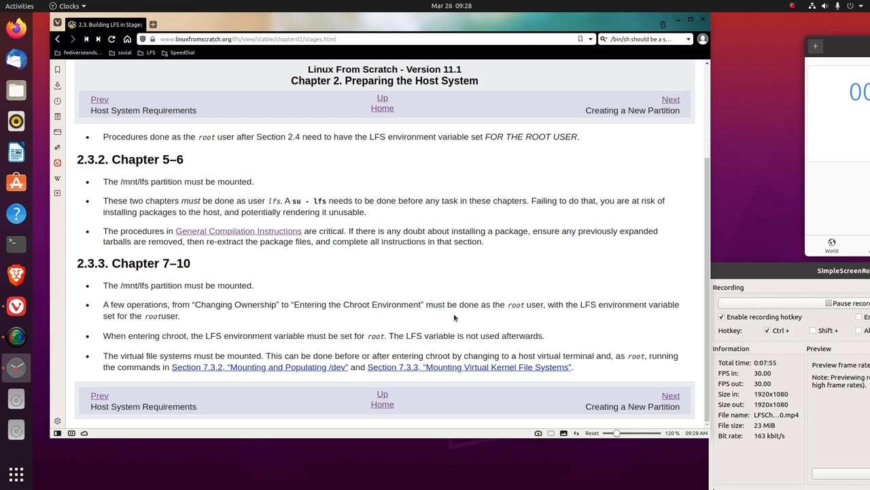
mouse_move(583, 315)
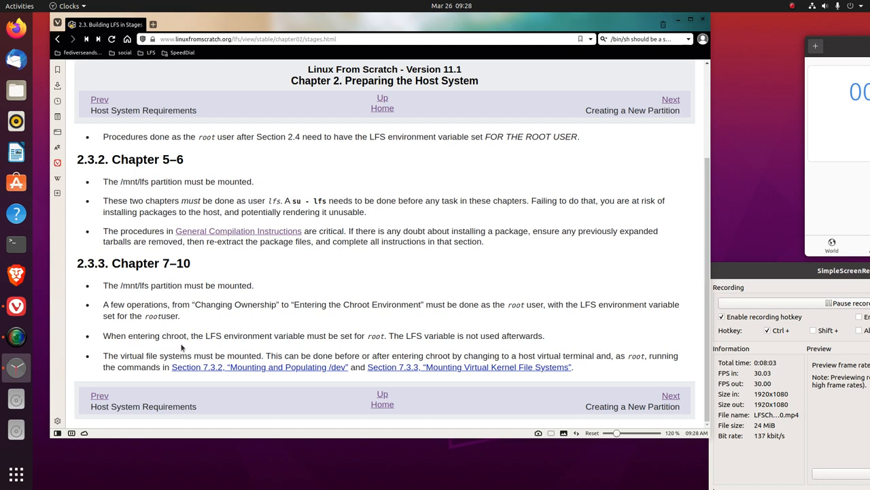
mouse_move(254, 350)
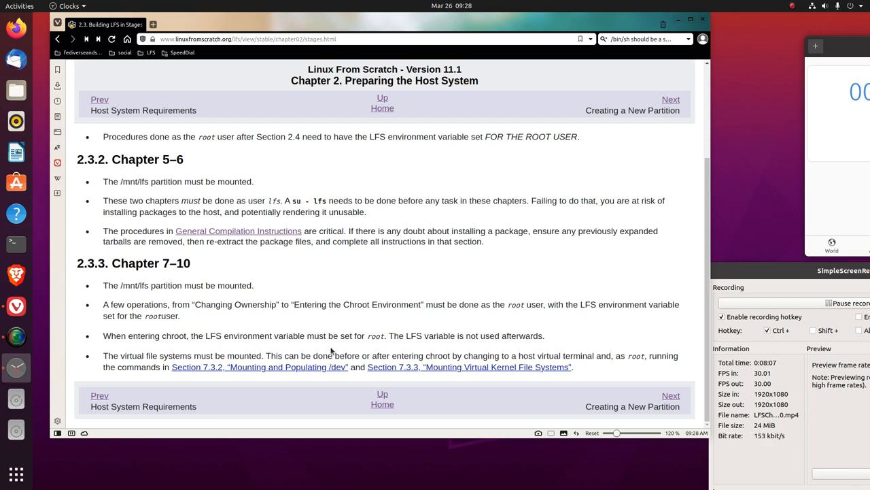
mouse_move(380, 346)
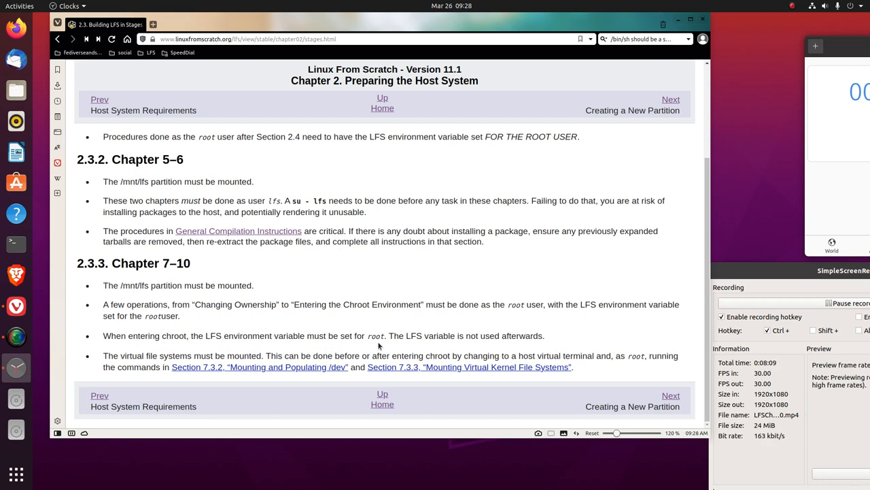
mouse_move(460, 349)
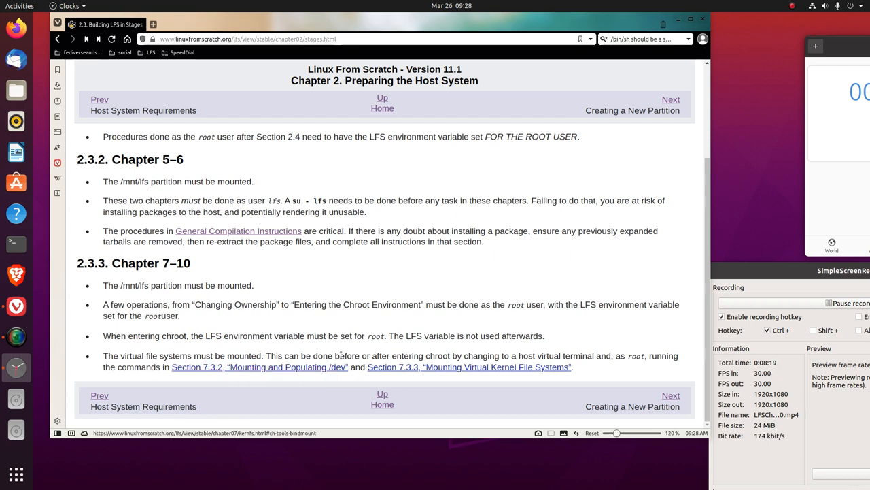
mouse_move(495, 368)
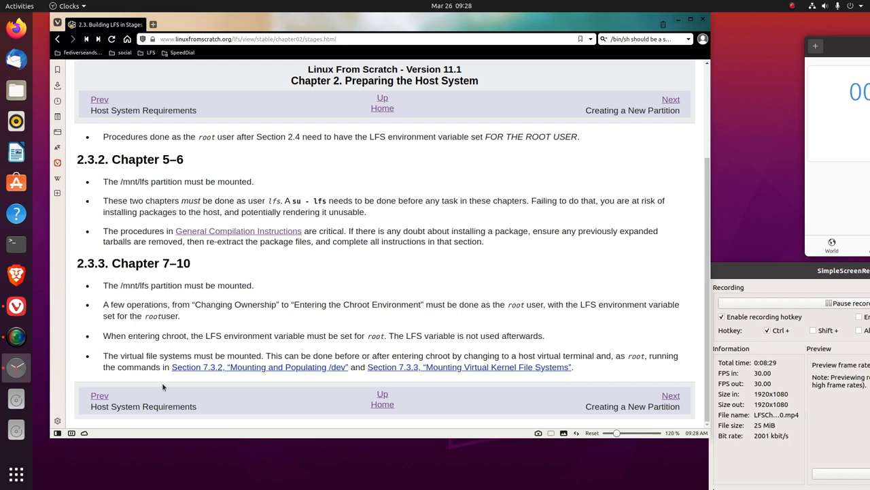
mouse_move(209, 378)
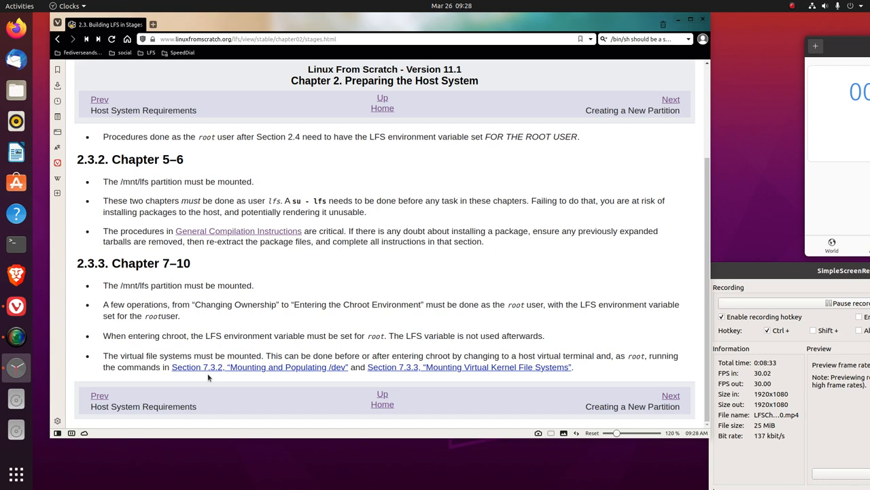
mouse_move(297, 378)
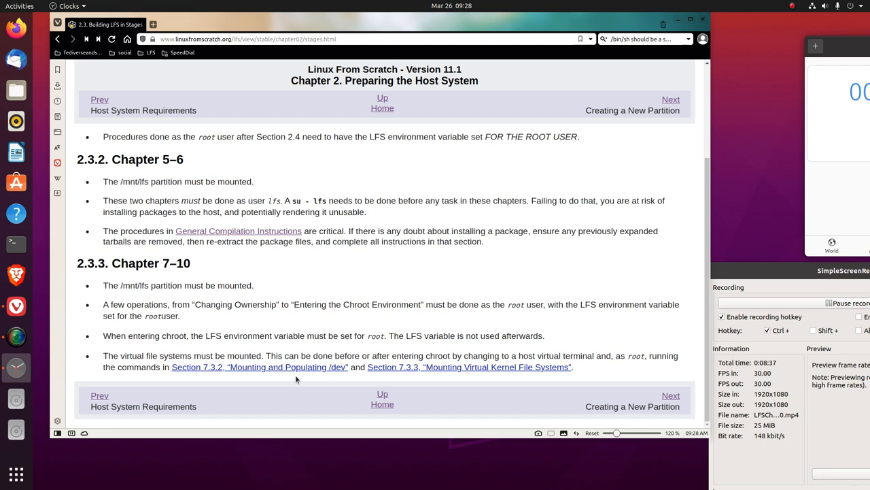
mouse_move(298, 385)
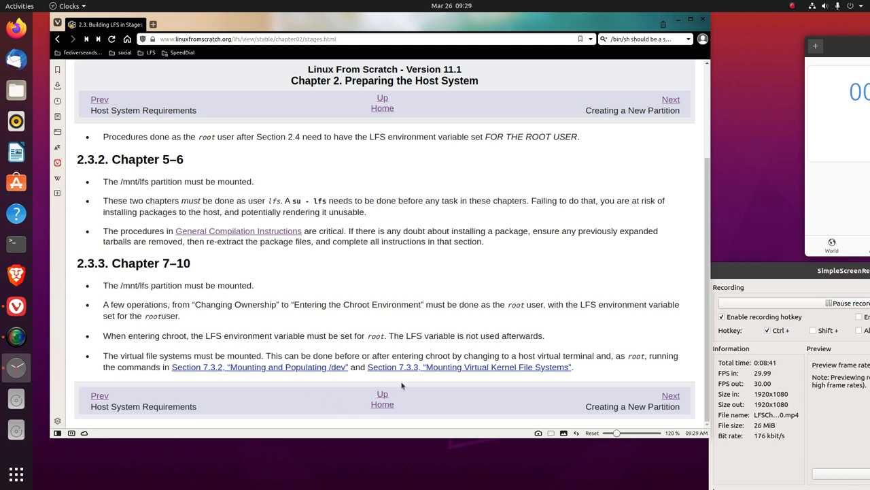
mouse_move(505, 393)
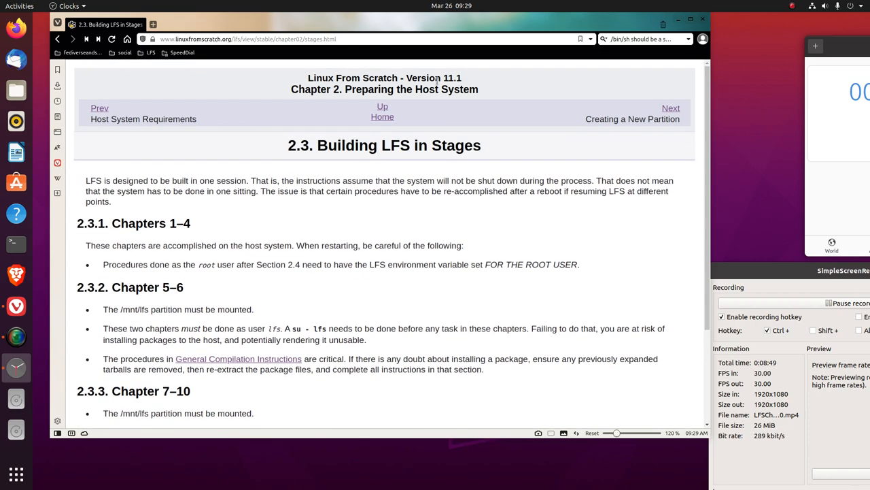
mouse_move(671, 108)
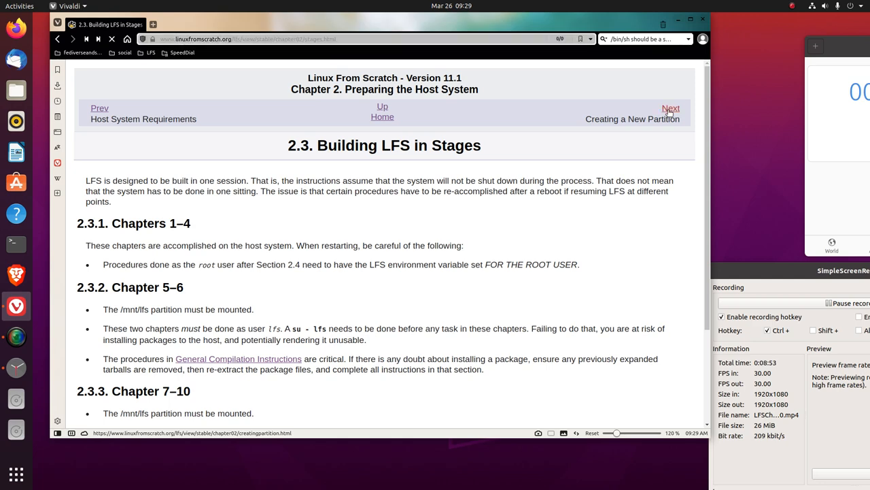
Open YouTube in a new tab, browse your channel's uploads, then return to the LFS tab.
click(671, 108)
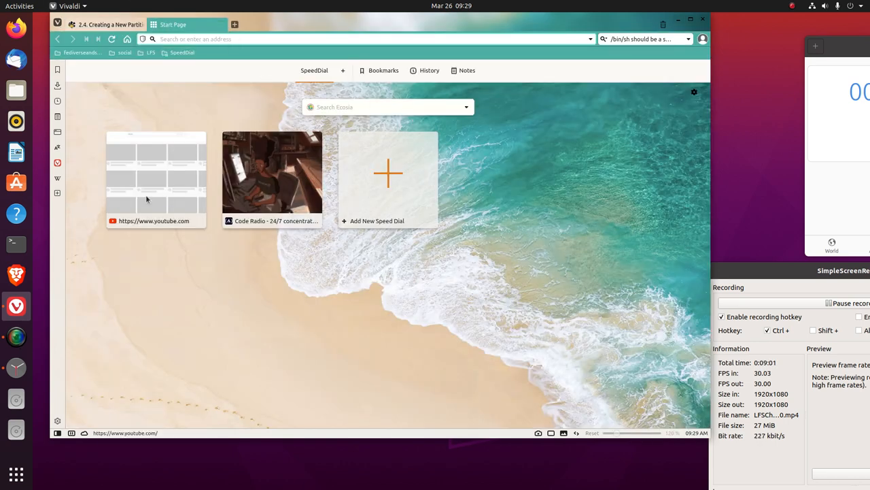
click(156, 170)
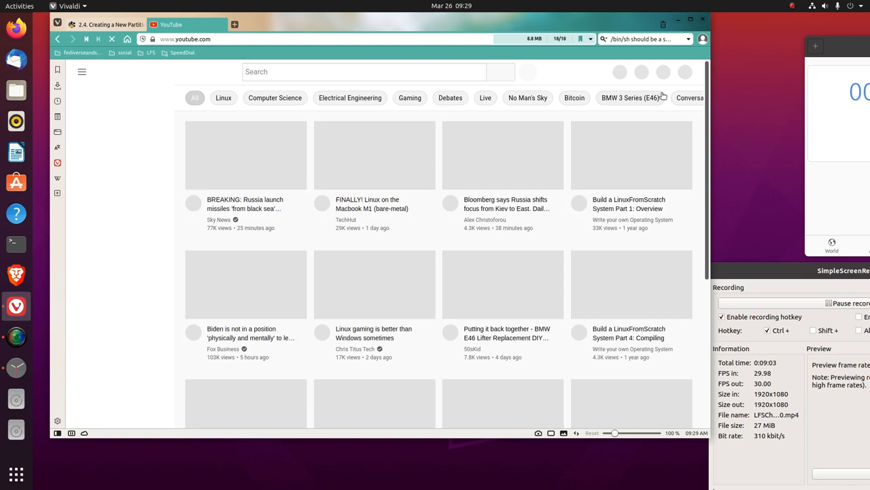
click(683, 72)
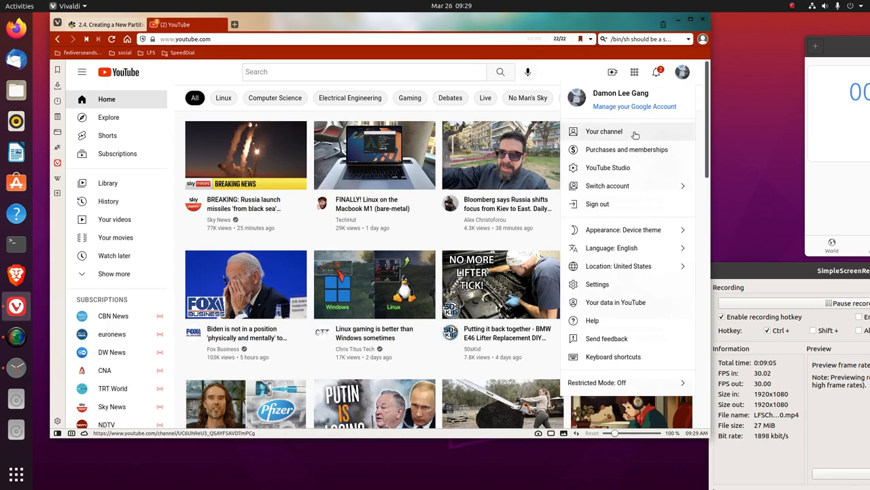
click(603, 131)
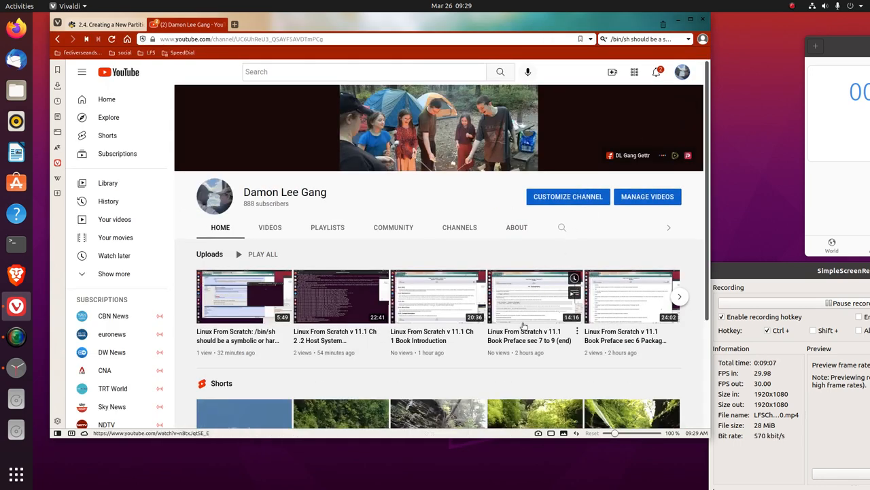
click(679, 296)
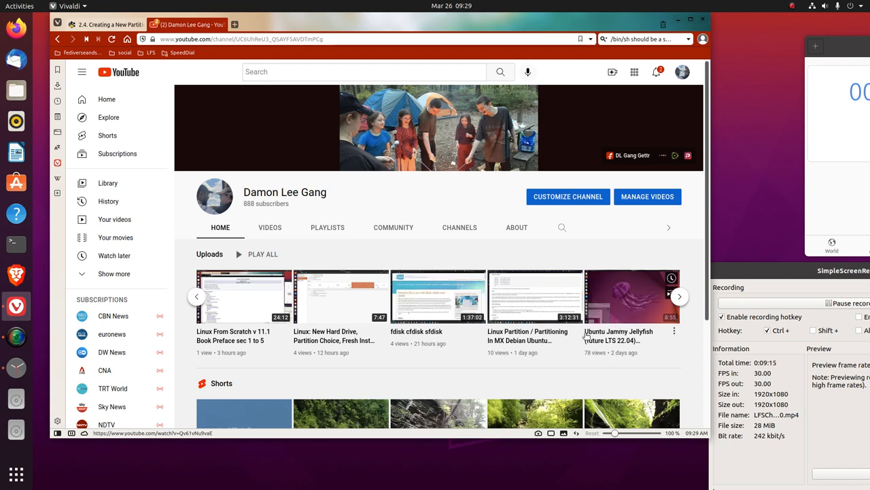
mouse_move(524, 346)
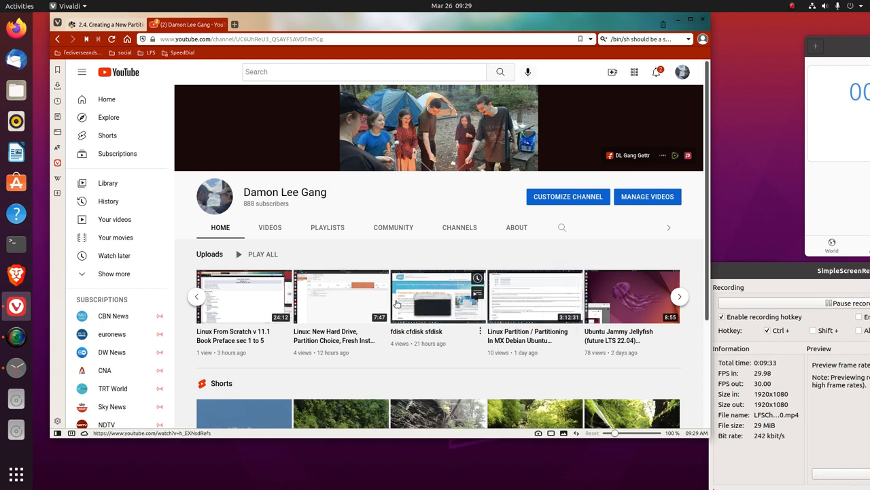
mouse_move(310, 302)
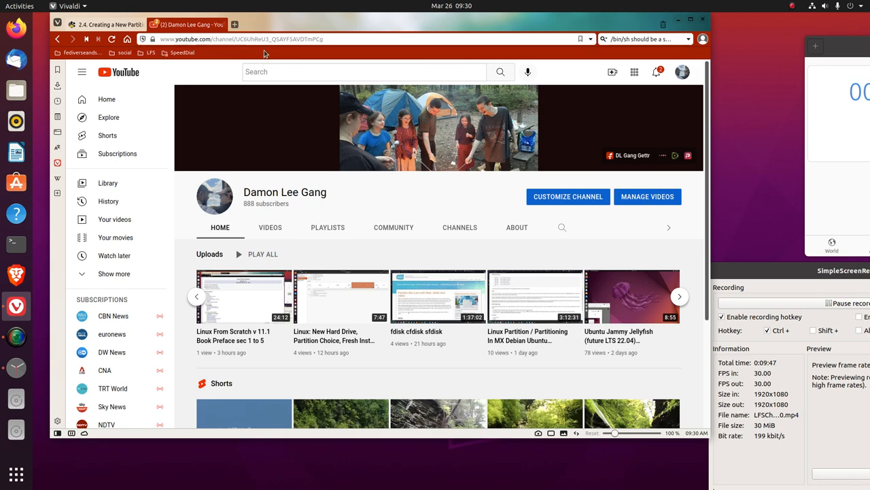
click(109, 24)
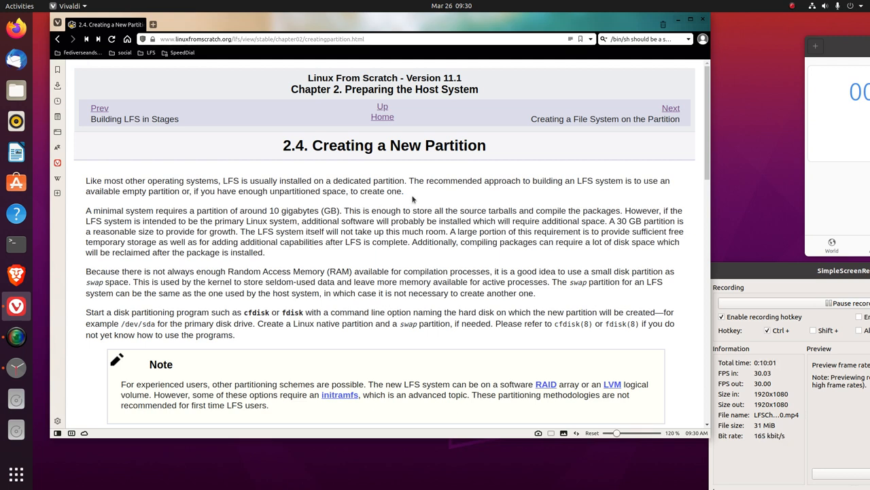
mouse_move(418, 198)
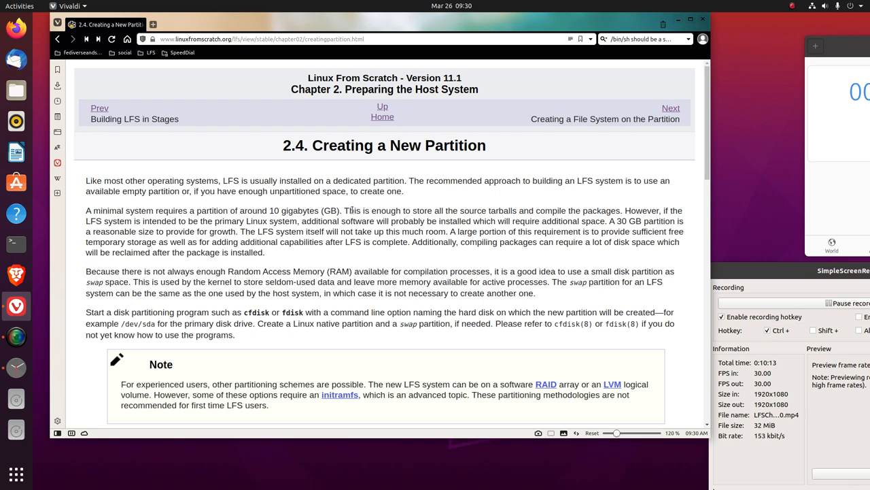
Scroll the Creating a New Partition page down to section 2.4.1 Other Partition Issues.
scroll(down, 3)
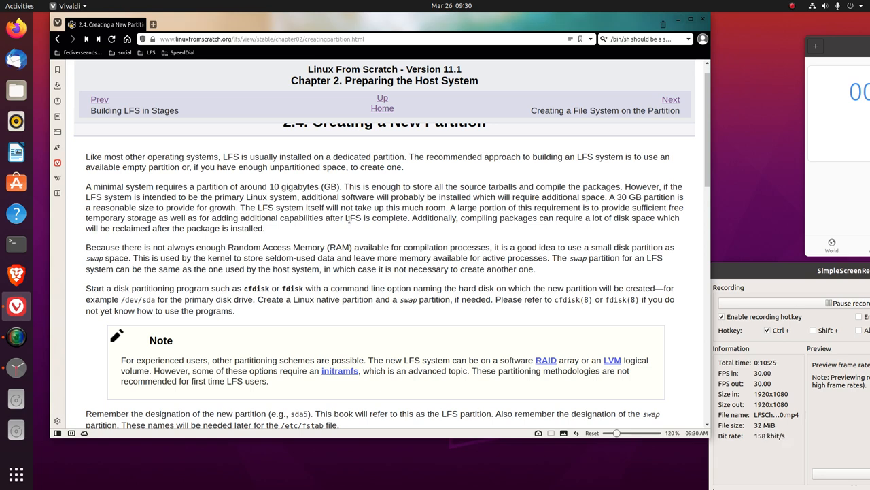
mouse_move(329, 230)
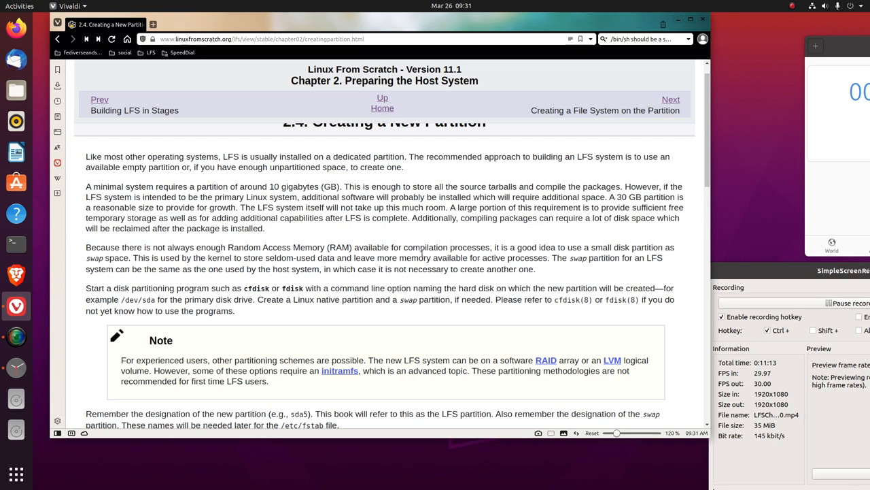
scroll(down, 3)
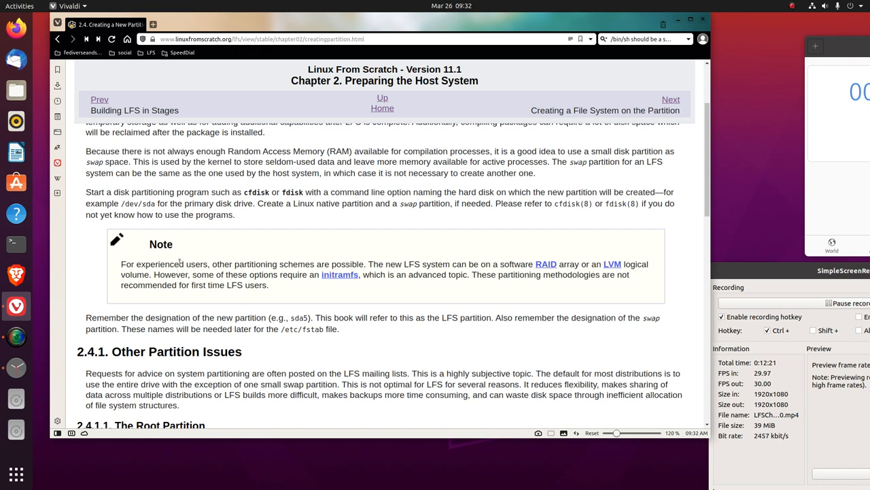
mouse_move(580, 219)
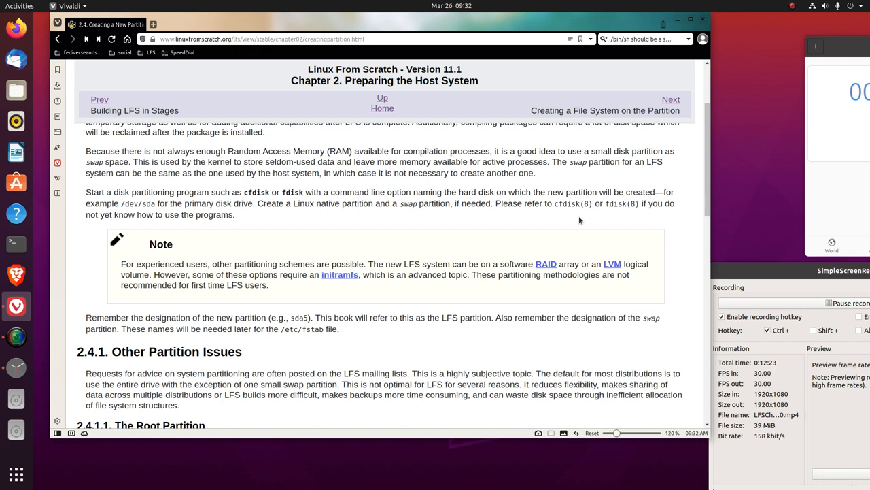
mouse_move(617, 215)
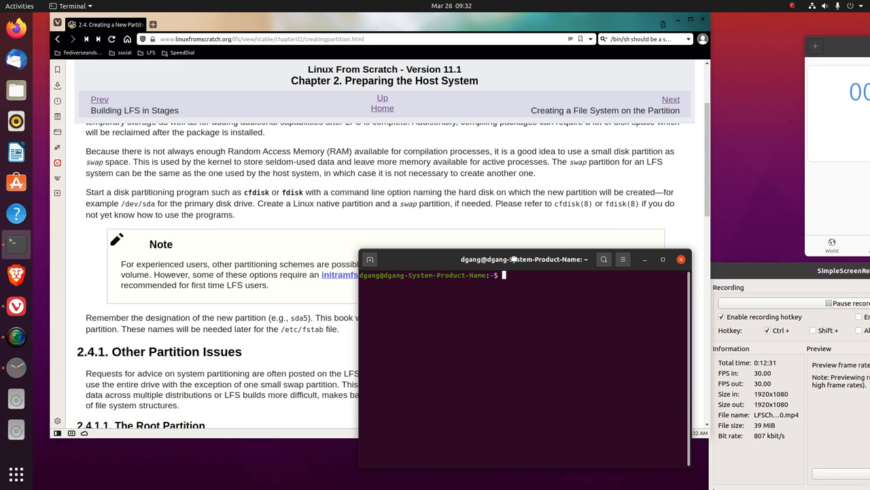
Open the cfdisk manual page (man 8 cfdisk), scroll through it, and exit.
text(man 8)
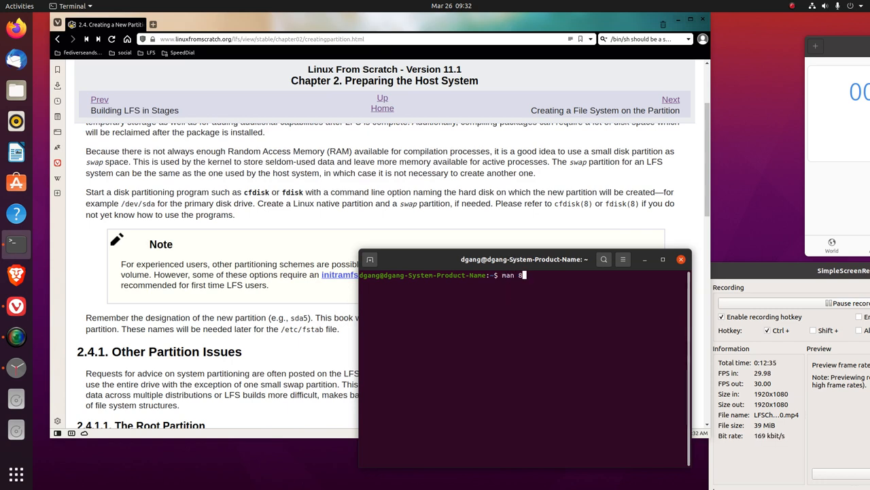
text(cf)
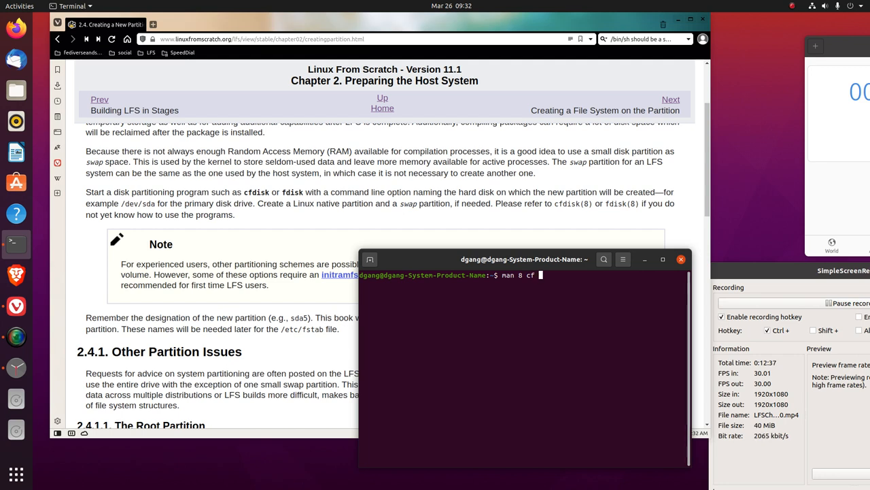
text(du)
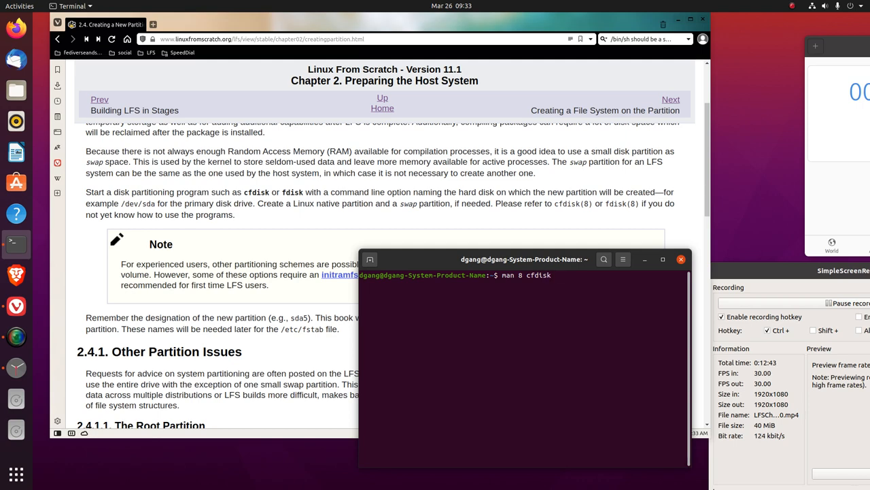
key(Return)
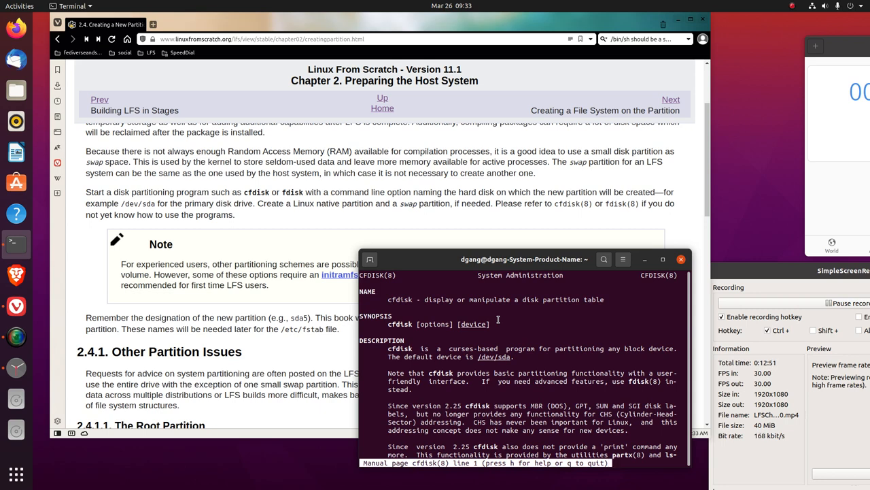
scroll(down, 3)
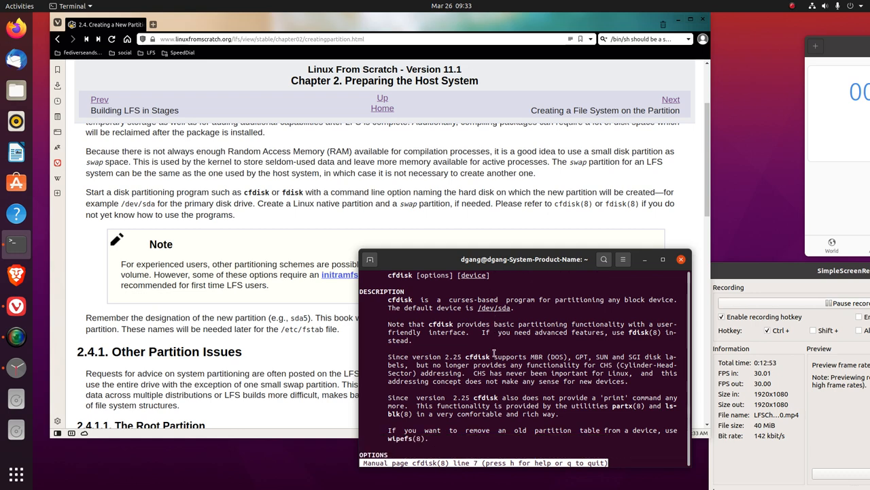
scroll(down, 3)
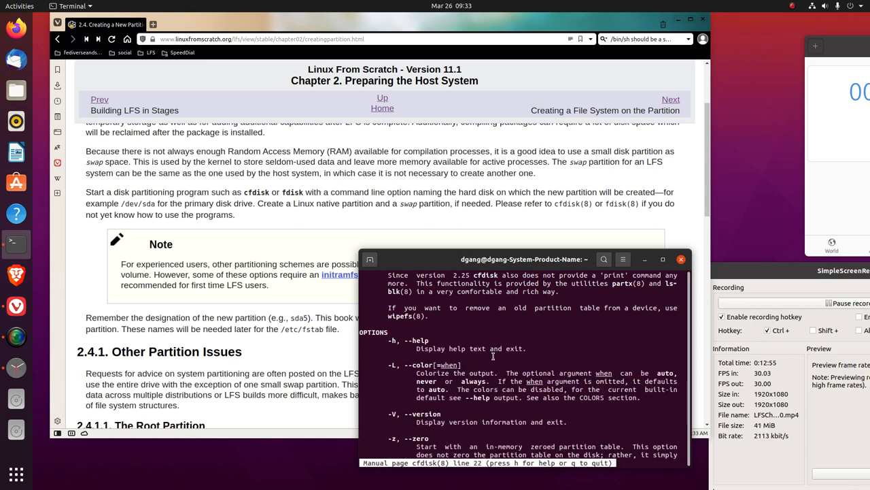
key(q)
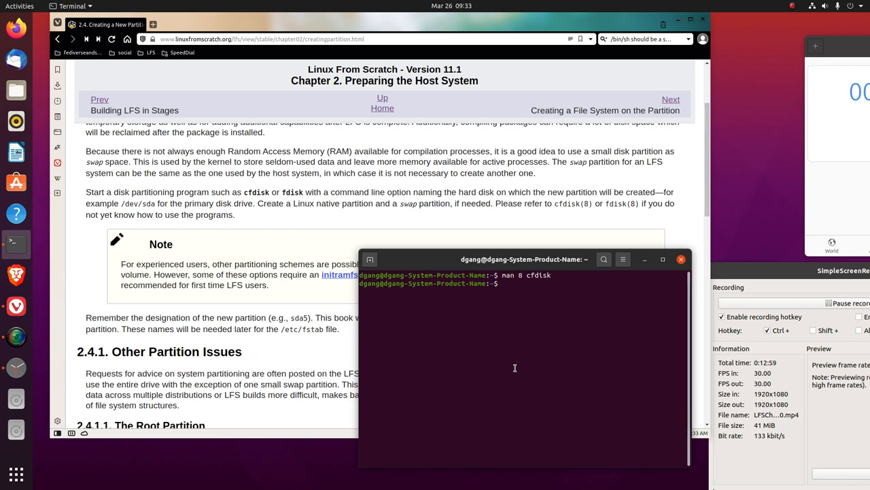
Read the fdisk manual page (man fdisk), then quit it.
text(man)
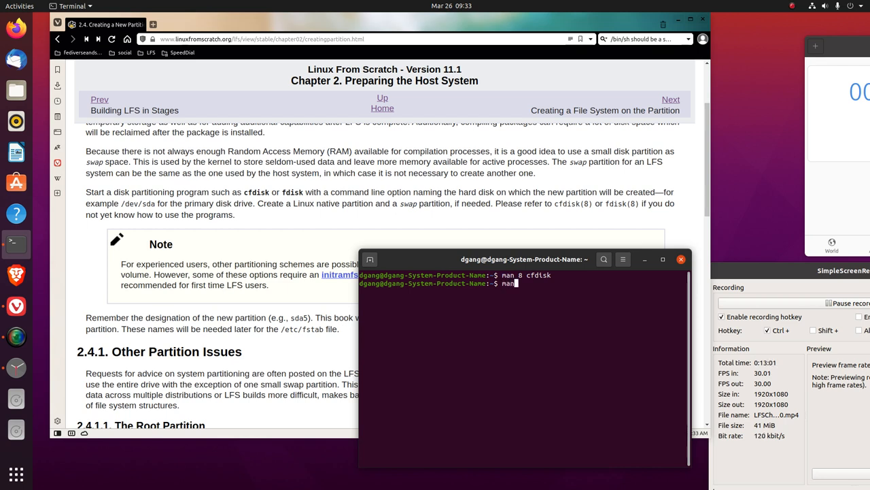
text(fdis)
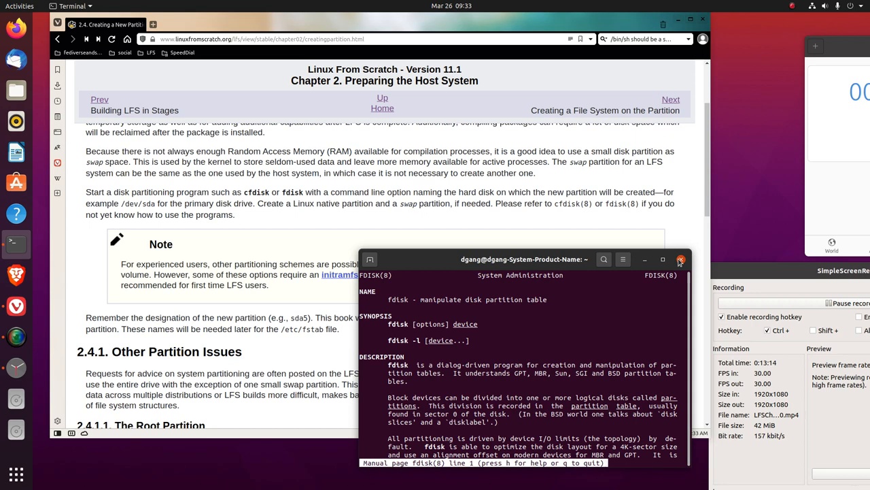
mouse_move(489, 386)
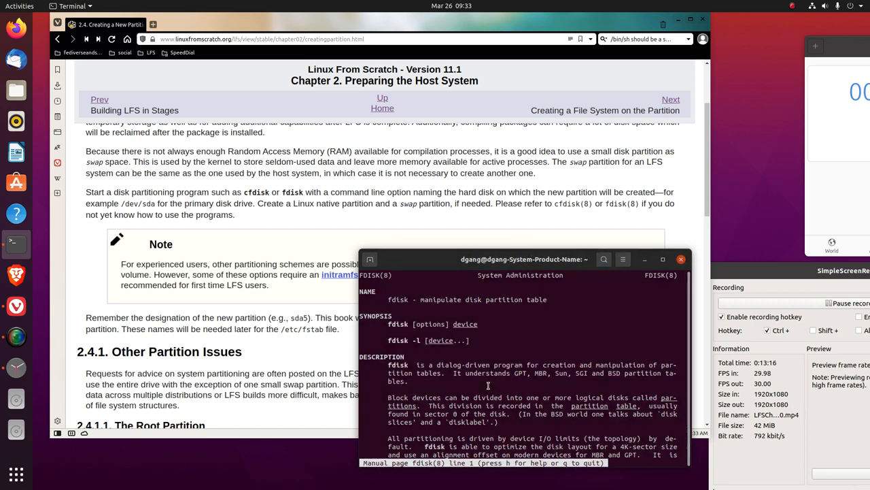
key(q)
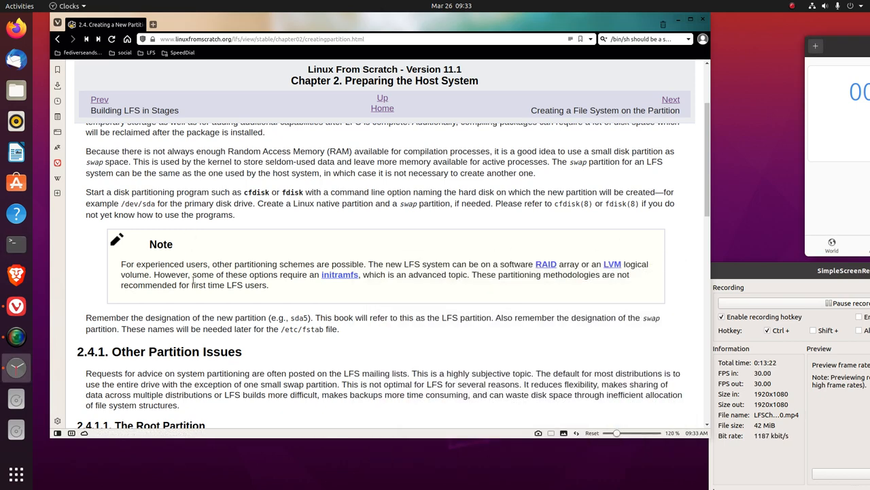
mouse_move(340, 289)
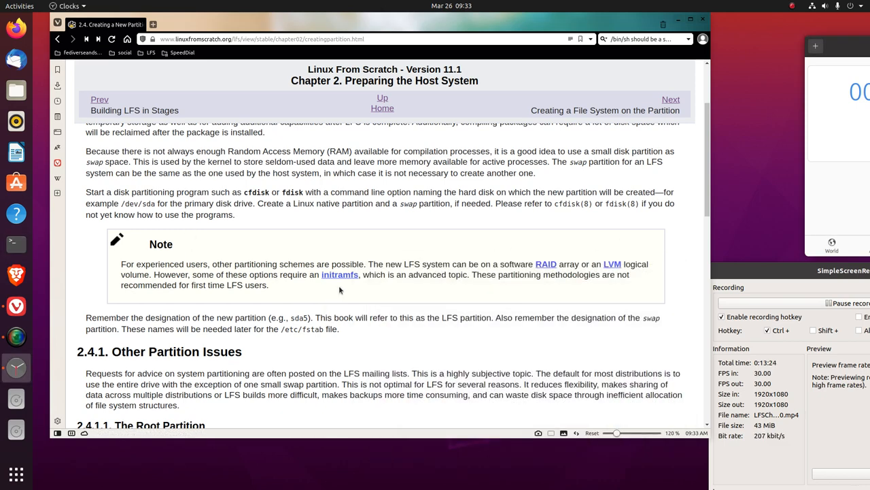
mouse_move(444, 276)
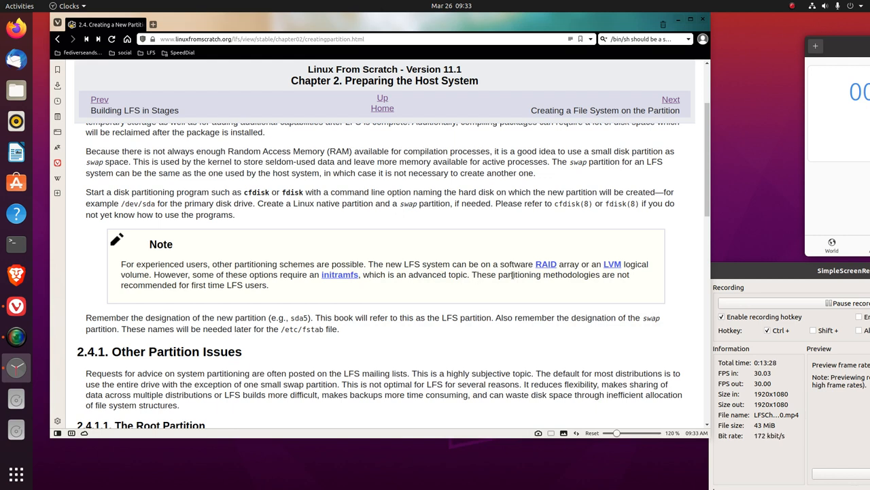
mouse_move(559, 290)
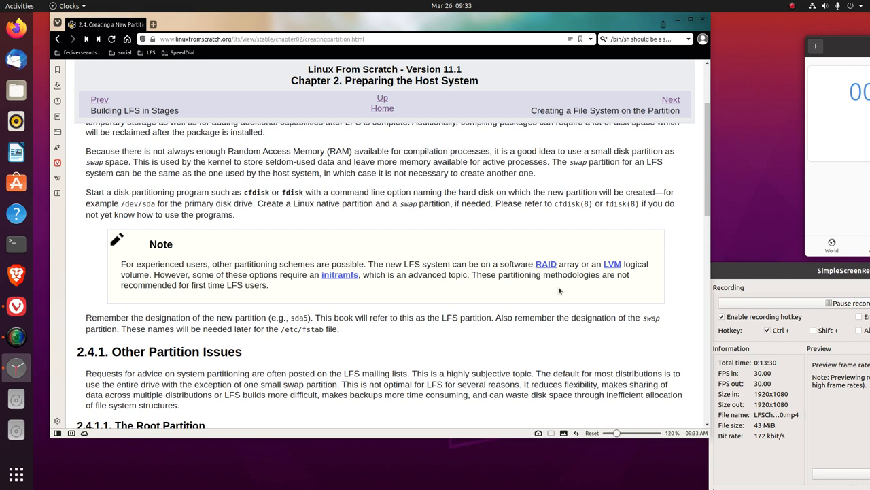
mouse_move(188, 296)
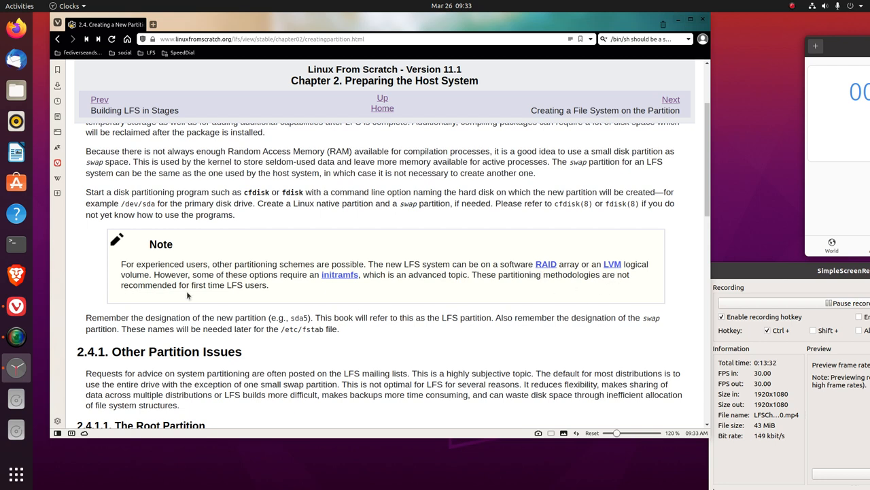
mouse_move(304, 284)
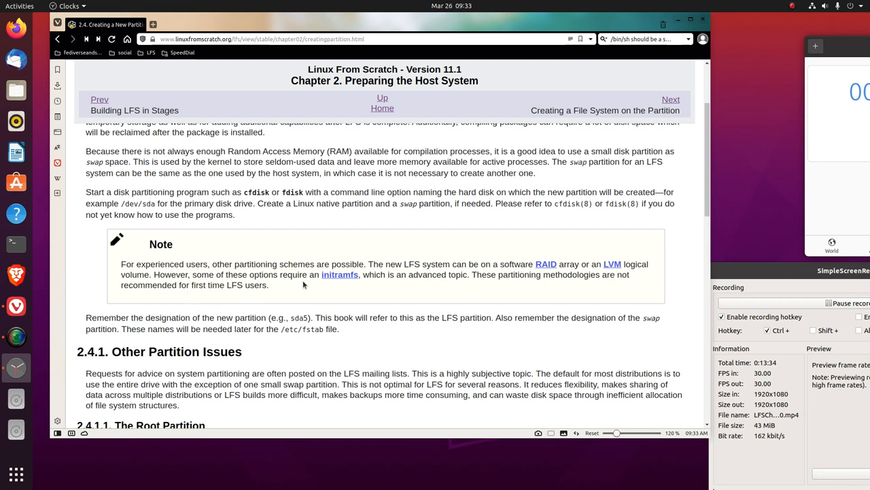
mouse_move(339, 283)
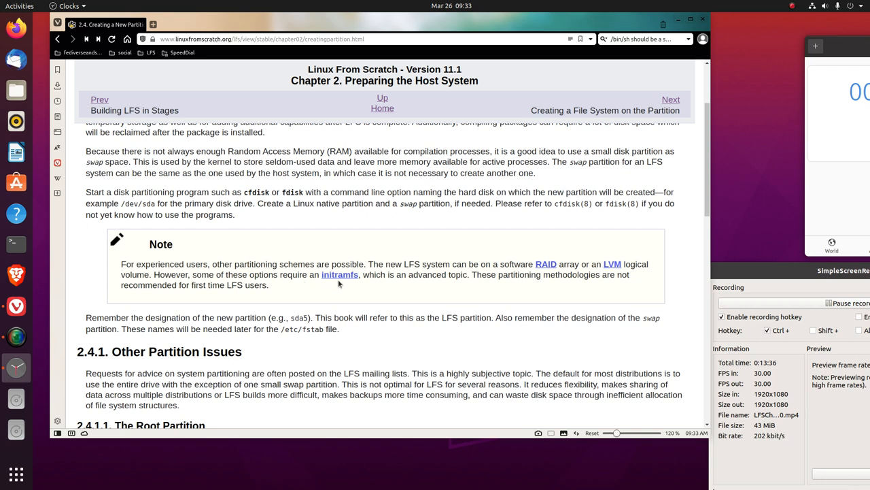
mouse_move(339, 278)
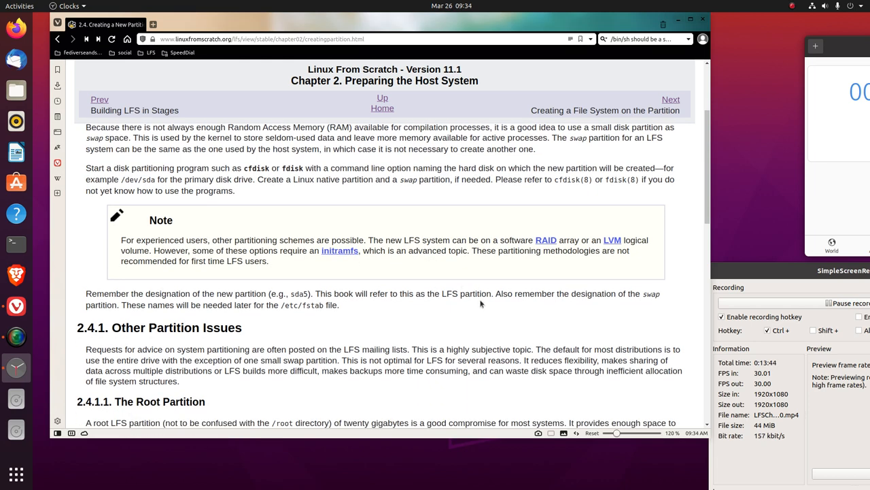
Scroll to 2.4.1 Other Partition Issues, then launch Disks via an Activities search for 'di'.
scroll(down, 3)
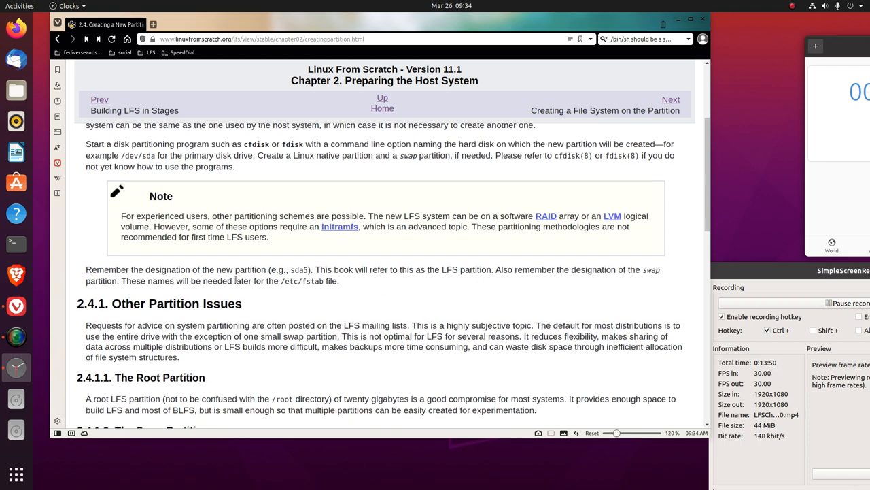
mouse_move(263, 271)
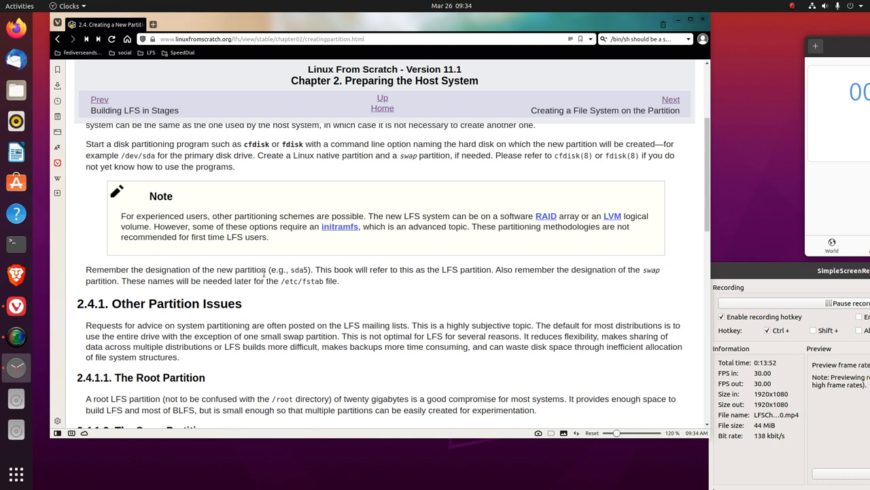
mouse_move(300, 281)
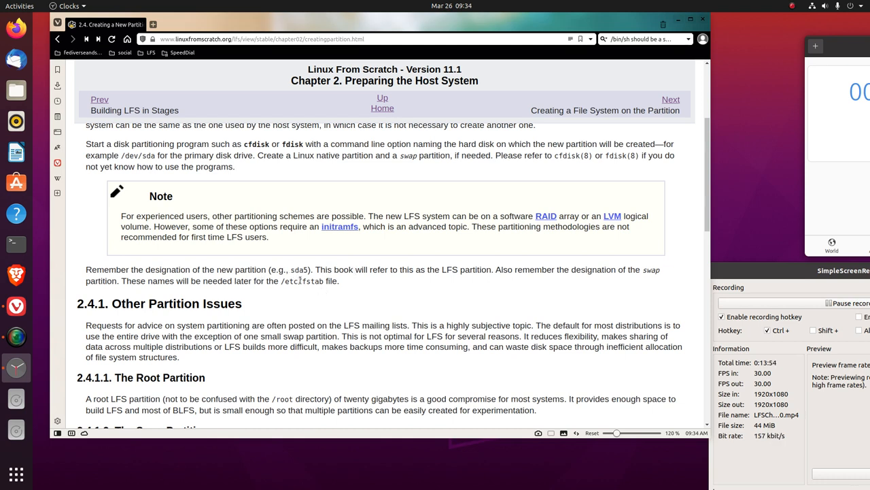
mouse_move(440, 288)
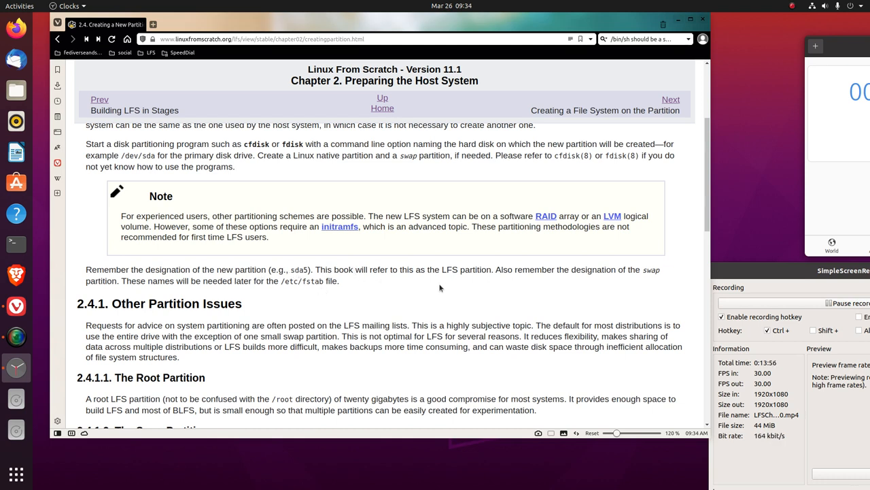
mouse_move(459, 280)
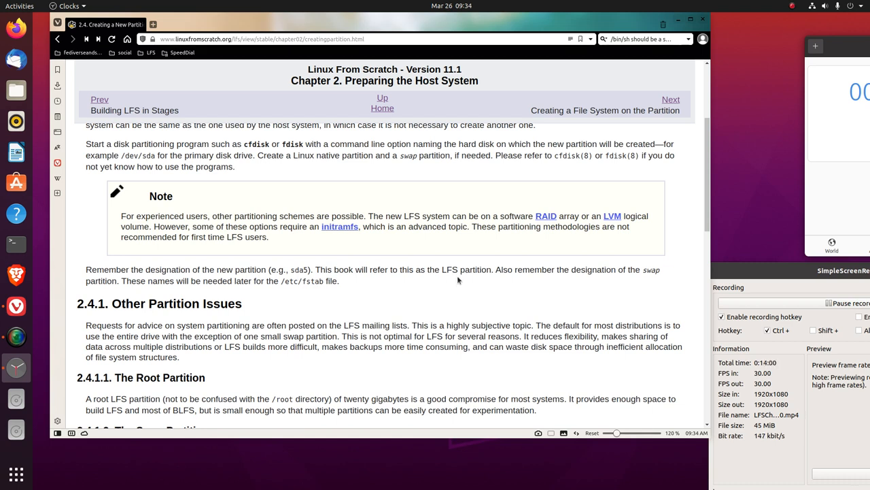
mouse_move(527, 285)
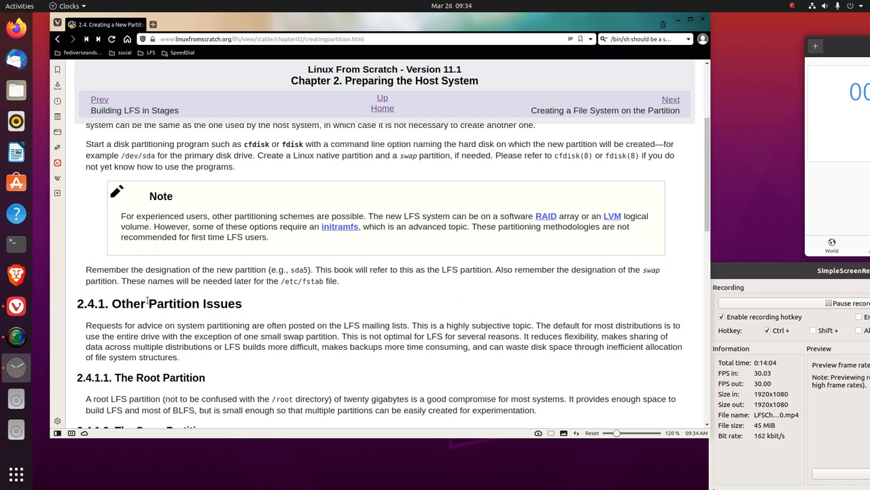
mouse_move(272, 297)
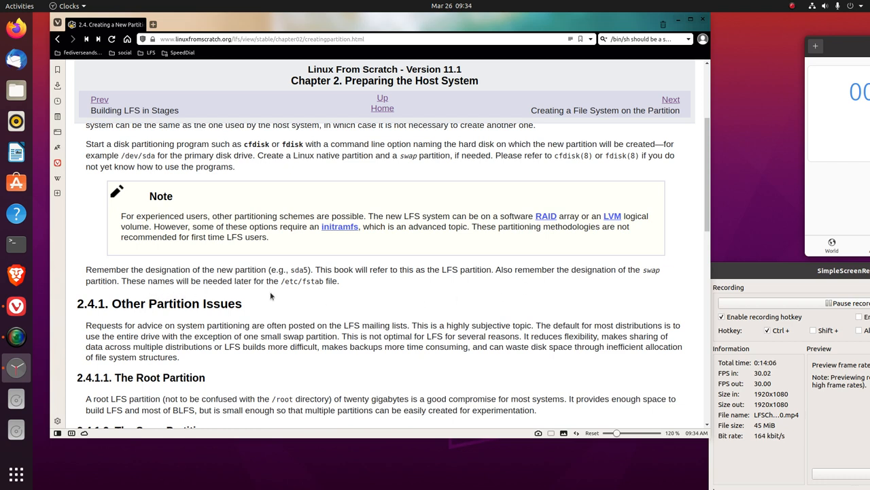
mouse_move(297, 291)
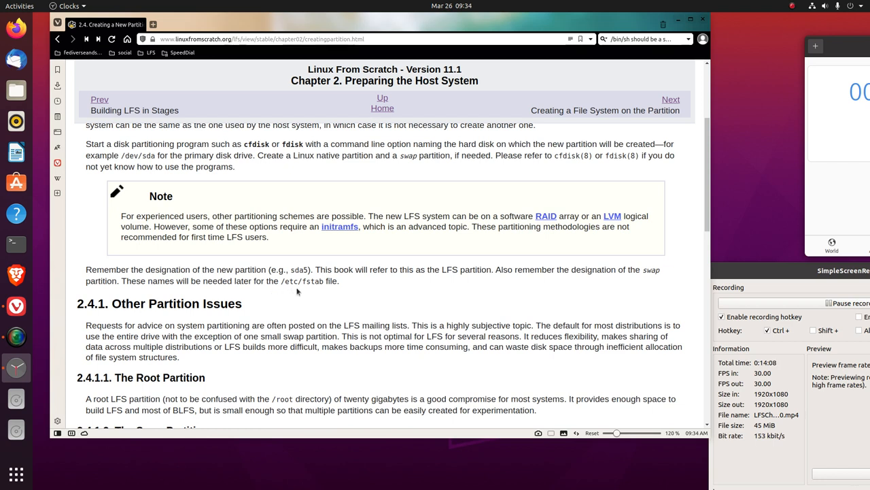
mouse_move(311, 291)
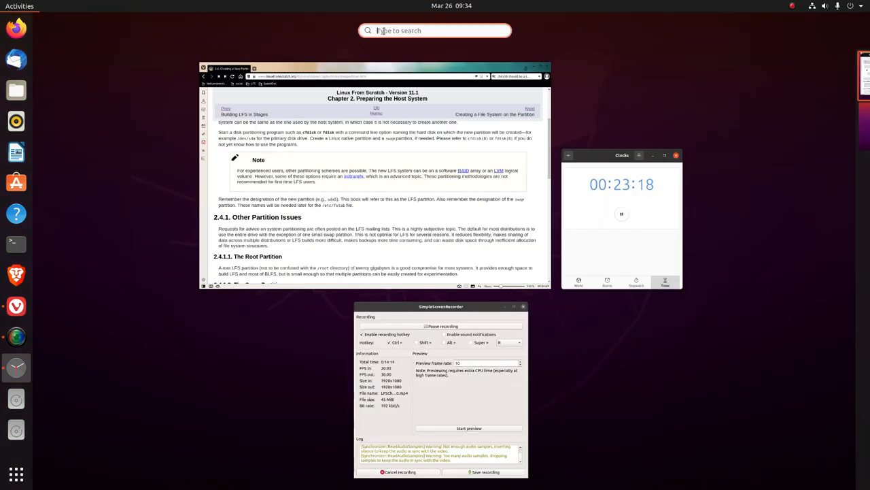
text(di)
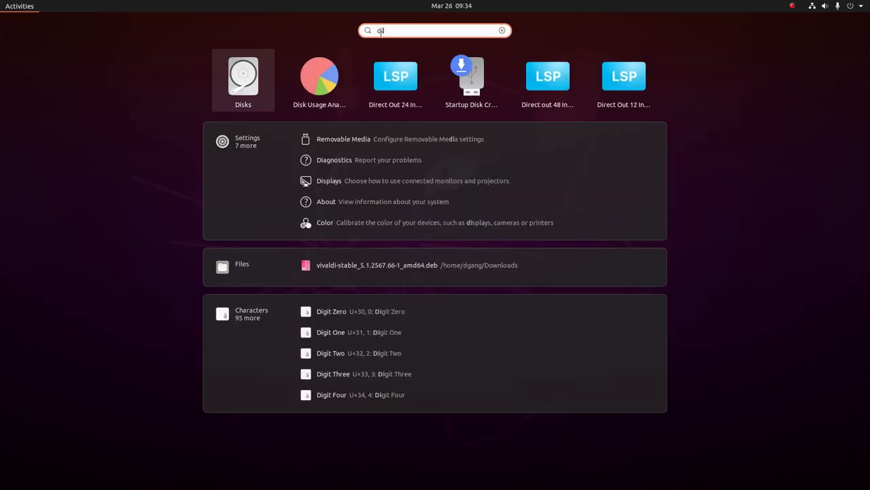
click(242, 76)
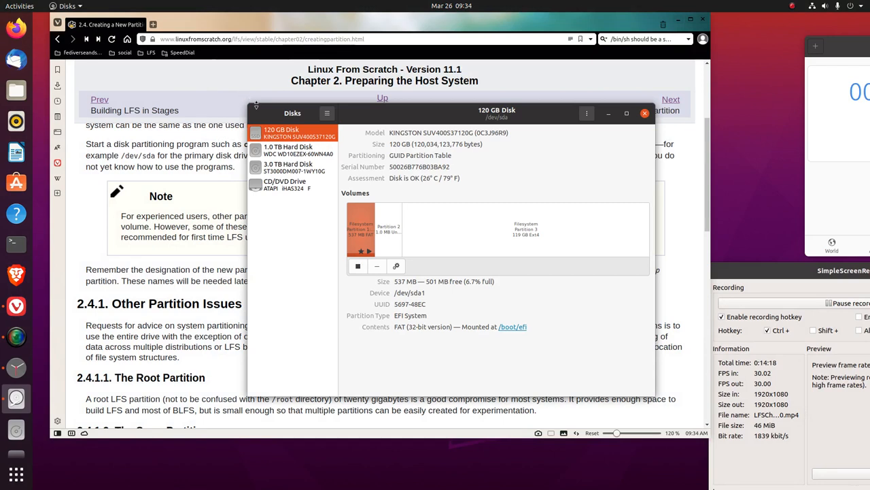
Compare the 3.0 TB disk's 750 GB Partition 2 and 100 GB swap details, then close Disks.
click(292, 167)
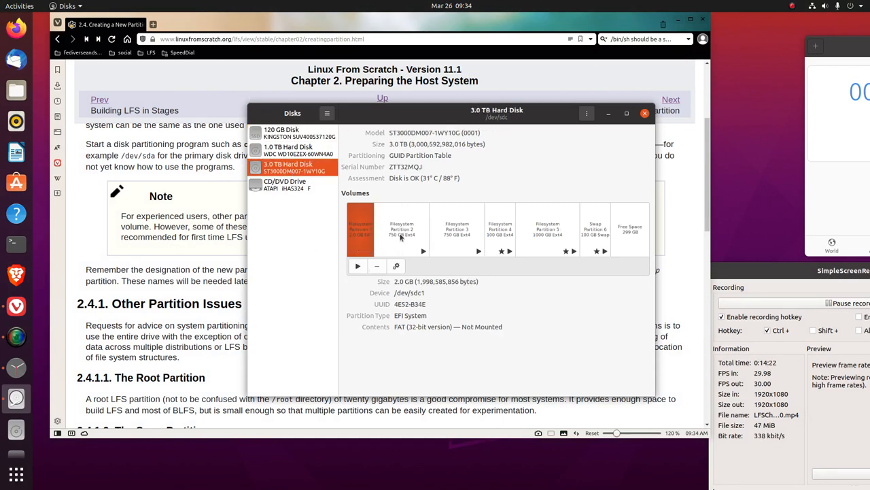
click(401, 229)
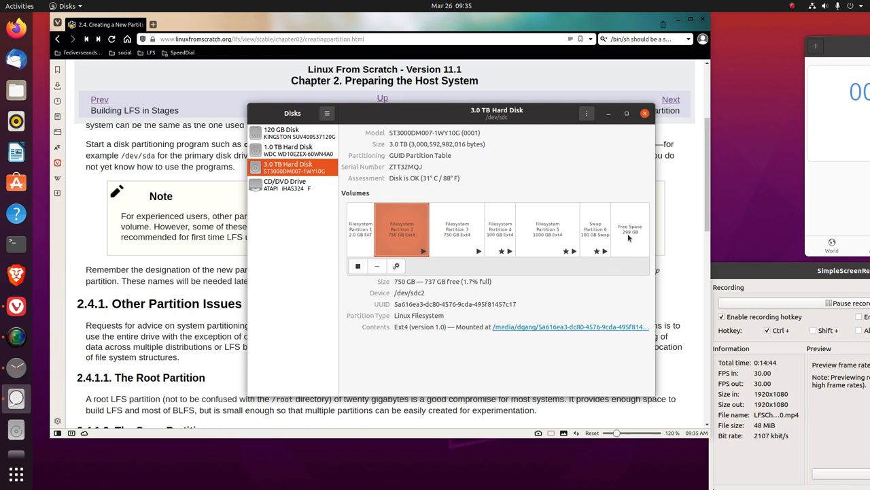
mouse_move(563, 312)
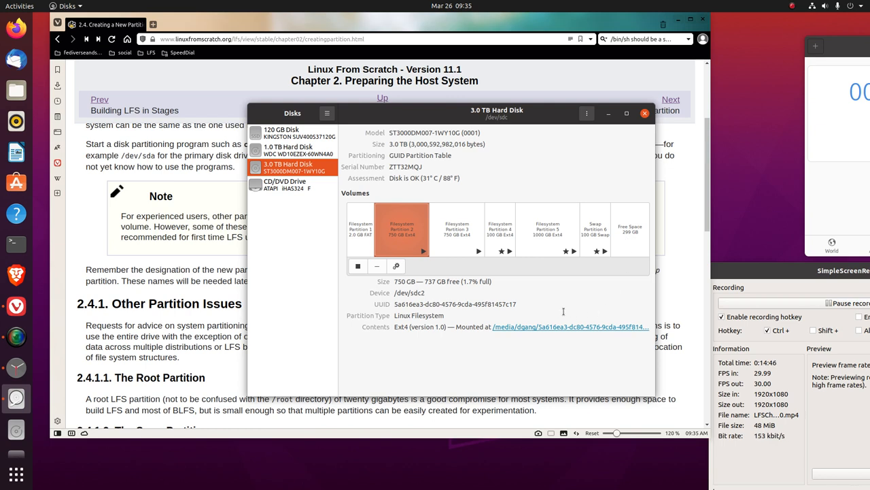
click(596, 229)
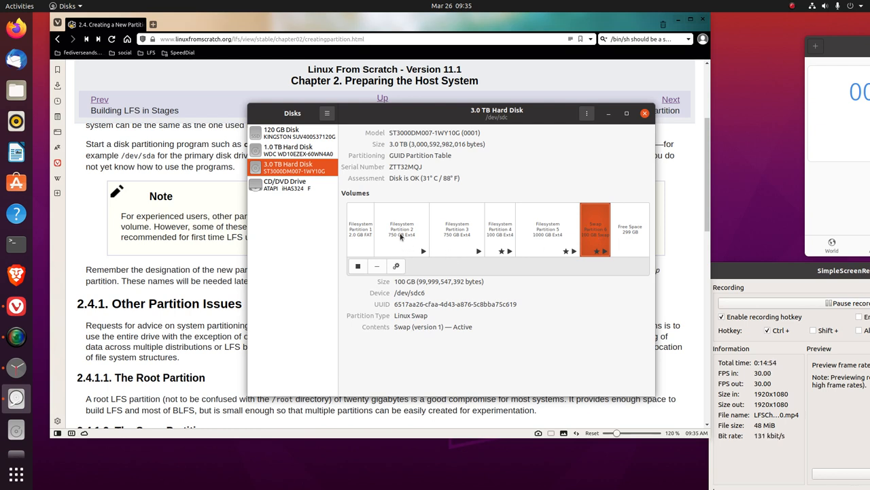
click(402, 229)
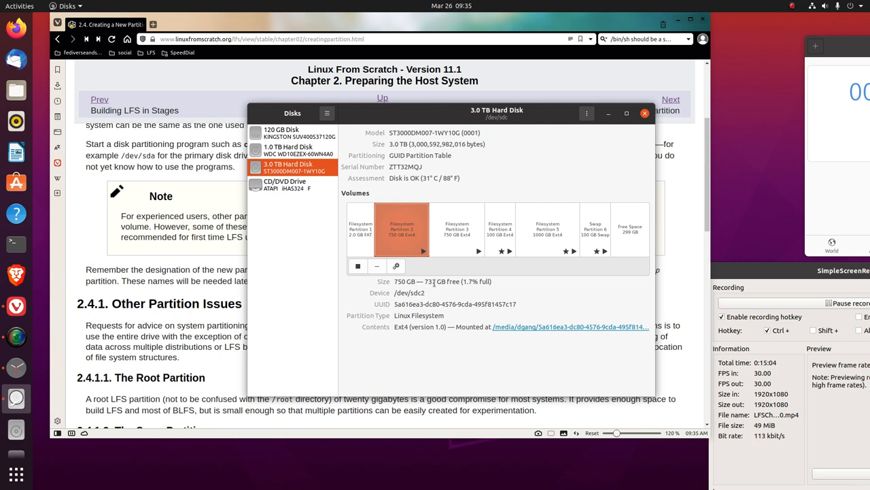
click(595, 229)
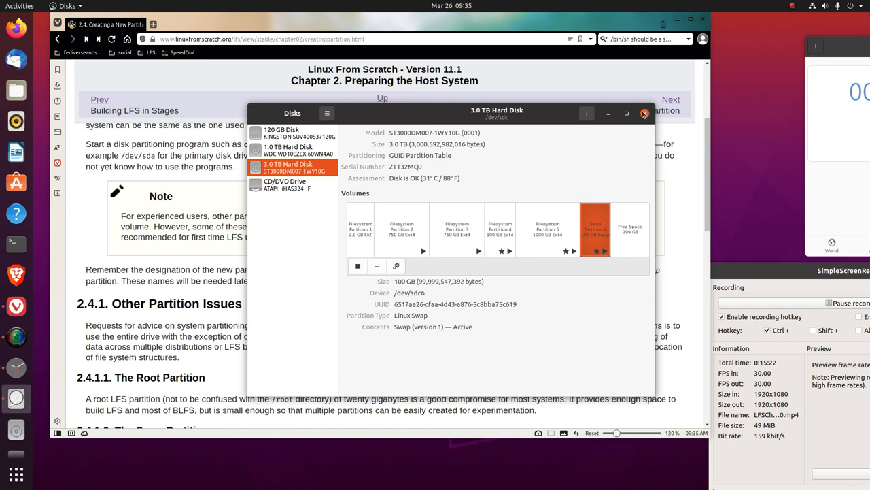
click(644, 113)
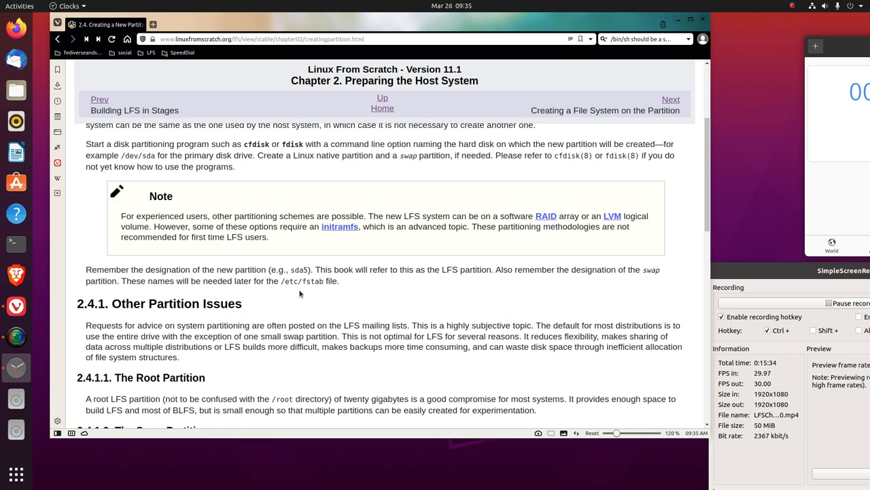
mouse_move(296, 294)
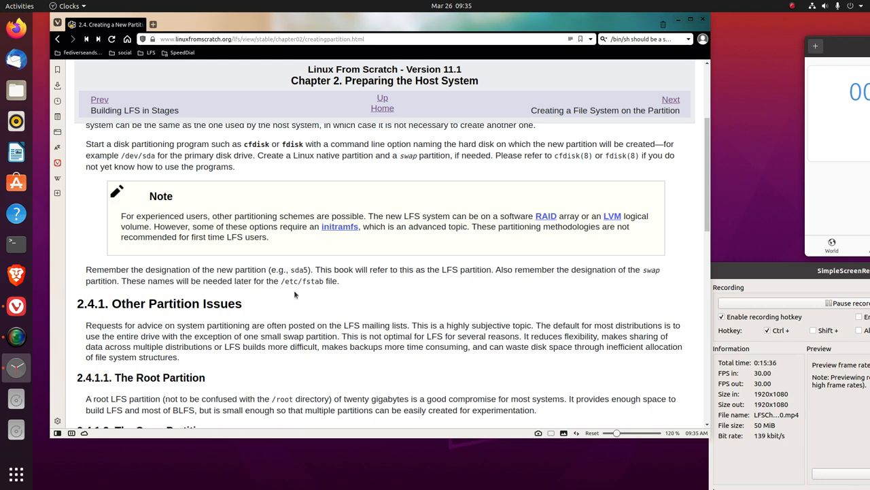
mouse_move(314, 289)
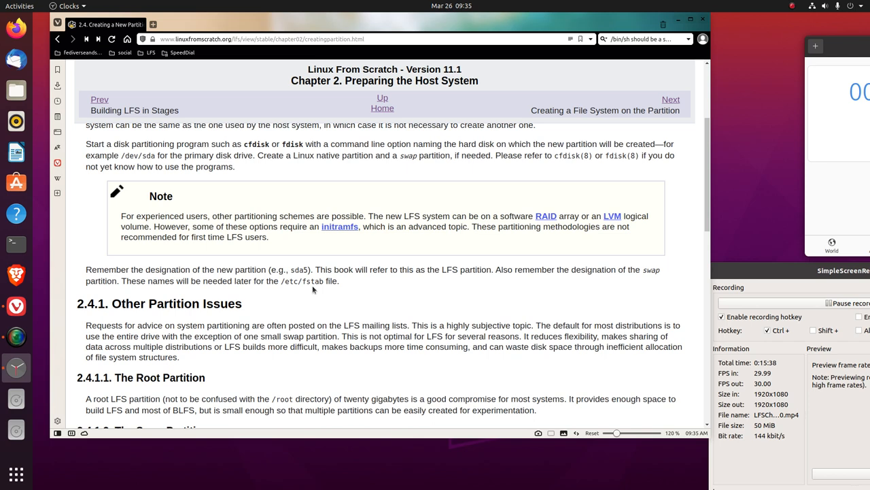
Scroll the LFS page past the Grub BIOS note to 2.4.1.4 Convenience Partitions.
scroll(down, 3)
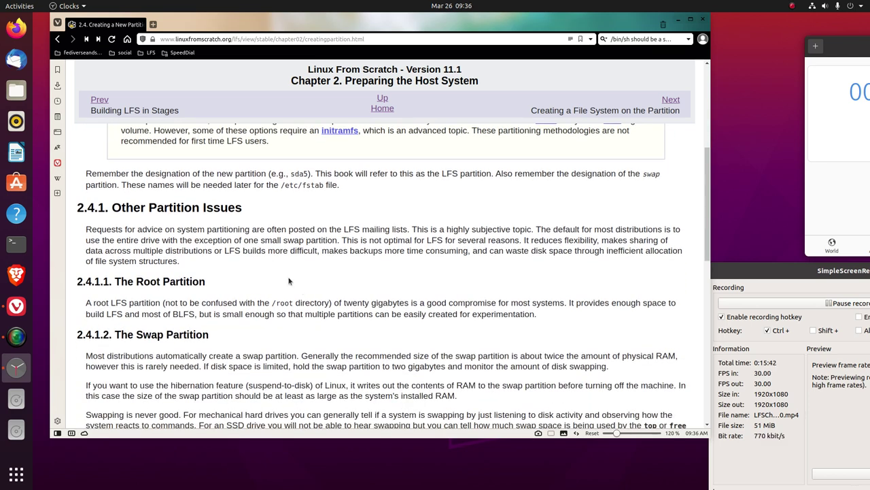
scroll(down, 3)
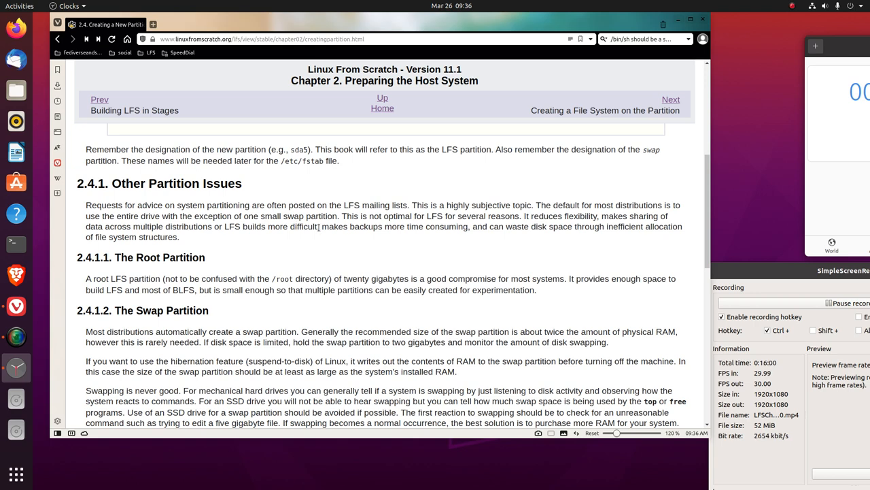
mouse_move(427, 226)
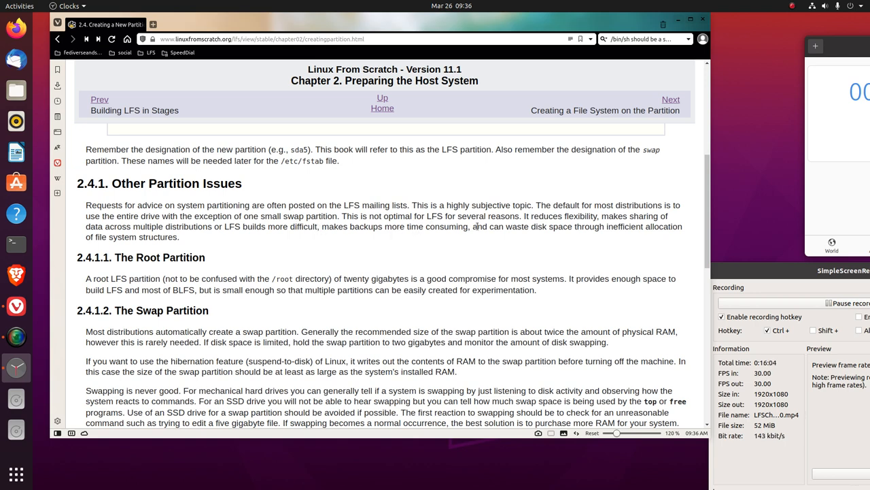
mouse_move(571, 235)
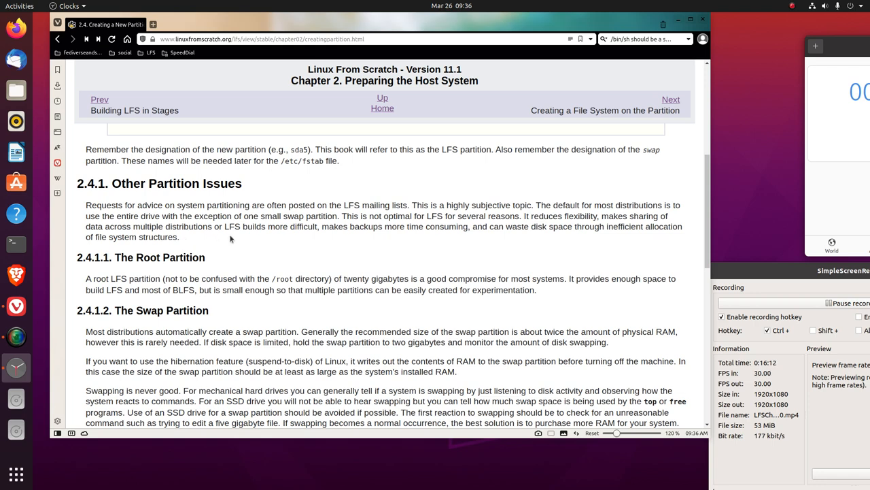
mouse_move(286, 236)
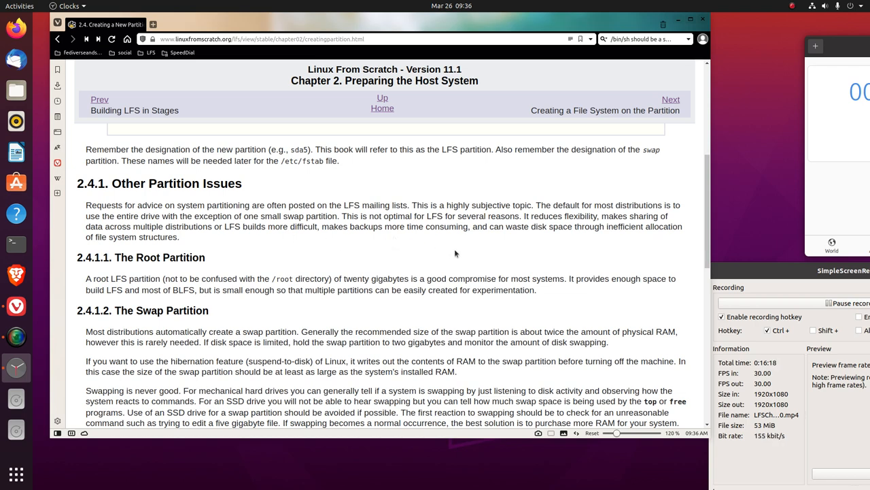
mouse_move(555, 254)
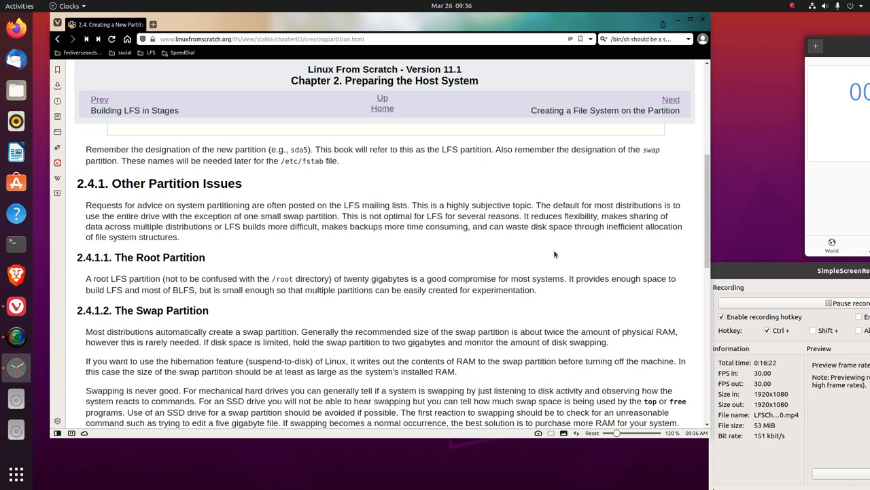
scroll(down, 3)
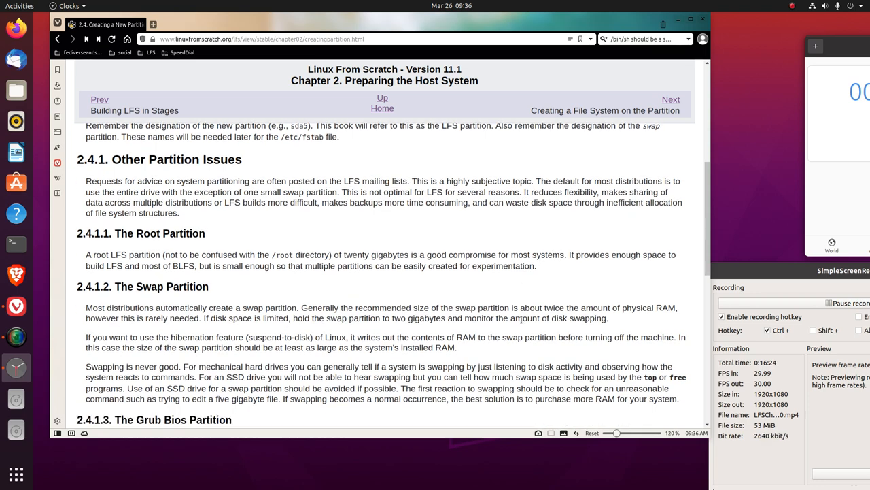
scroll(down, 3)
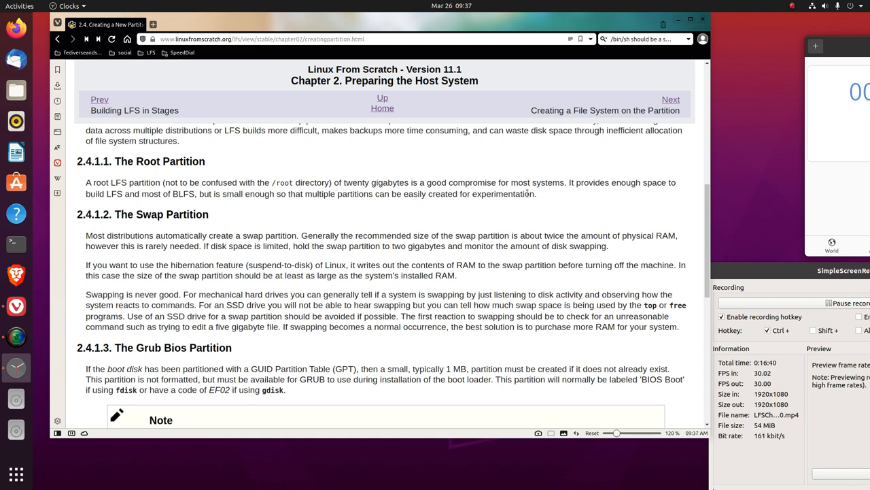
mouse_move(539, 195)
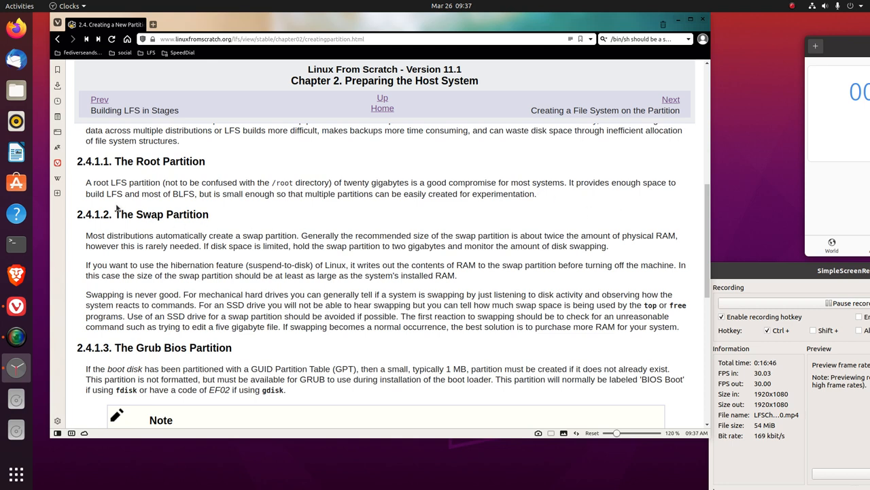
mouse_move(196, 204)
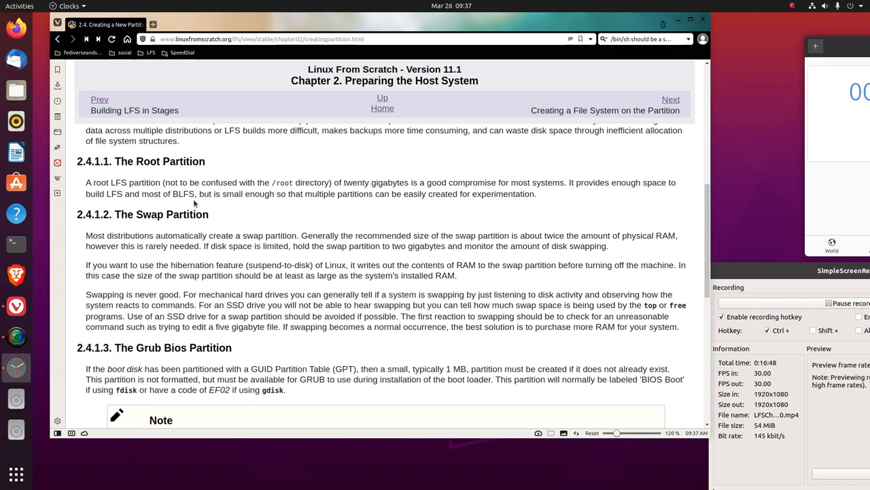
mouse_move(388, 208)
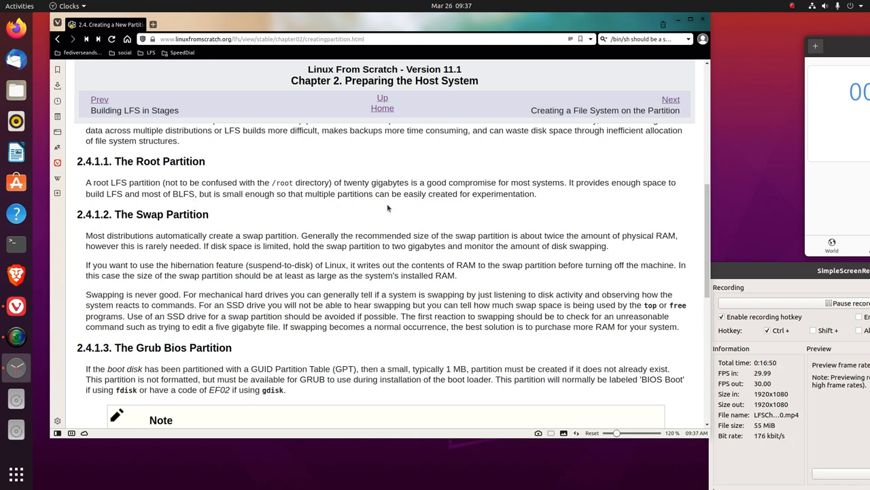
mouse_move(480, 210)
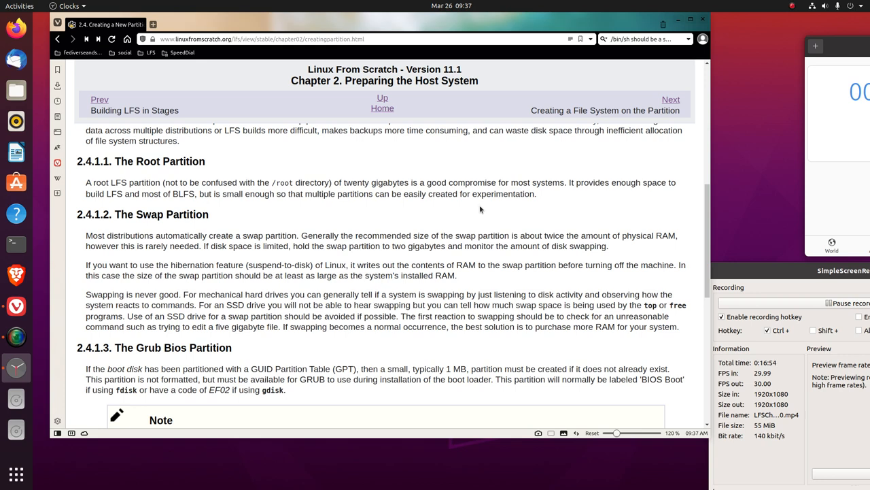
scroll(down, 3)
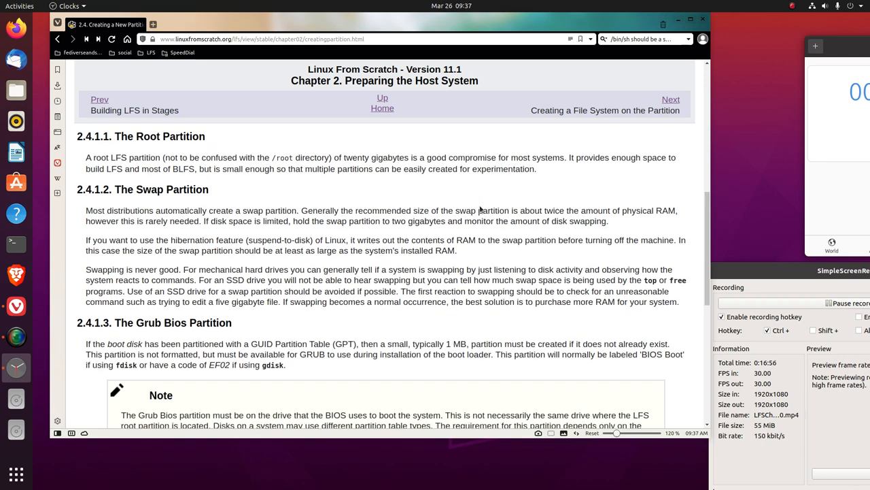
scroll(down, 3)
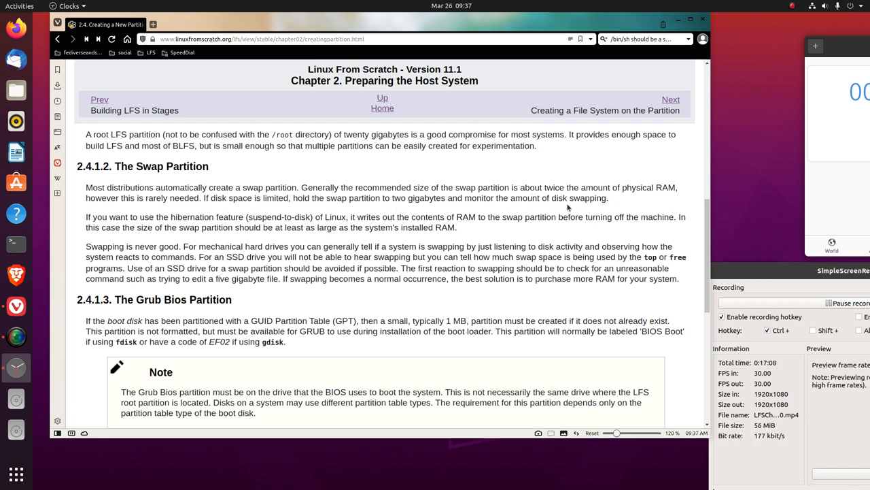
mouse_move(655, 202)
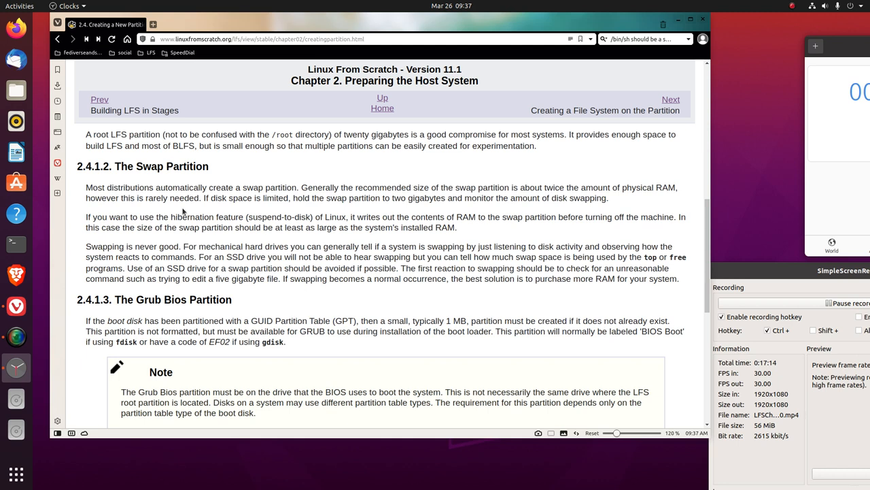
mouse_move(284, 216)
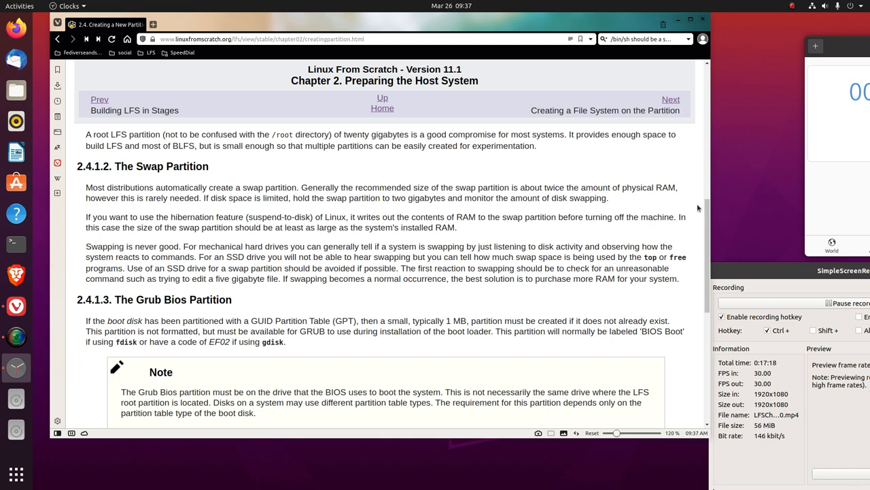
mouse_move(250, 222)
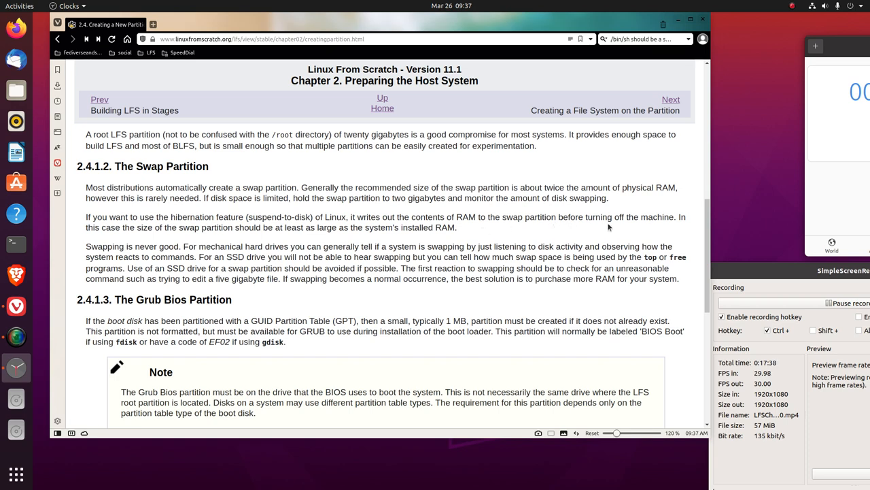
mouse_move(595, 231)
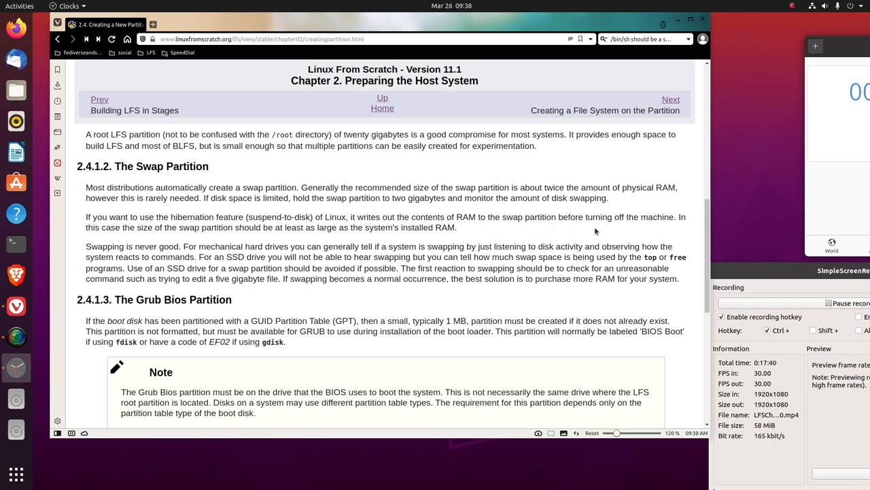
scroll(down, 3)
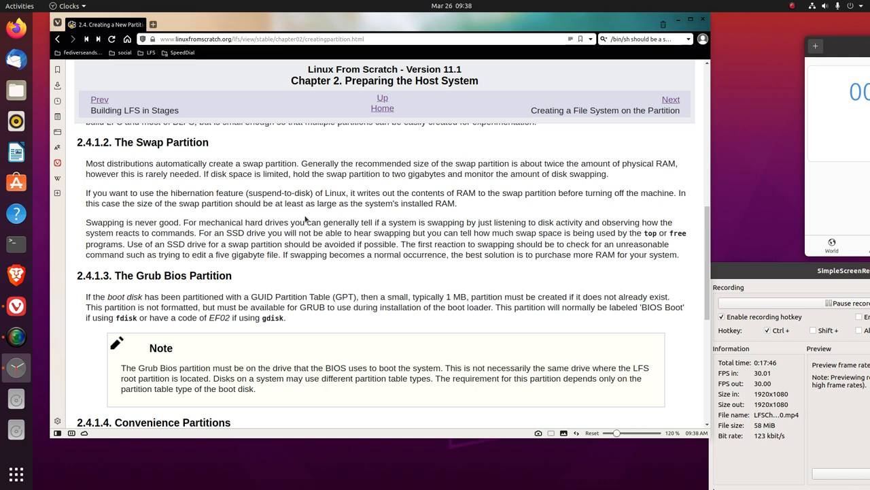
mouse_move(351, 217)
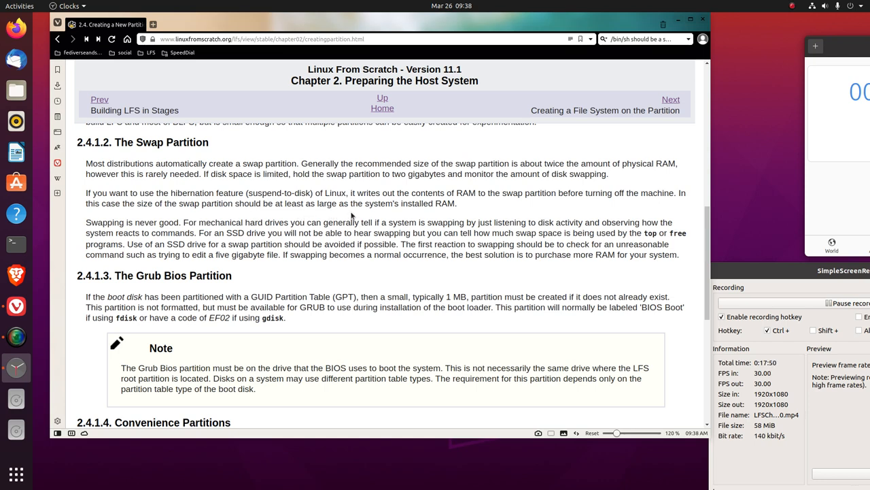
scroll(down, 3)
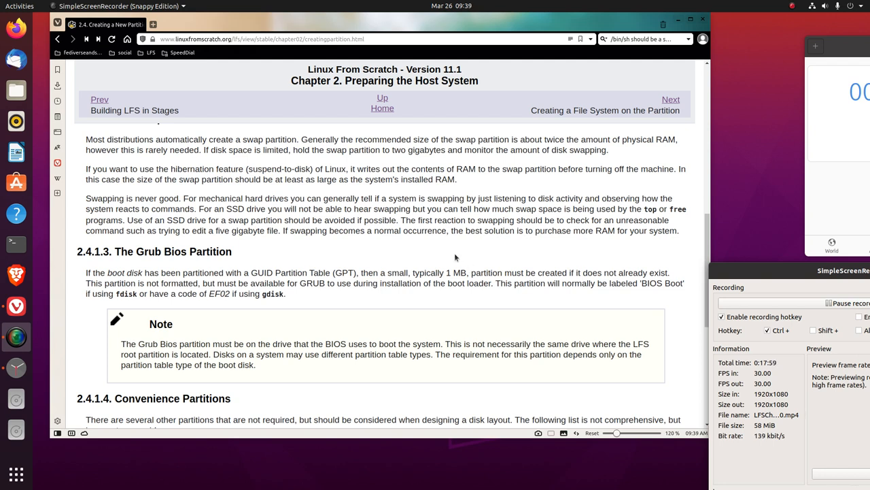
mouse_move(471, 250)
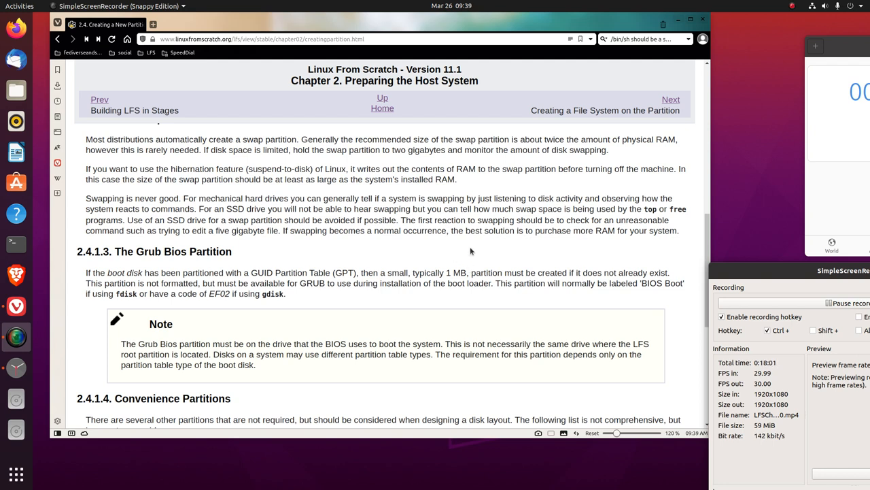
mouse_move(484, 240)
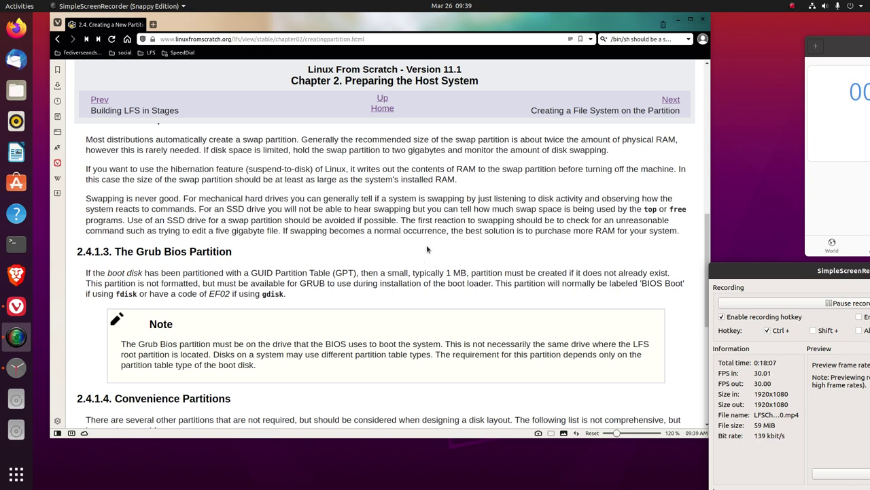
scroll(down, 3)
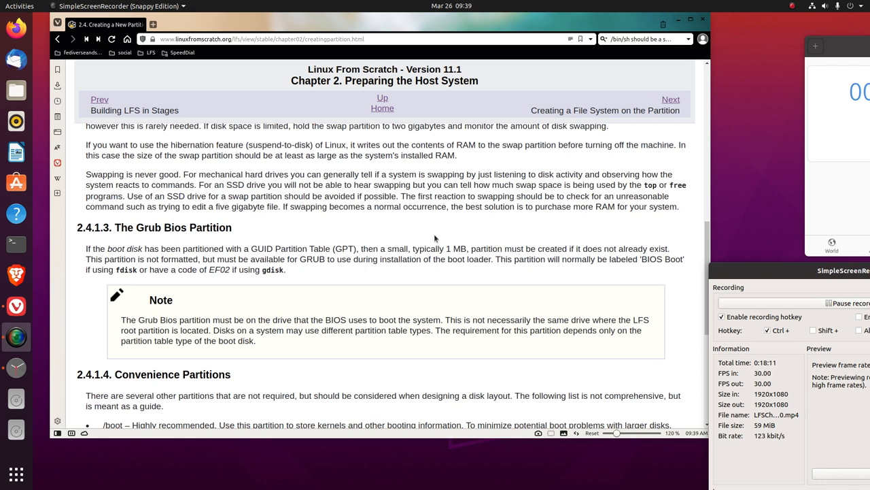
mouse_move(456, 224)
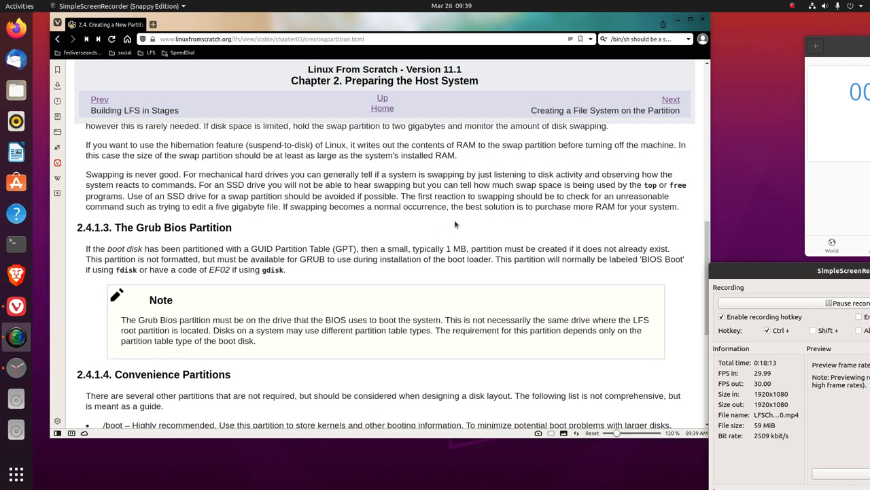
scroll(down, 3)
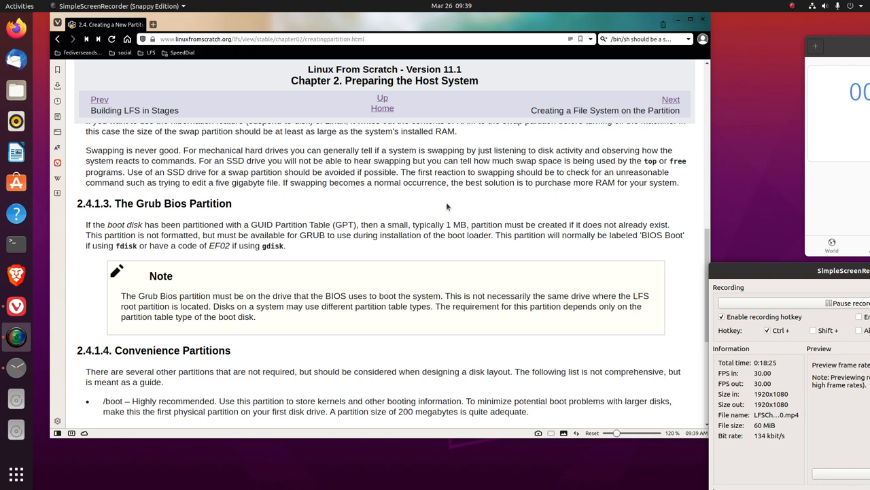
mouse_move(467, 197)
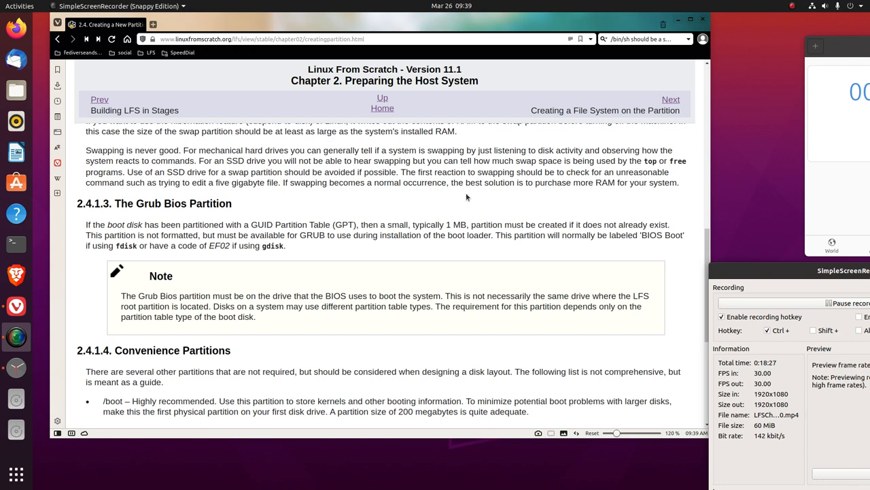
mouse_move(461, 200)
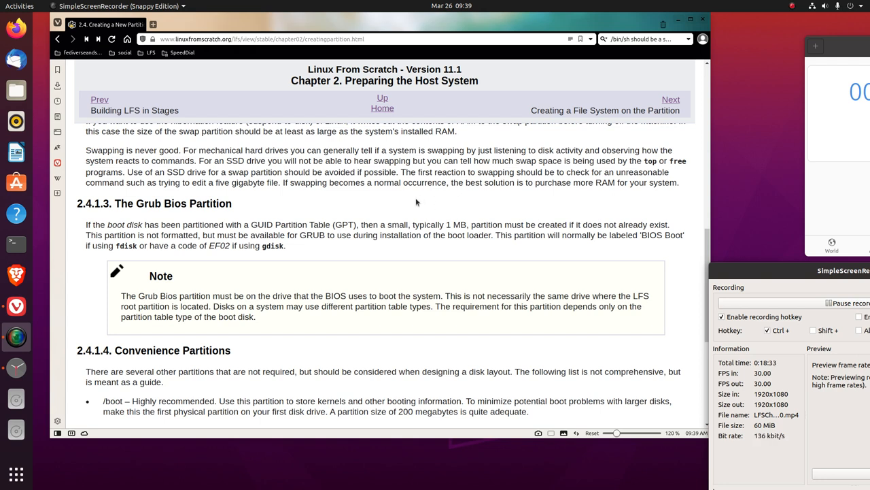
mouse_move(455, 201)
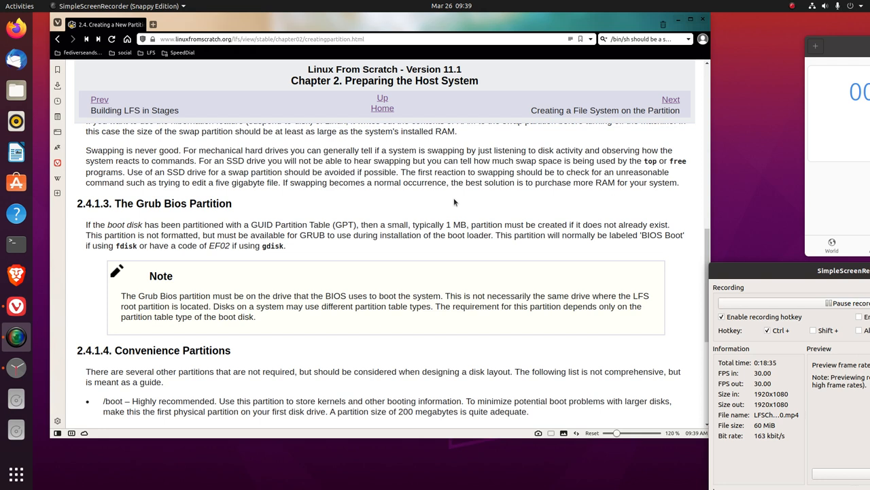
mouse_move(453, 201)
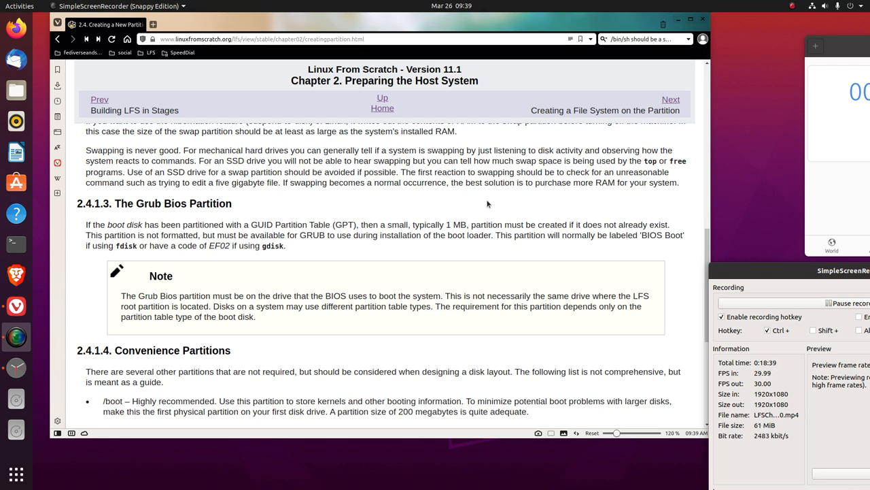
mouse_move(467, 211)
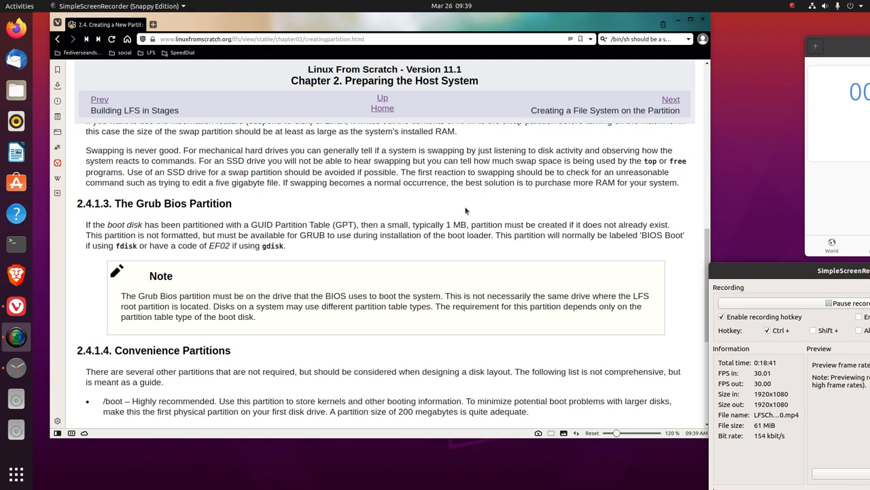
scroll(down, 3)
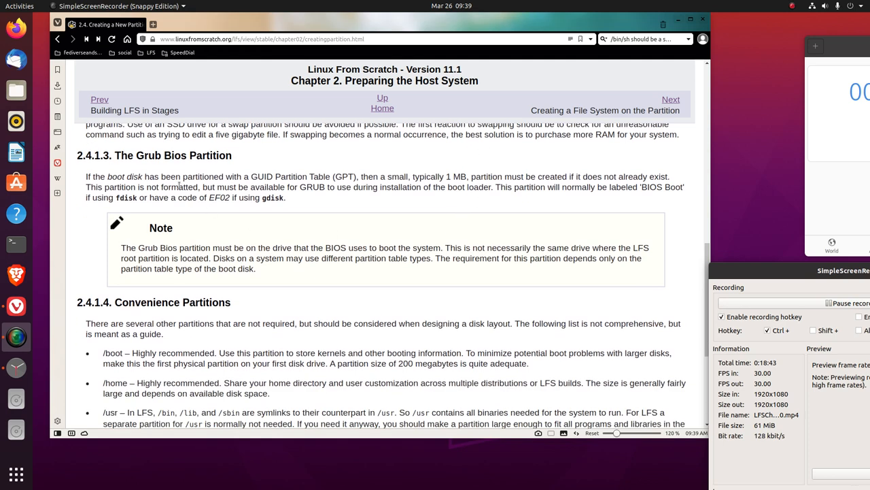
mouse_move(177, 166)
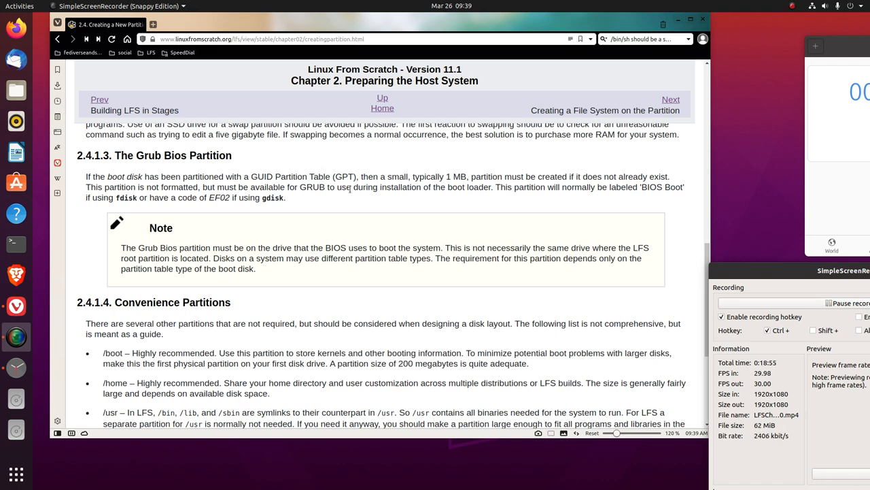
mouse_move(445, 185)
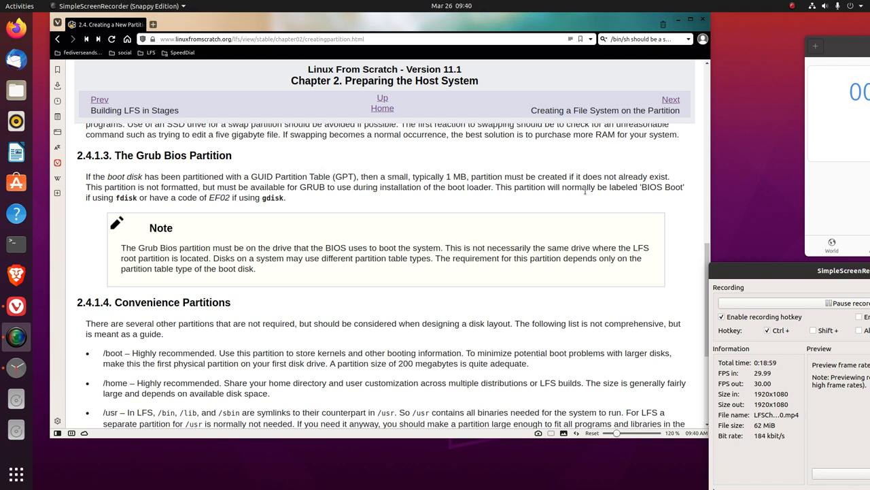
mouse_move(153, 201)
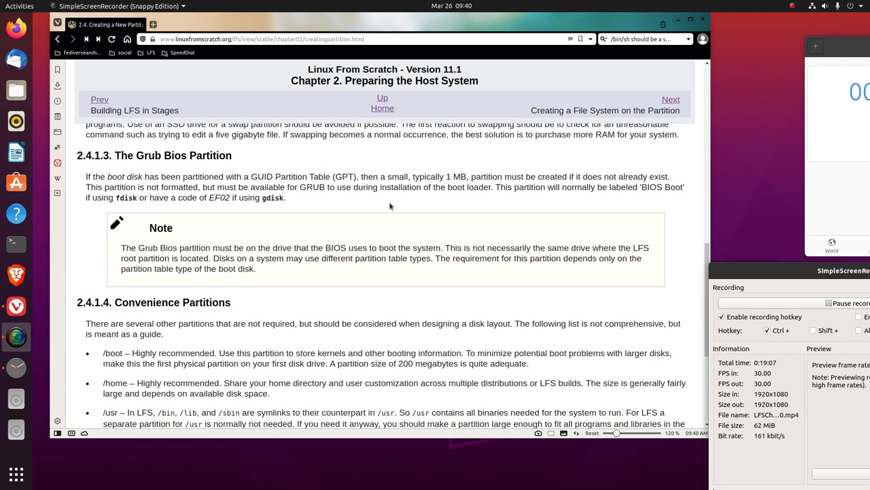
mouse_move(456, 201)
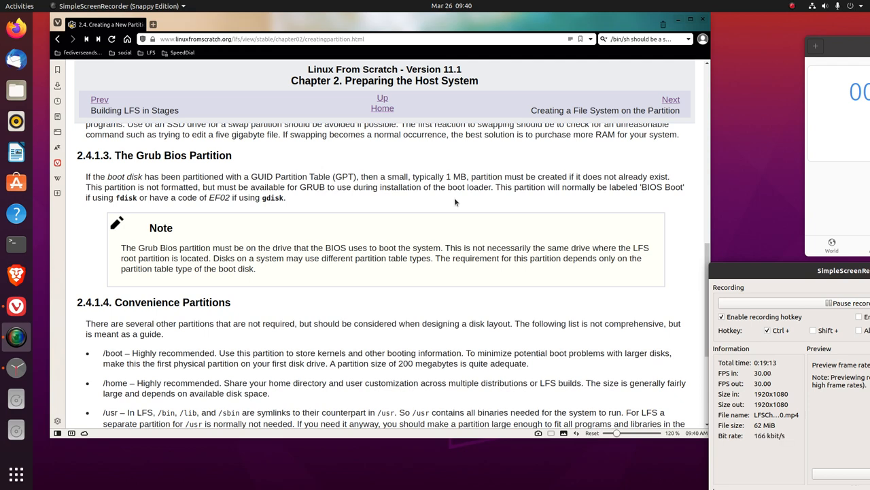
scroll(down, 3)
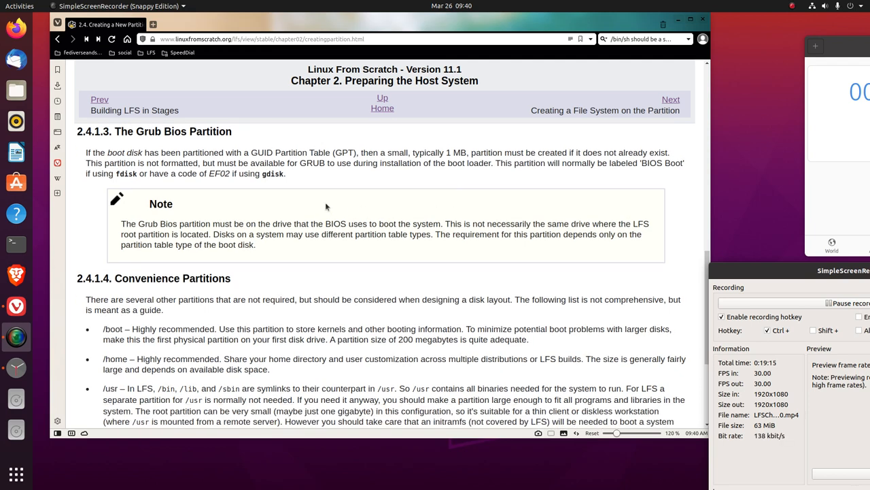
mouse_move(259, 188)
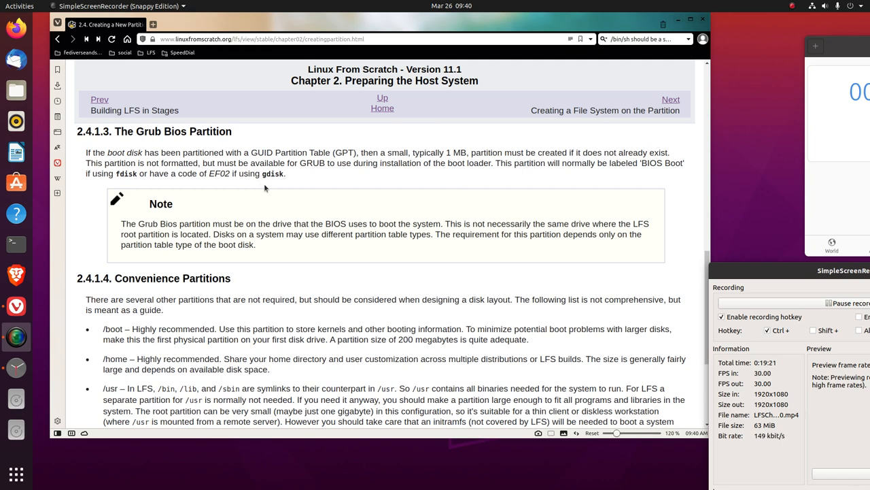
scroll(down, 3)
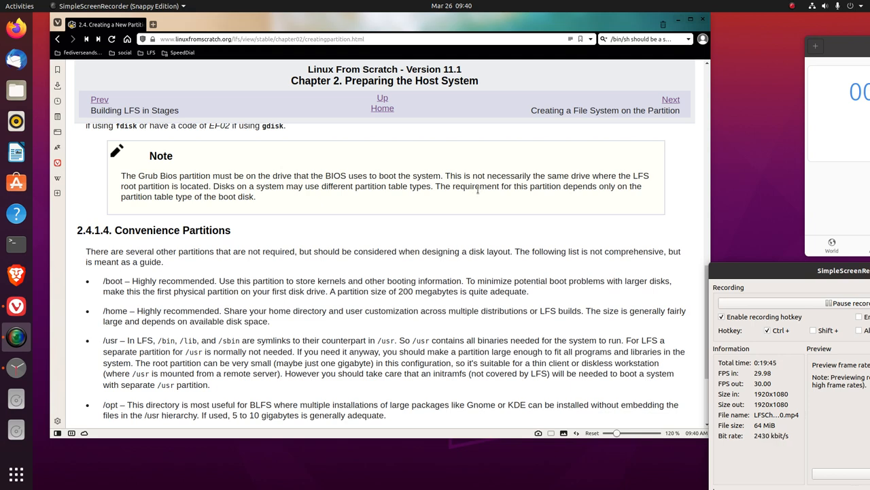
mouse_move(462, 199)
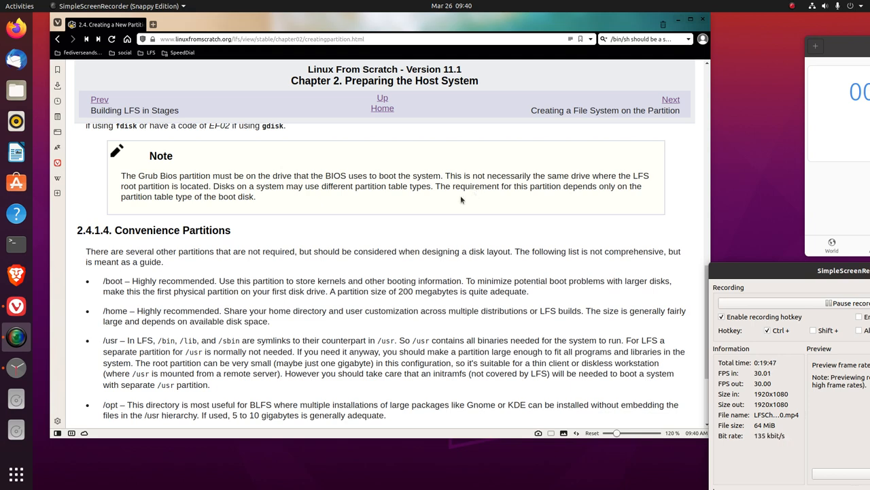
scroll(down, 3)
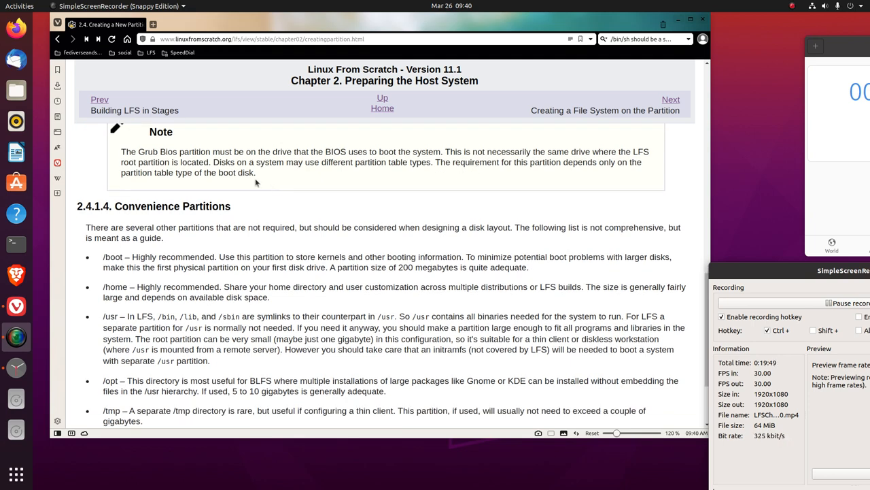
Relaunch Disks from Activities, view the 3.0 TB disk's 2.0 GB EFI partition, and reposition the window.
click(22, 7)
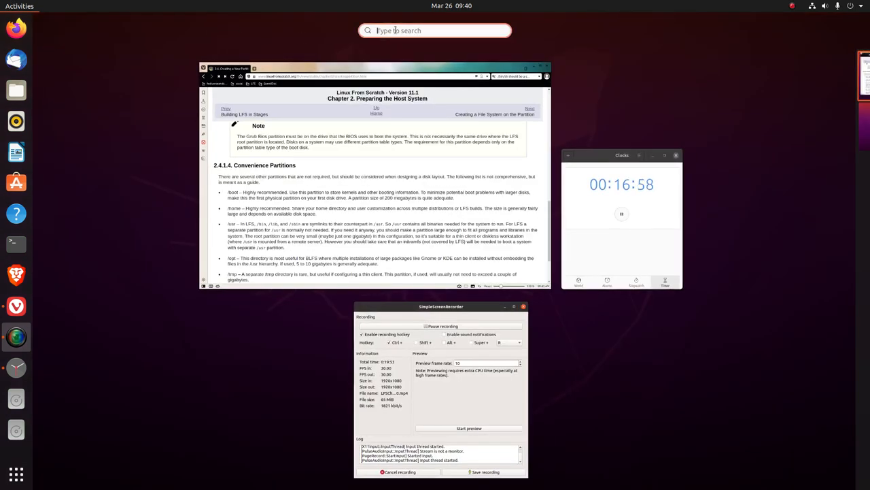
text(dil)
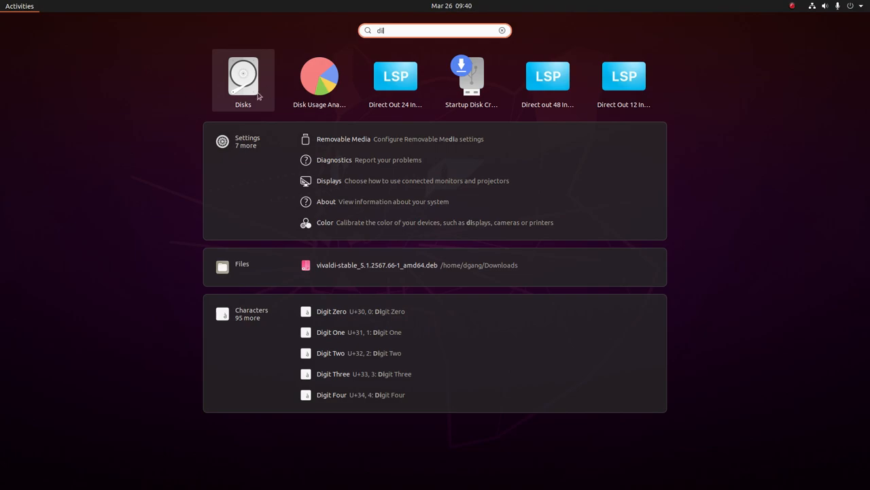
click(243, 76)
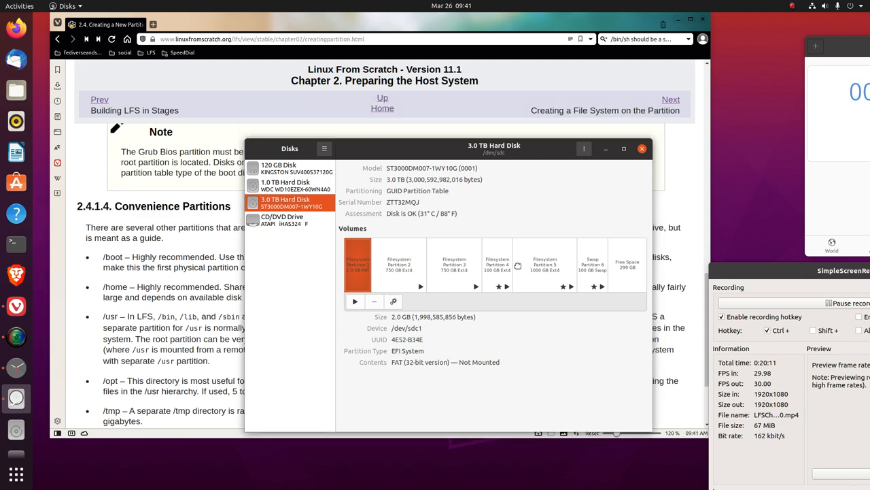
drag(495, 148, 469, 267)
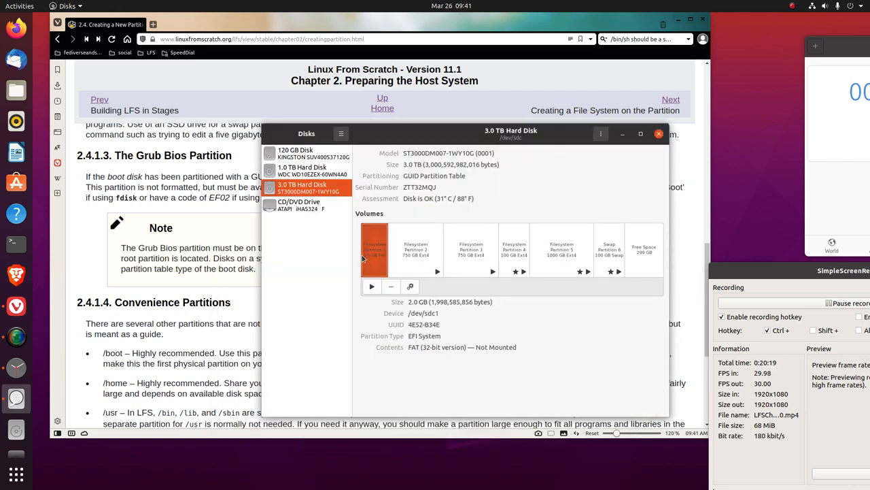
click(658, 133)
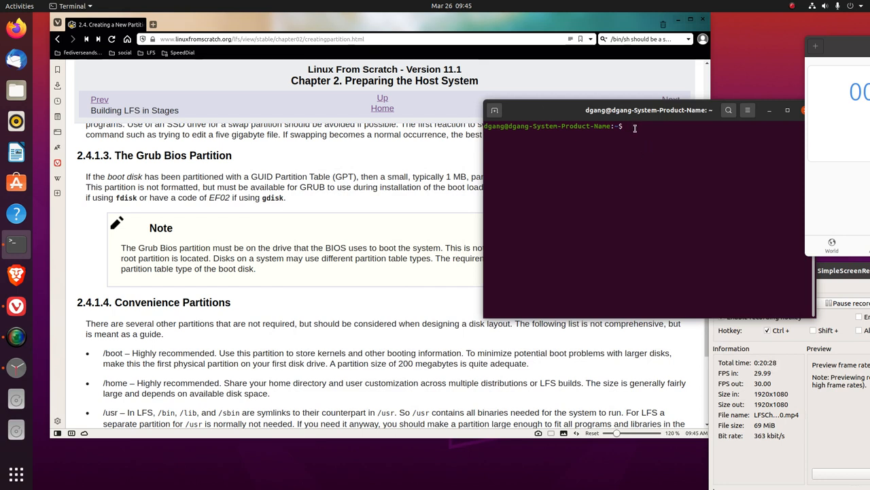
Run 'sudo fdisk -l' to list all partition tables, including the 3 TB disk's.
text(sudo)
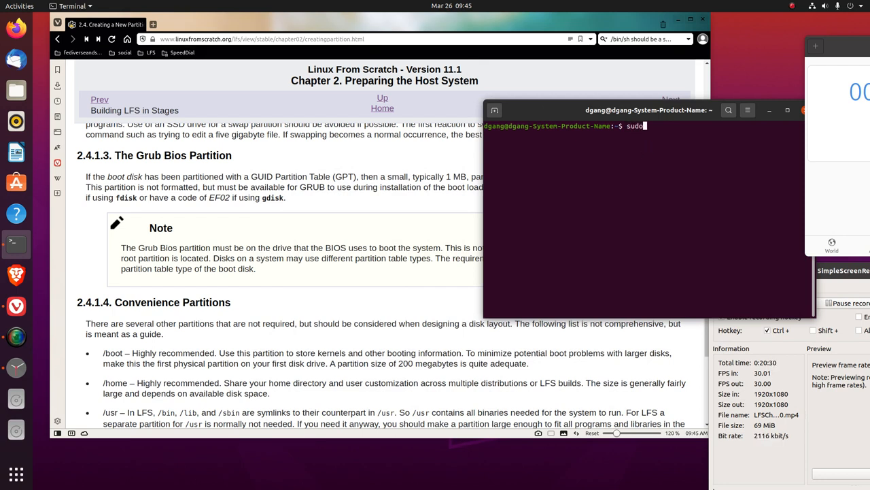
text(f)
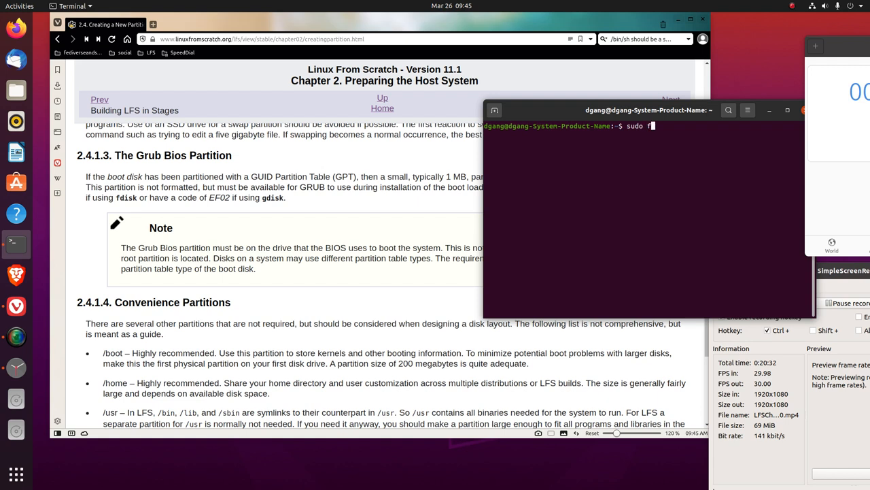
text(disk)
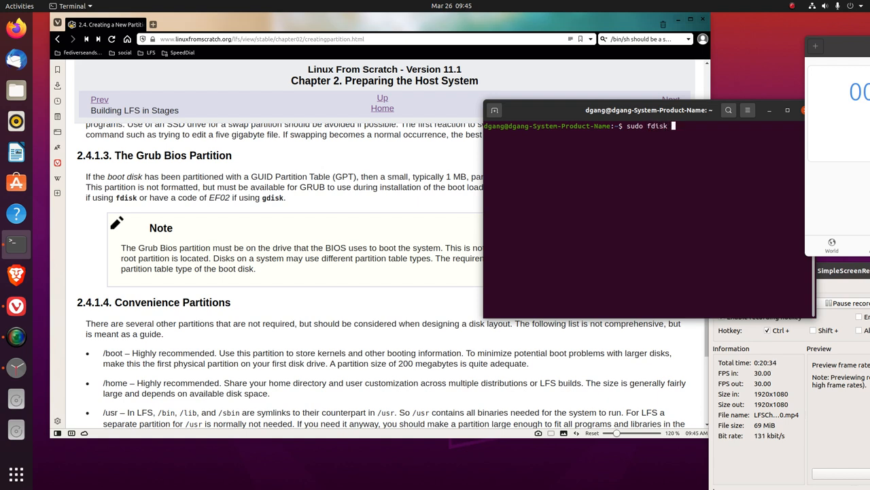
text(-l)
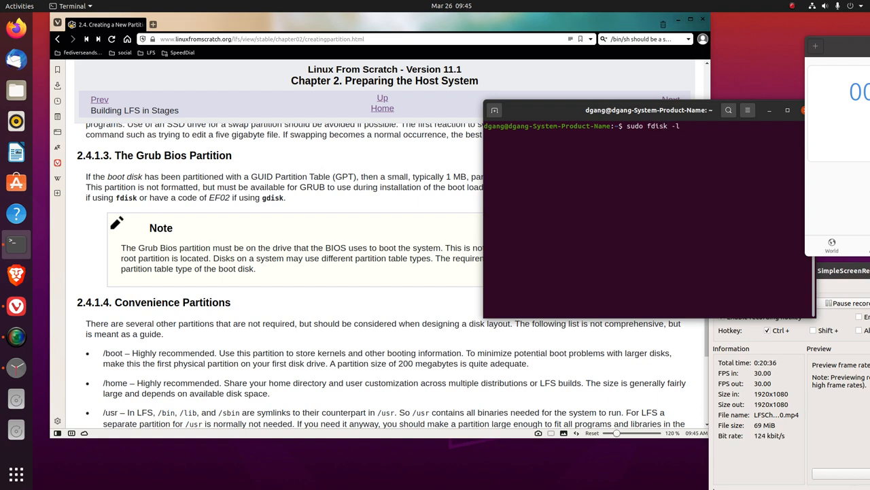
key(Return)
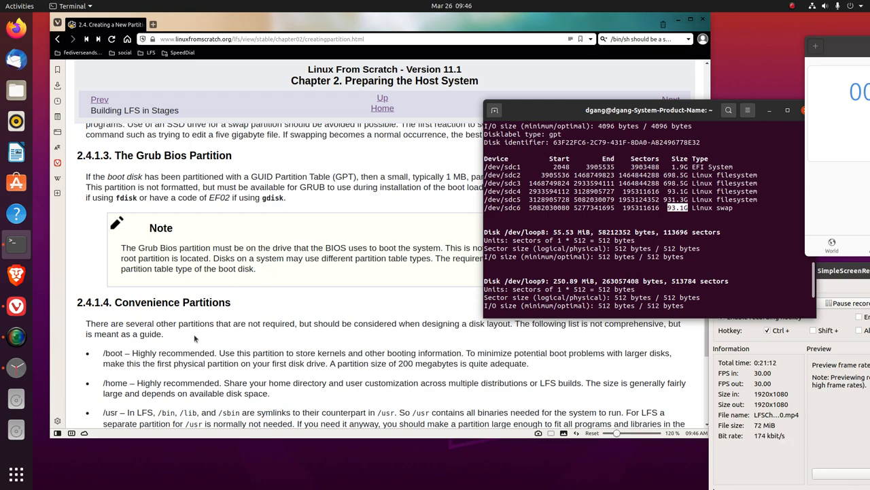
mouse_move(306, 206)
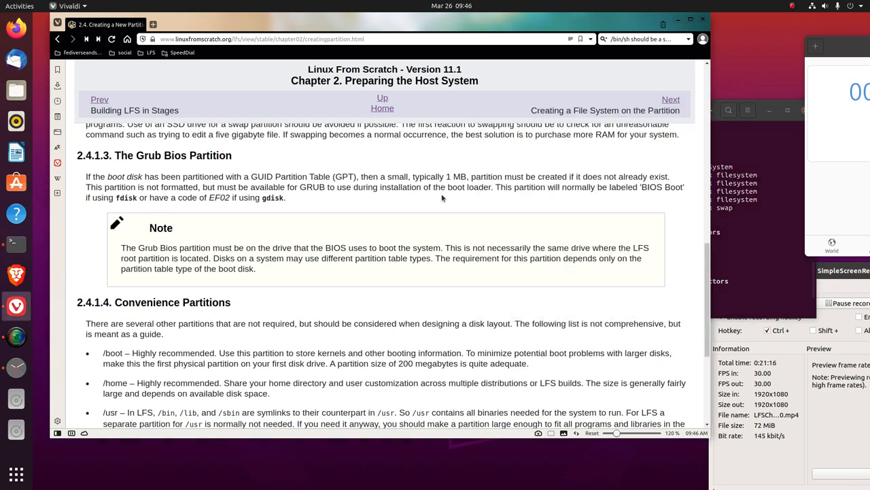
mouse_move(385, 243)
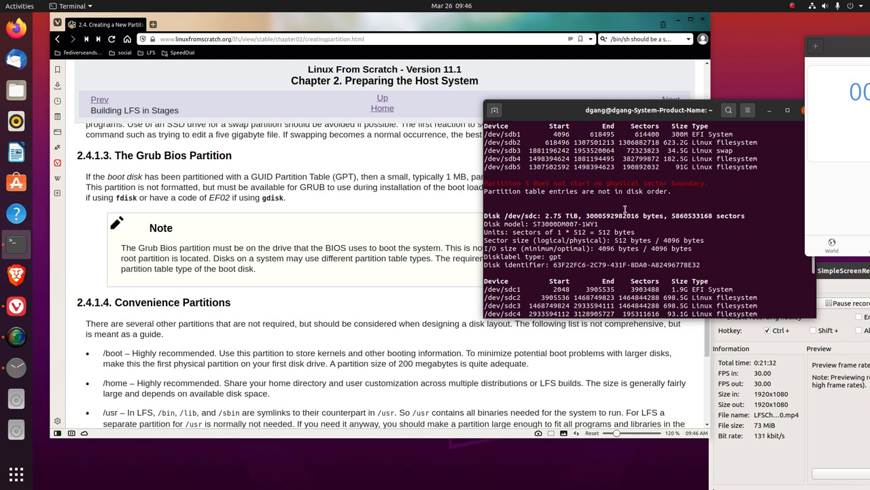
Scroll through the /boot to /usr/src partition list until the bottom navigation appears.
scroll(down, 3)
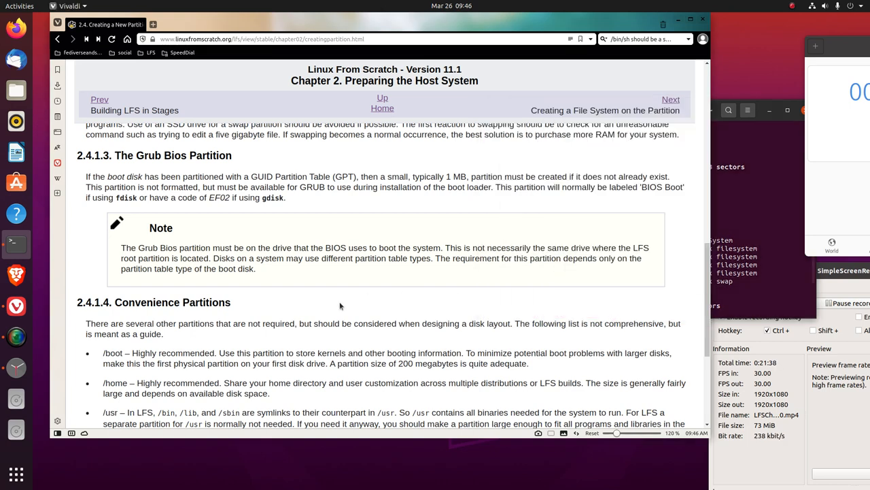
scroll(down, 3)
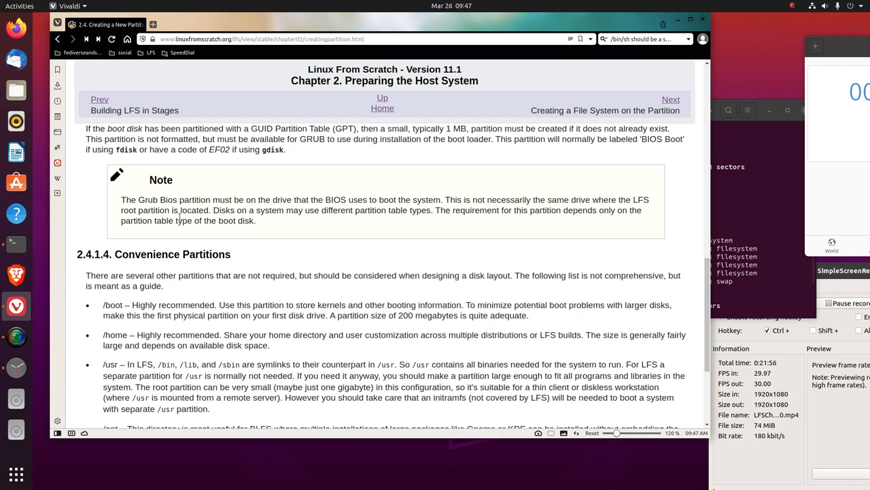
mouse_move(355, 222)
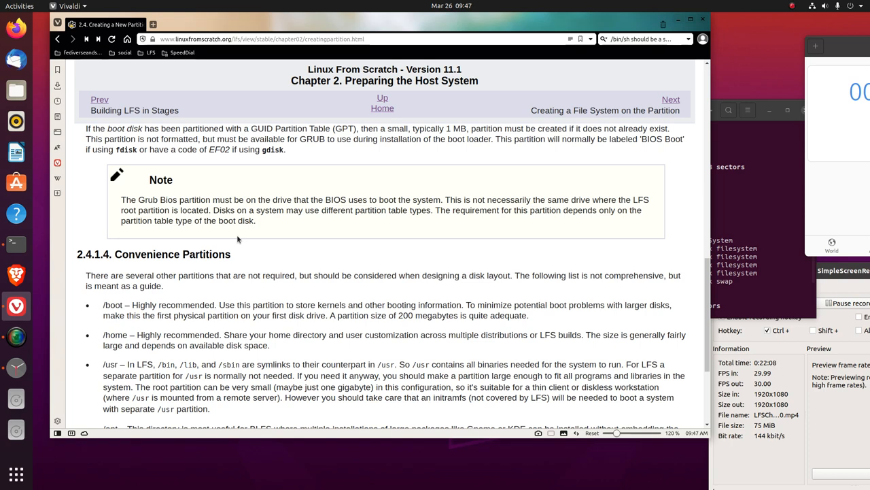
scroll(down, 3)
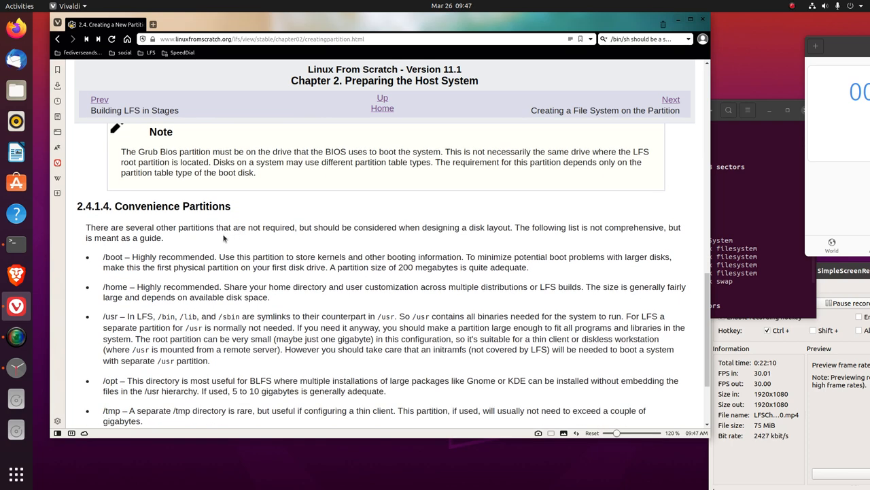
mouse_move(218, 241)
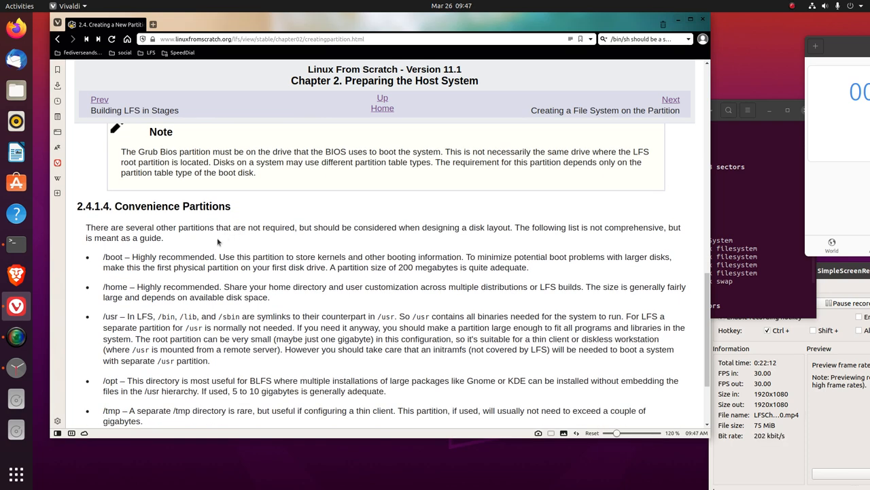
mouse_move(224, 240)
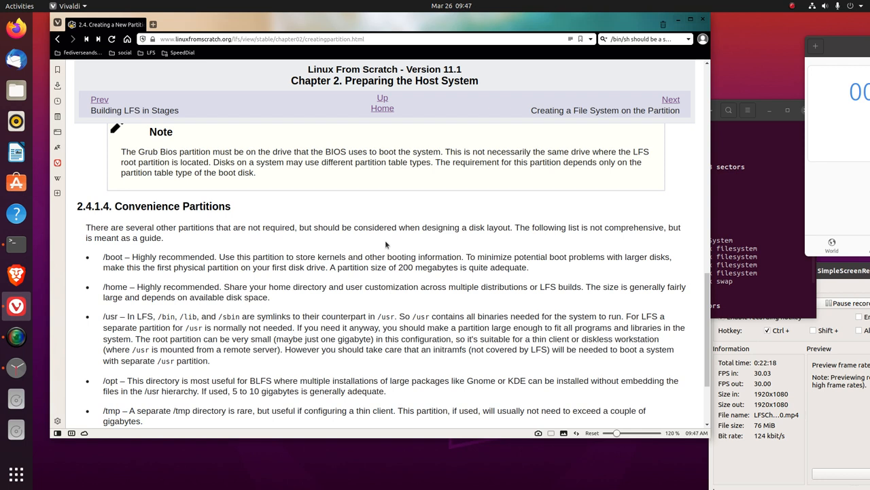
mouse_move(378, 255)
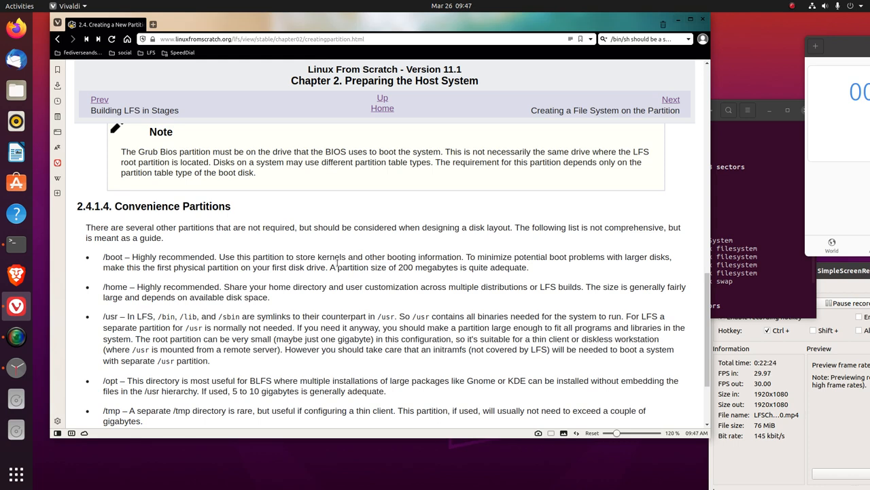
scroll(down, 3)
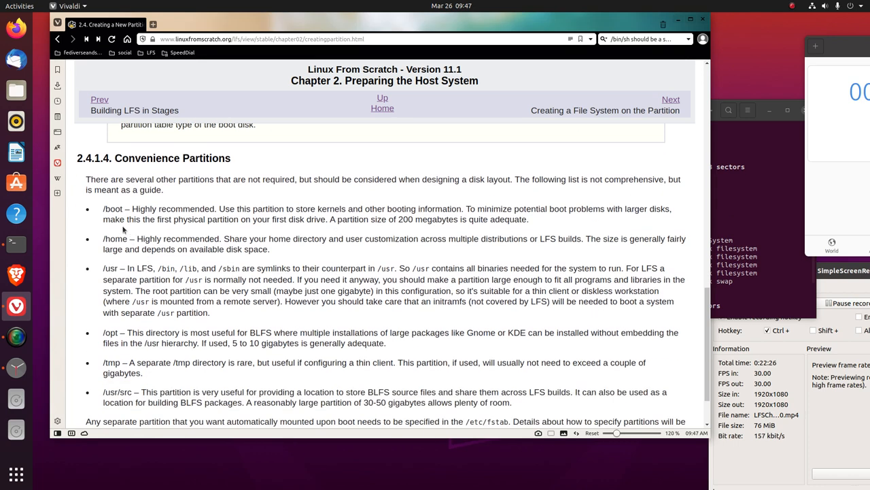
mouse_move(314, 231)
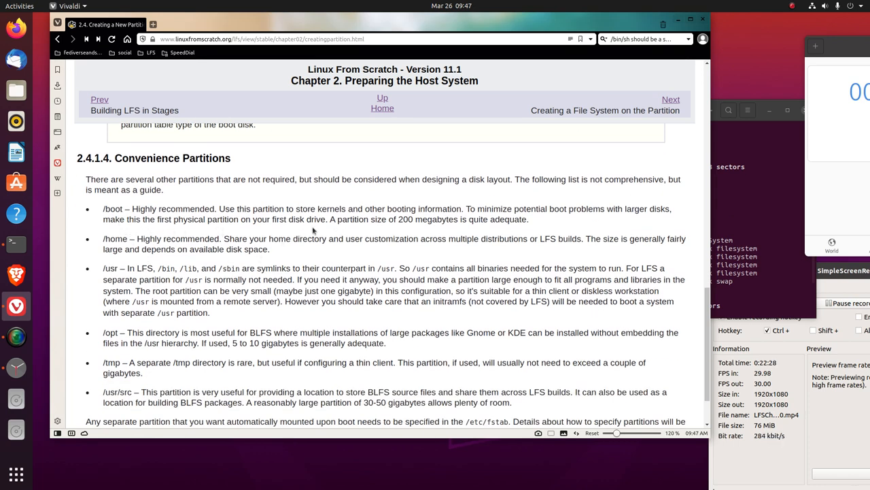
mouse_move(440, 231)
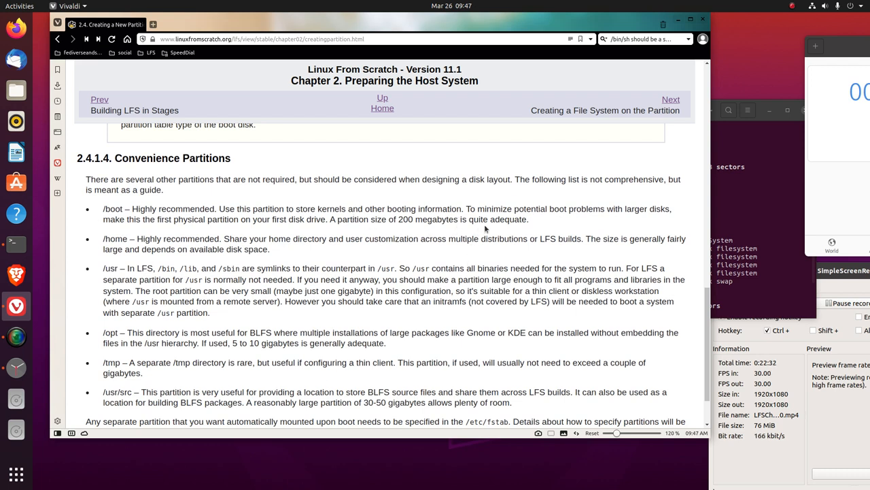
mouse_move(569, 225)
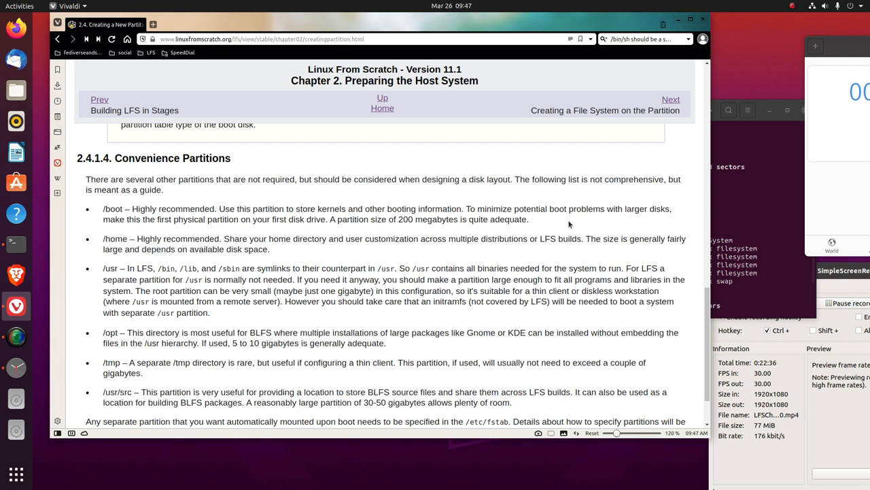
mouse_move(175, 239)
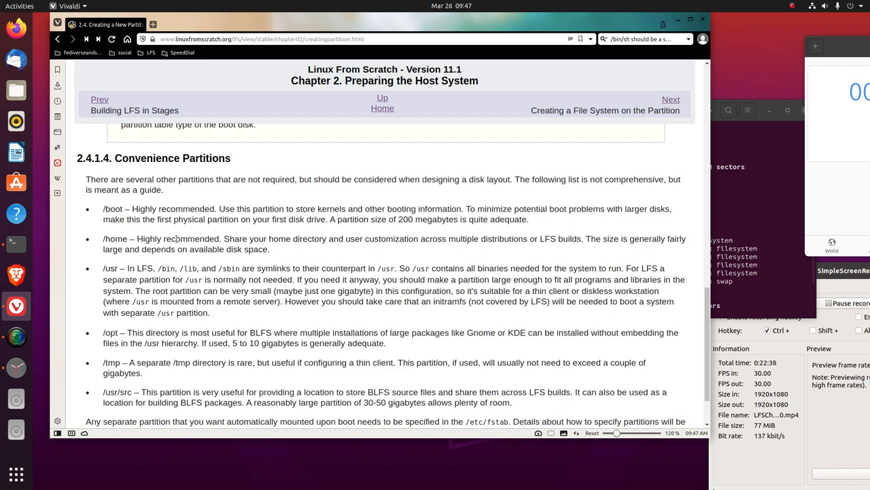
mouse_move(299, 232)
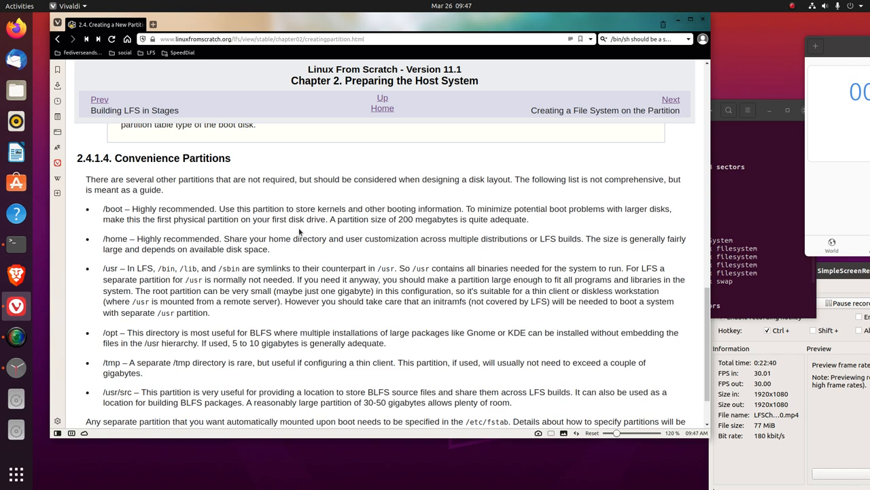
mouse_move(355, 233)
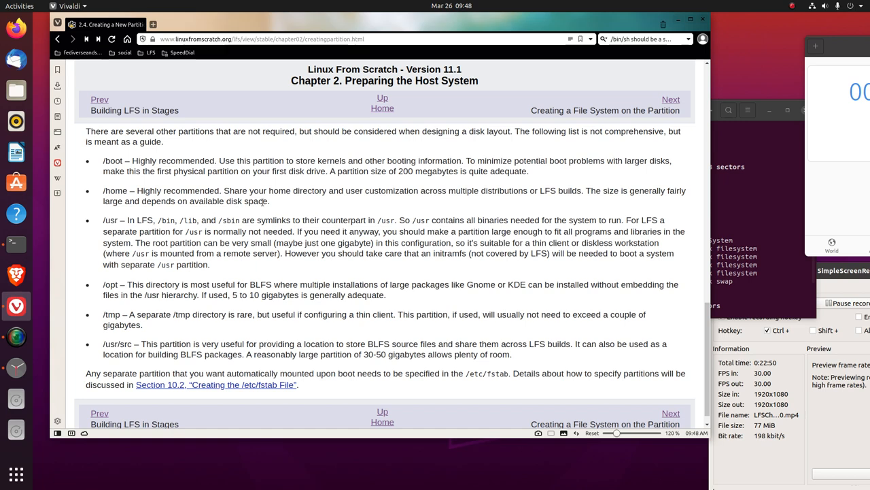
mouse_move(415, 208)
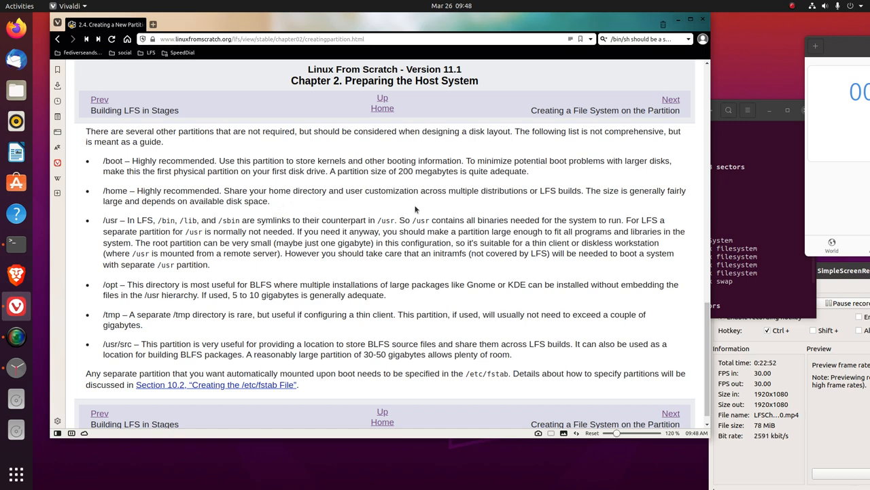
mouse_move(481, 210)
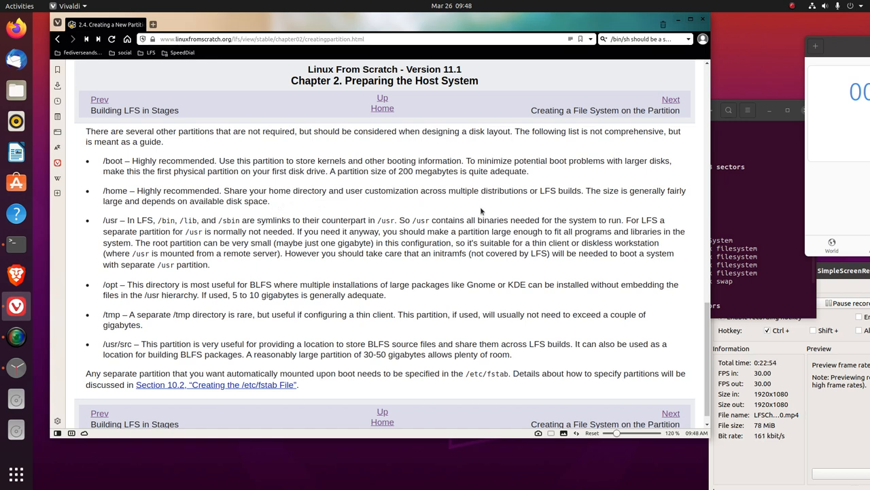
mouse_move(554, 204)
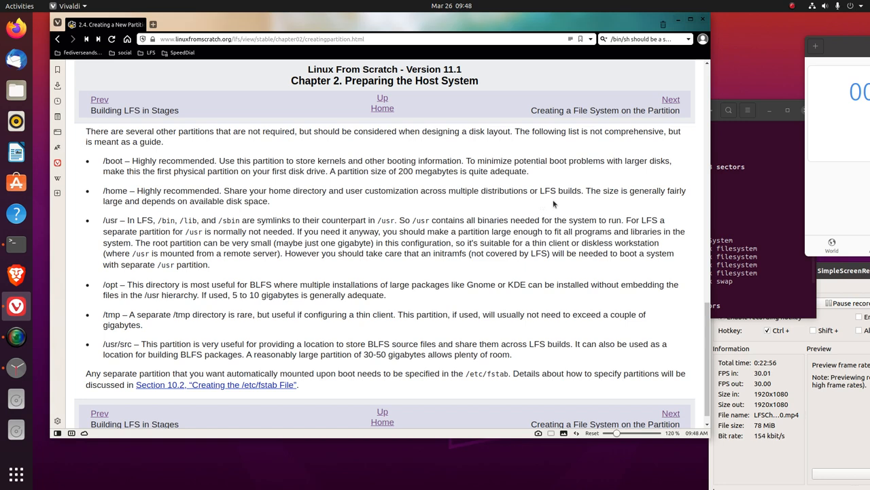
mouse_move(622, 202)
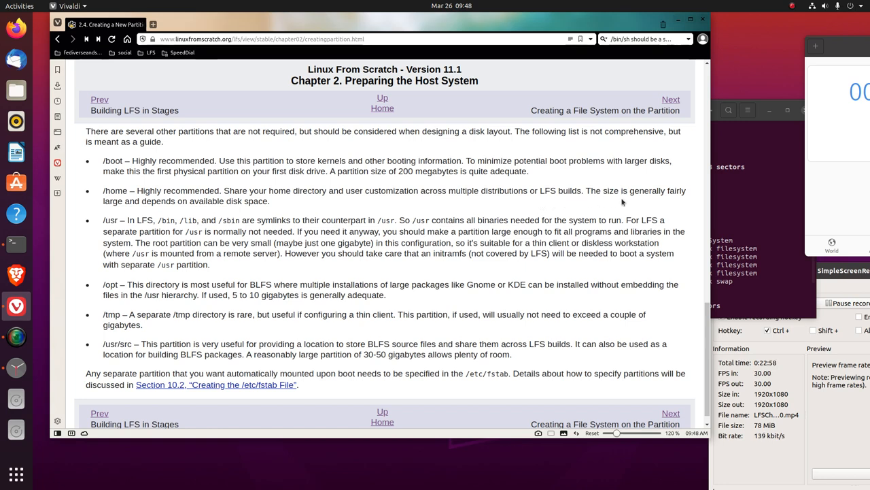
mouse_move(639, 203)
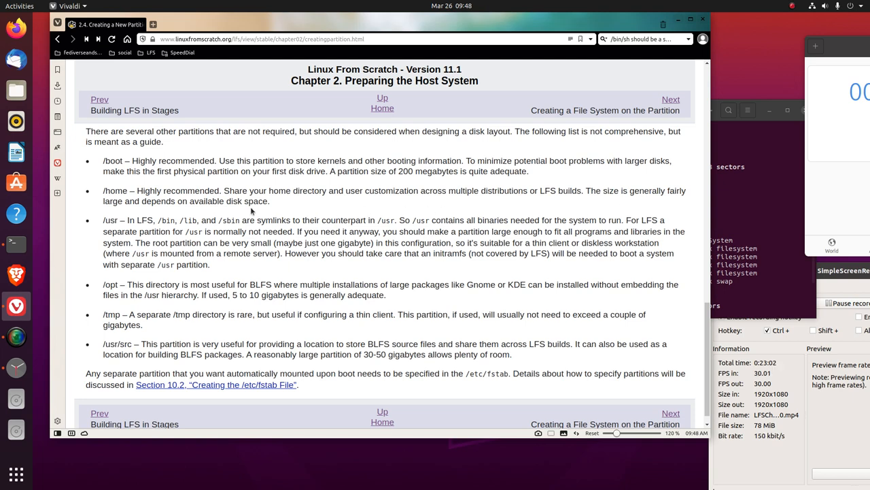
scroll(down, 3)
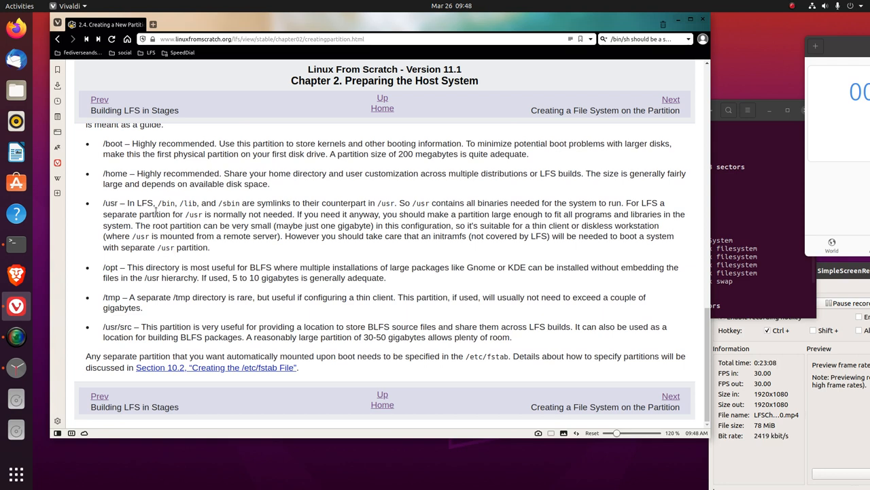
mouse_move(193, 213)
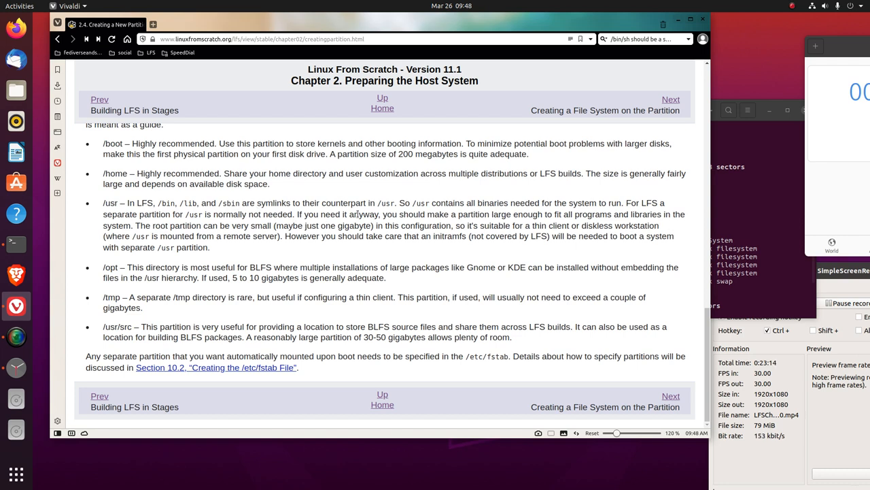
mouse_move(429, 233)
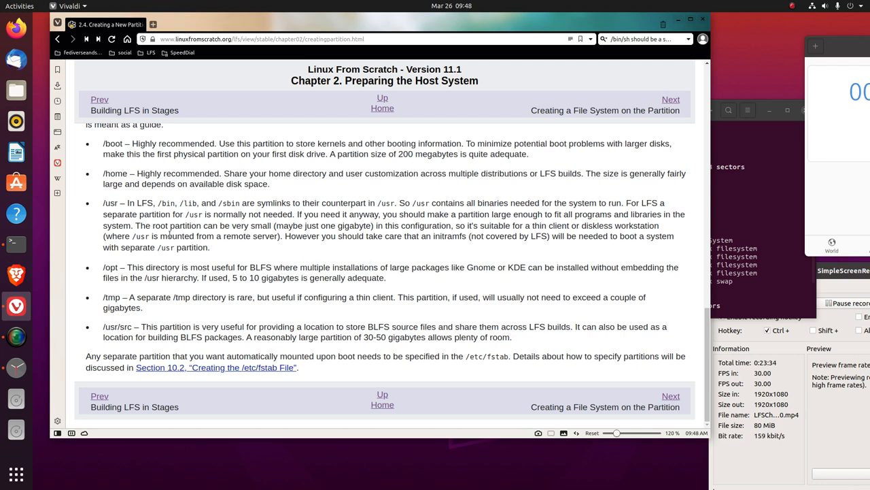
mouse_move(247, 246)
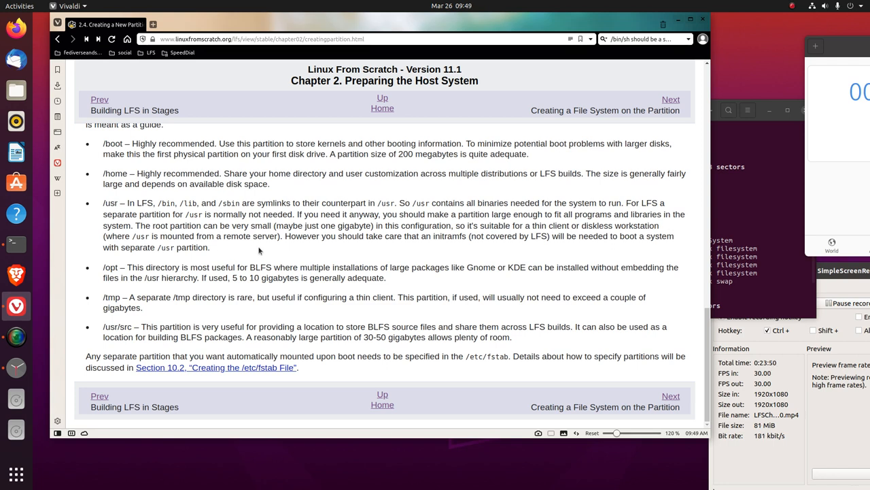
mouse_move(461, 251)
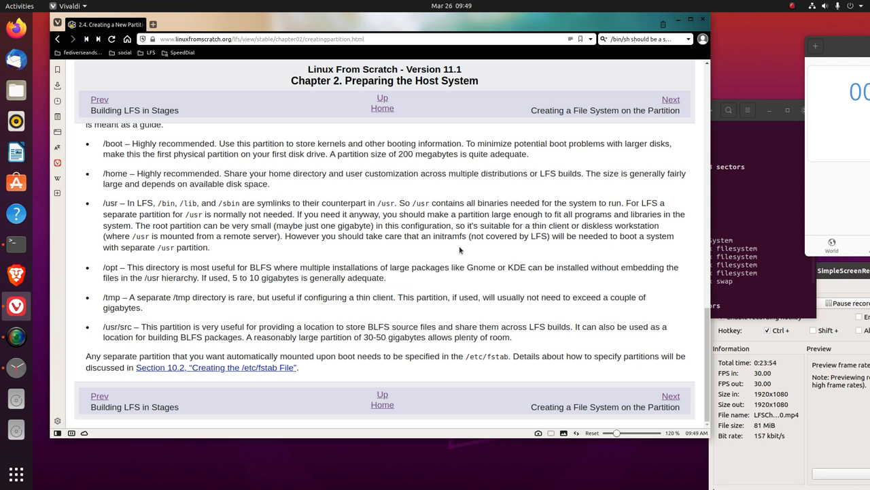
mouse_move(521, 245)
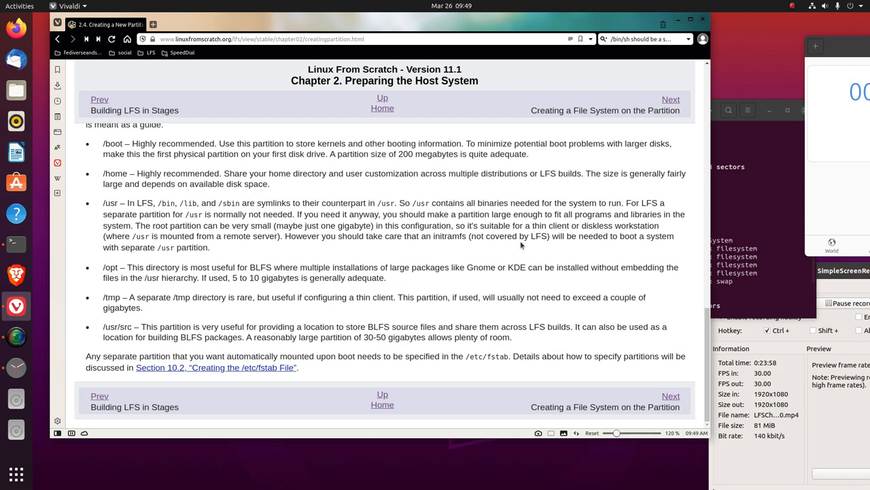
mouse_move(589, 255)
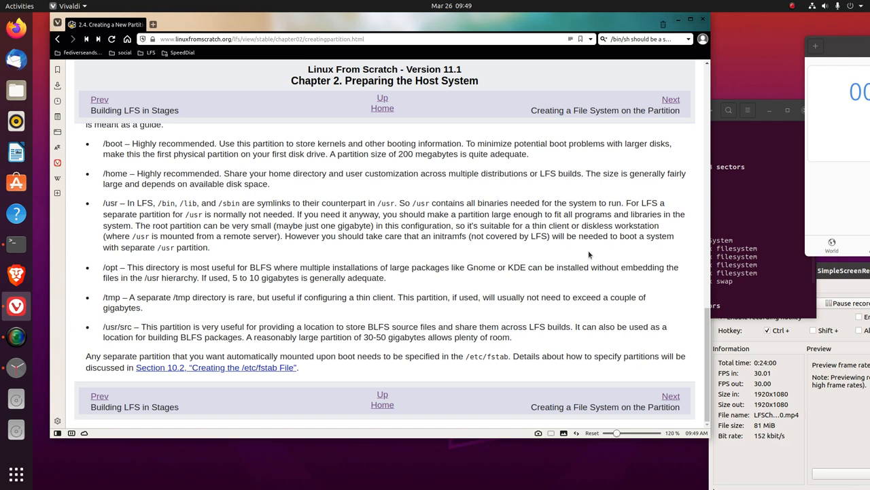
mouse_move(190, 272)
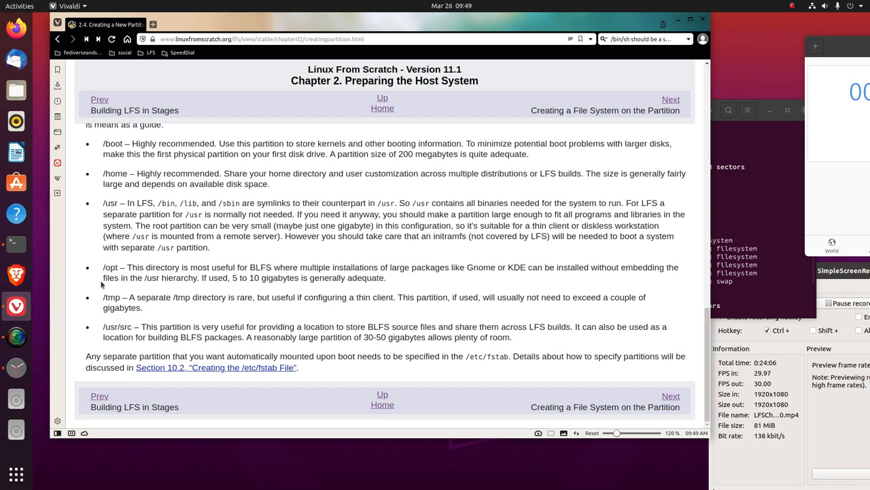
mouse_move(245, 277)
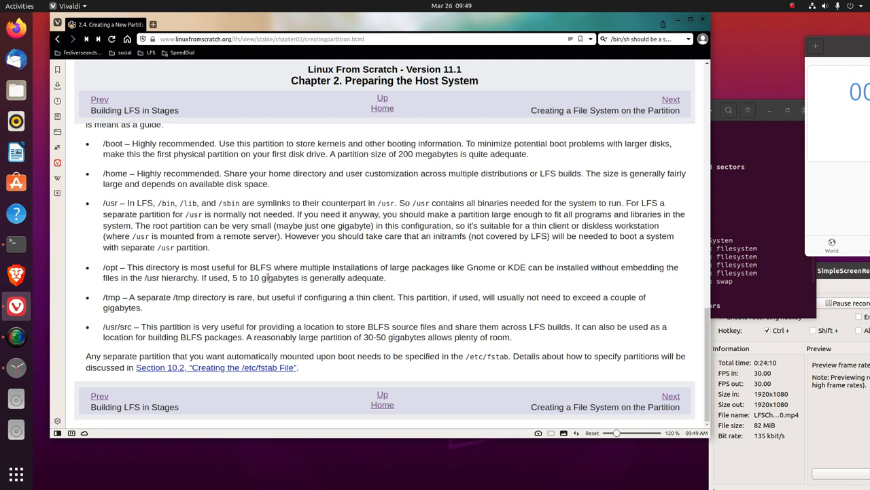
mouse_move(414, 280)
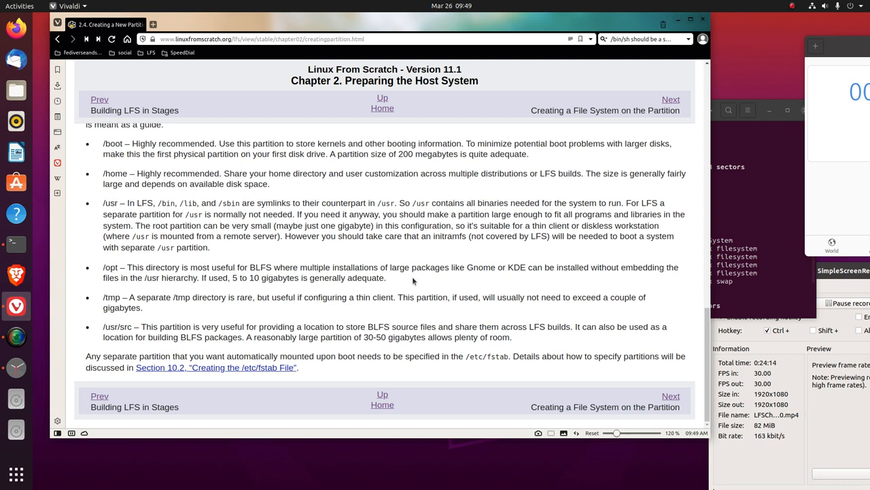
mouse_move(473, 285)
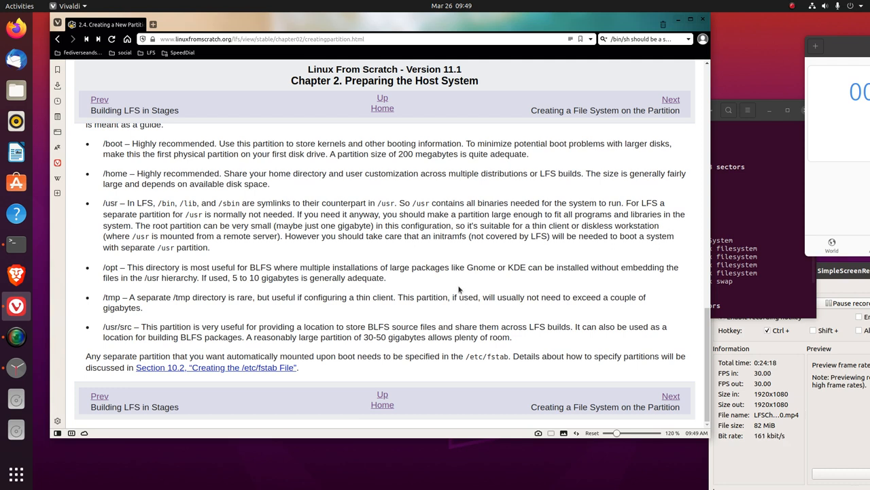
mouse_move(156, 284)
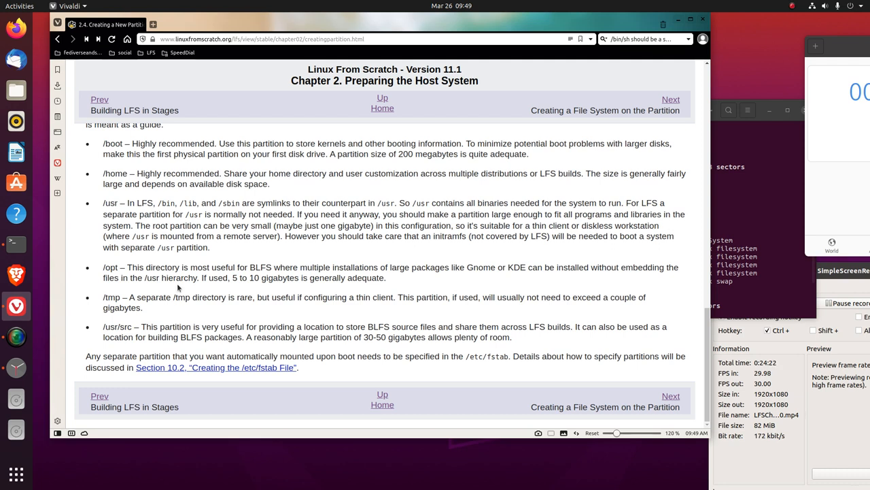
mouse_move(286, 290)
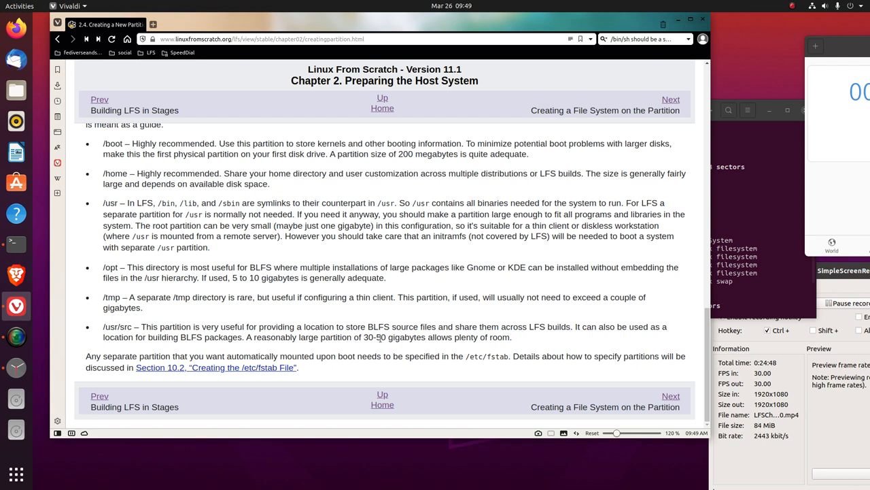
mouse_move(476, 352)
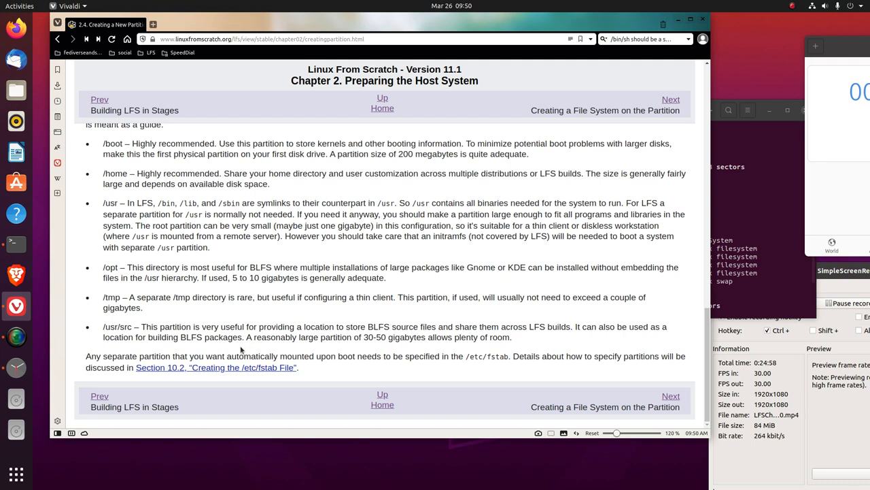
mouse_move(305, 352)
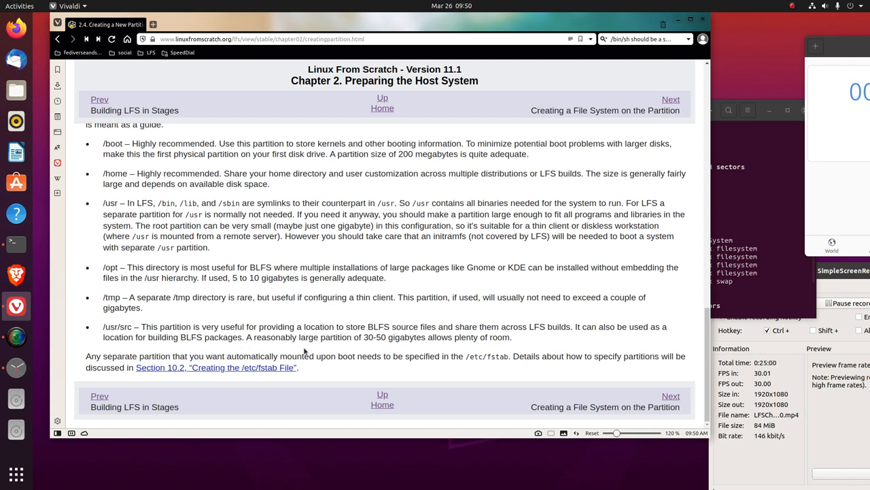
mouse_move(380, 345)
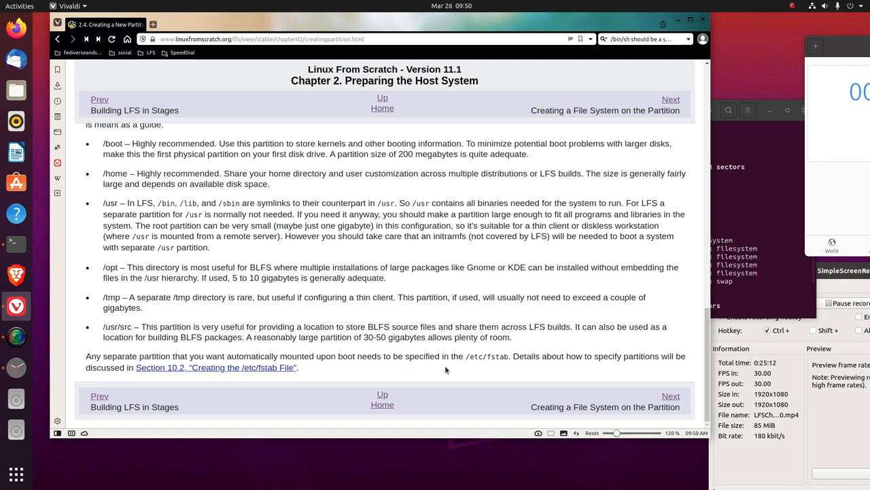
mouse_move(464, 366)
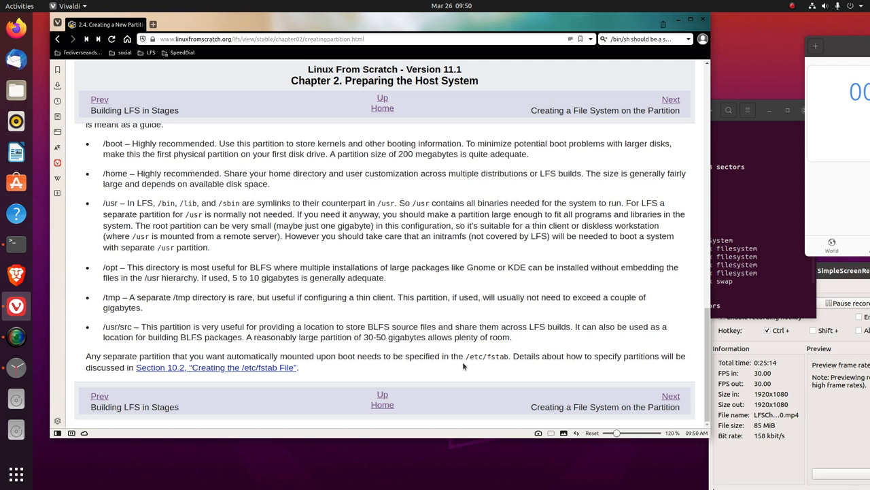
mouse_move(505, 365)
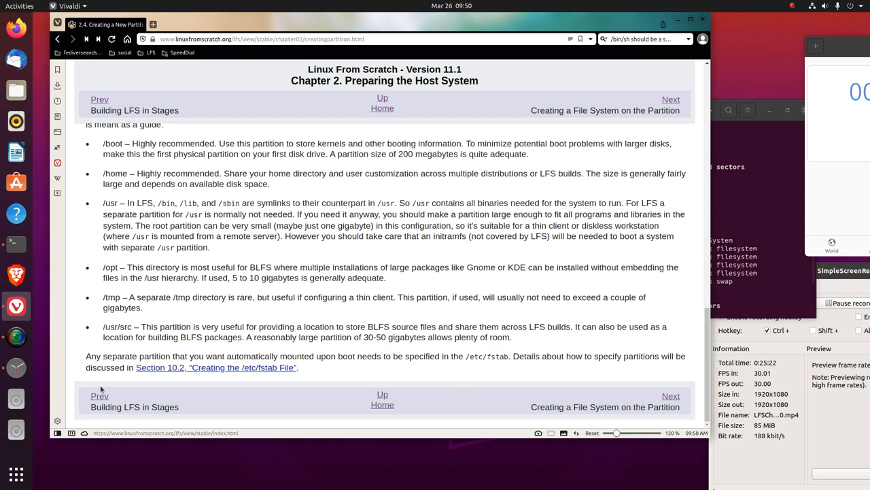
mouse_move(169, 377)
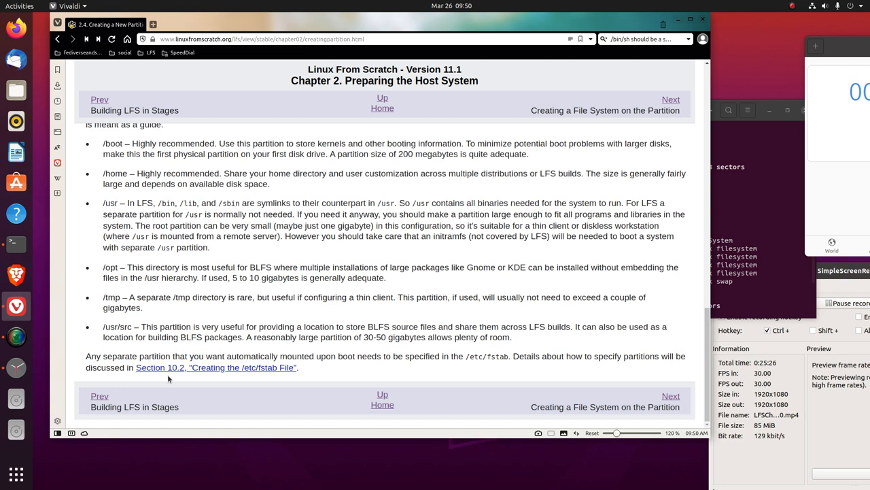
mouse_move(259, 385)
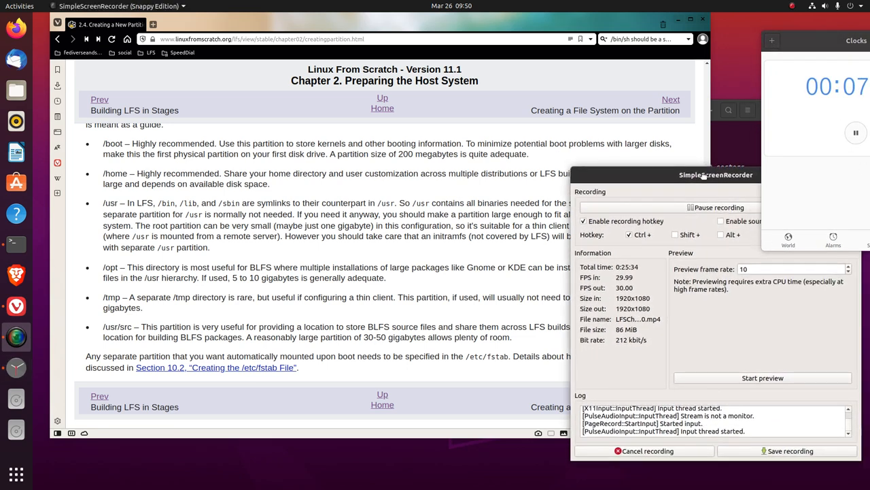
Drag the SimpleScreenRecorder window into position over the LFS page.
drag(716, 175, 690, 172)
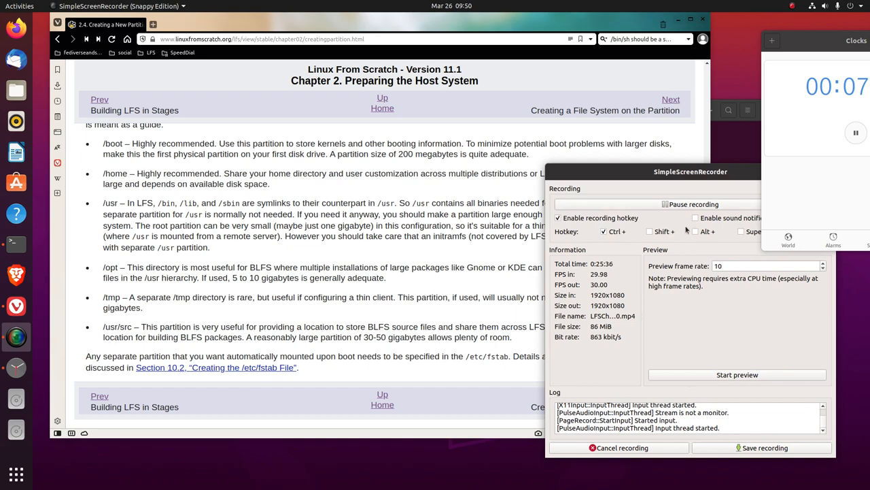